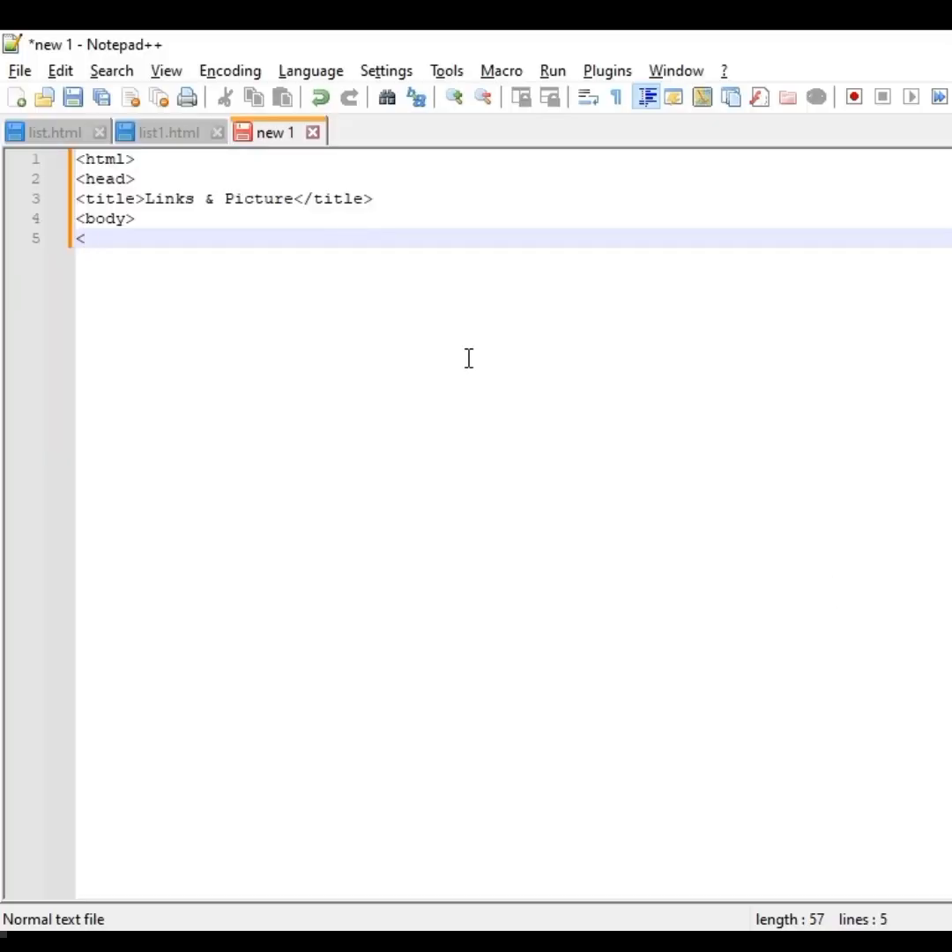
mouse_move(468, 359)
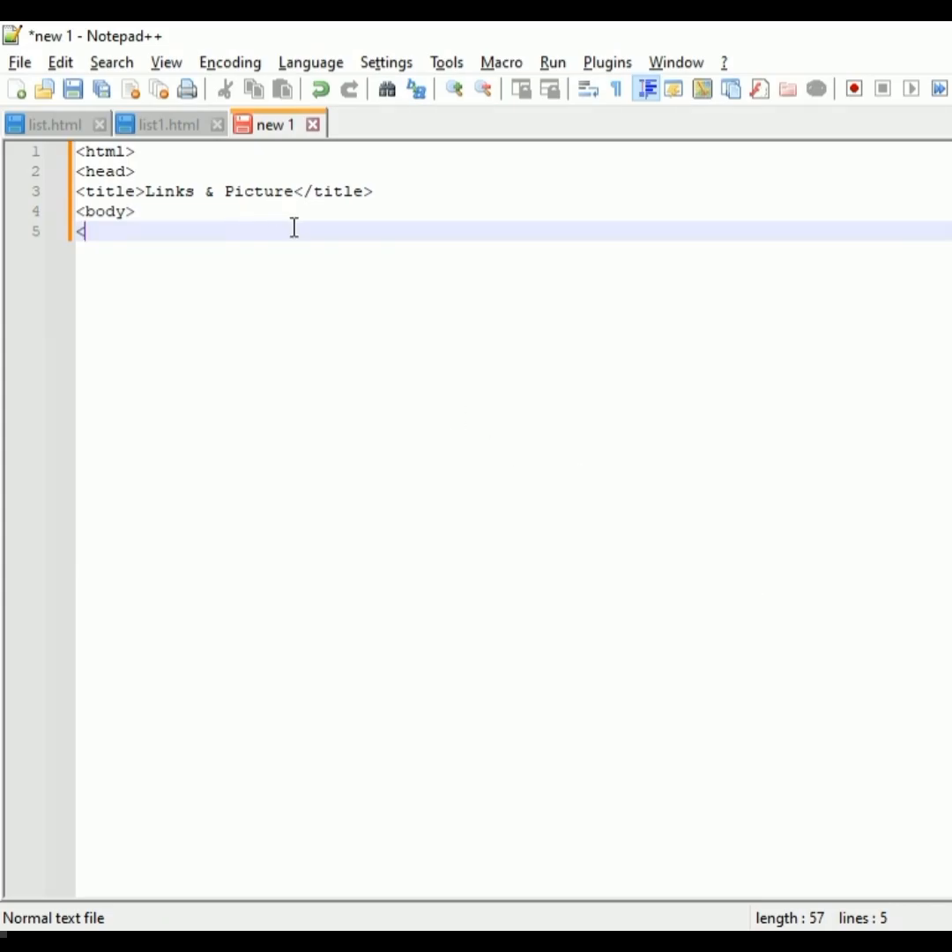
text(a)
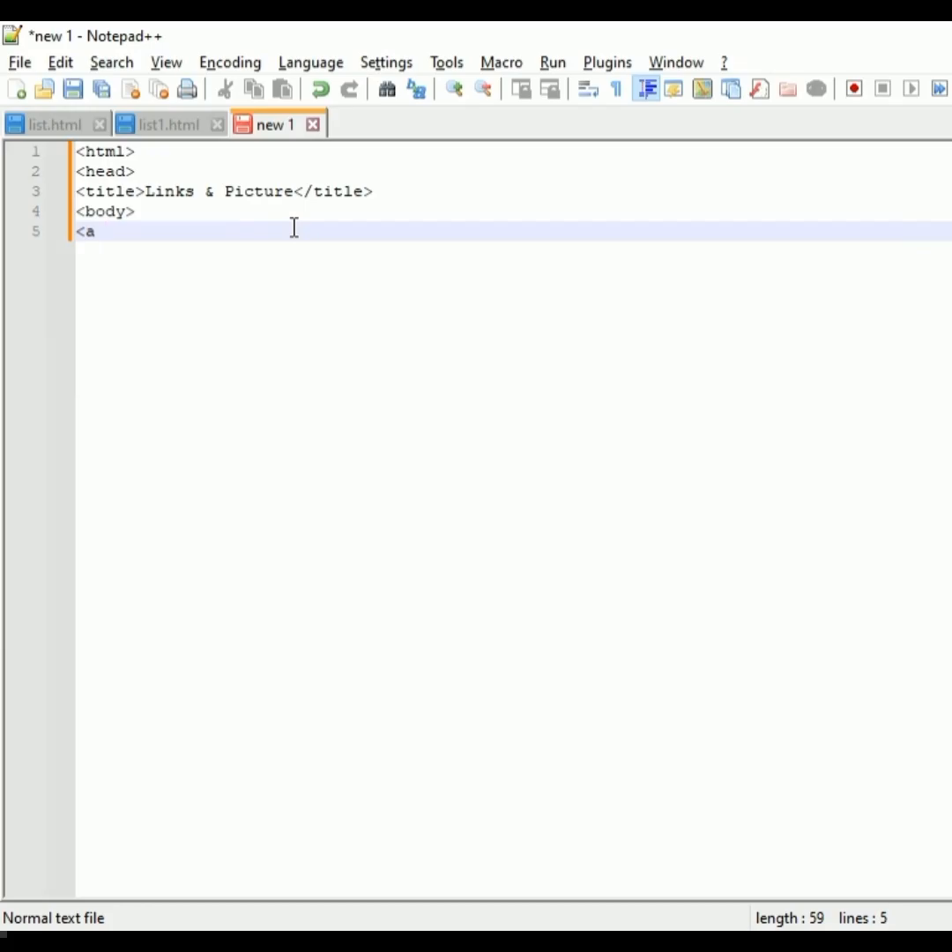
text(href)
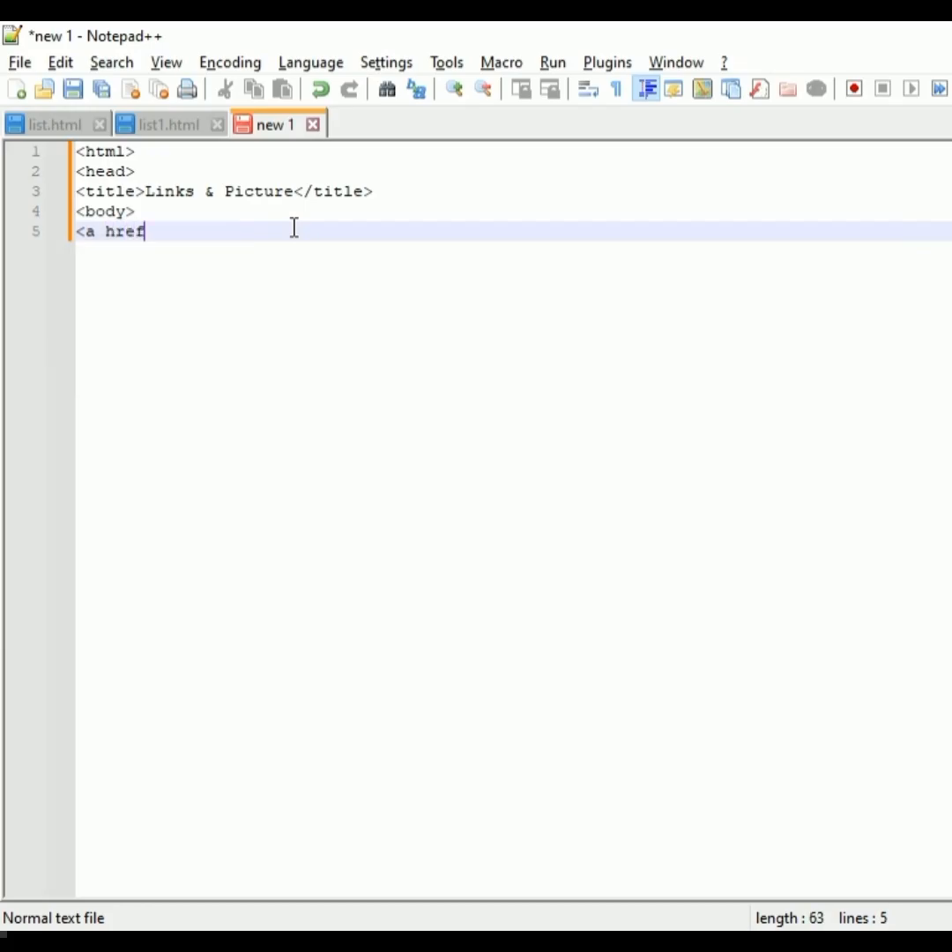
text(=)
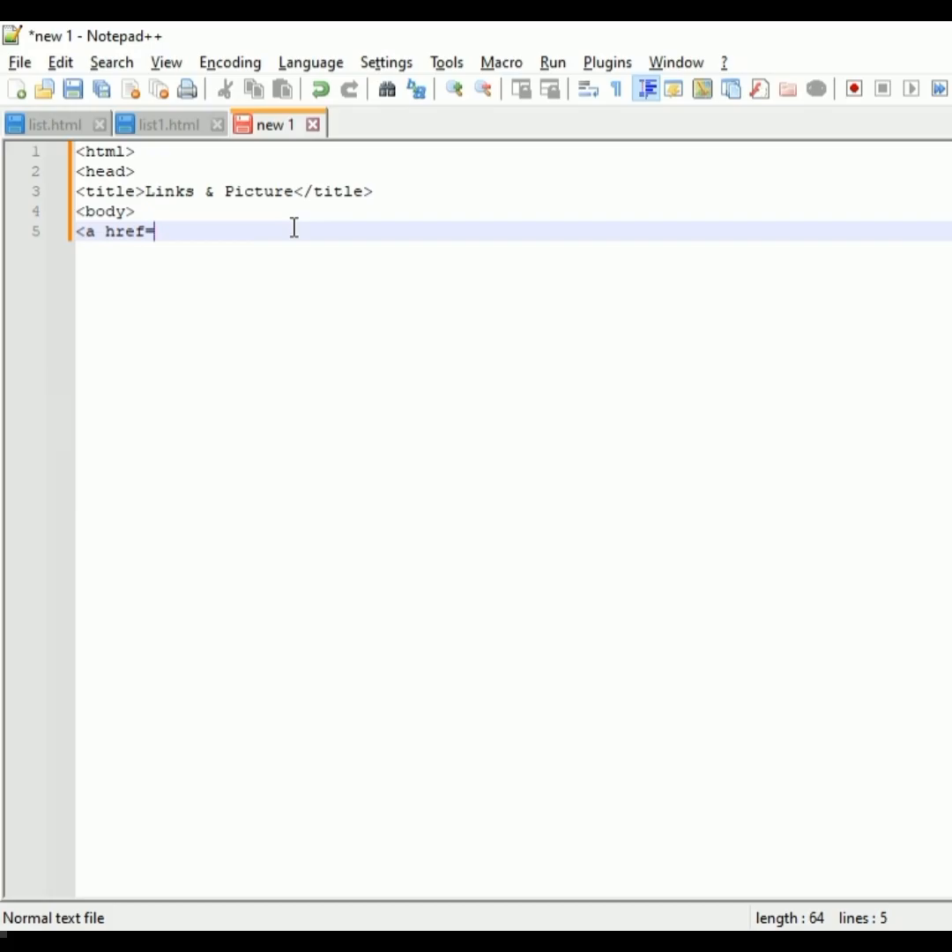
text(")
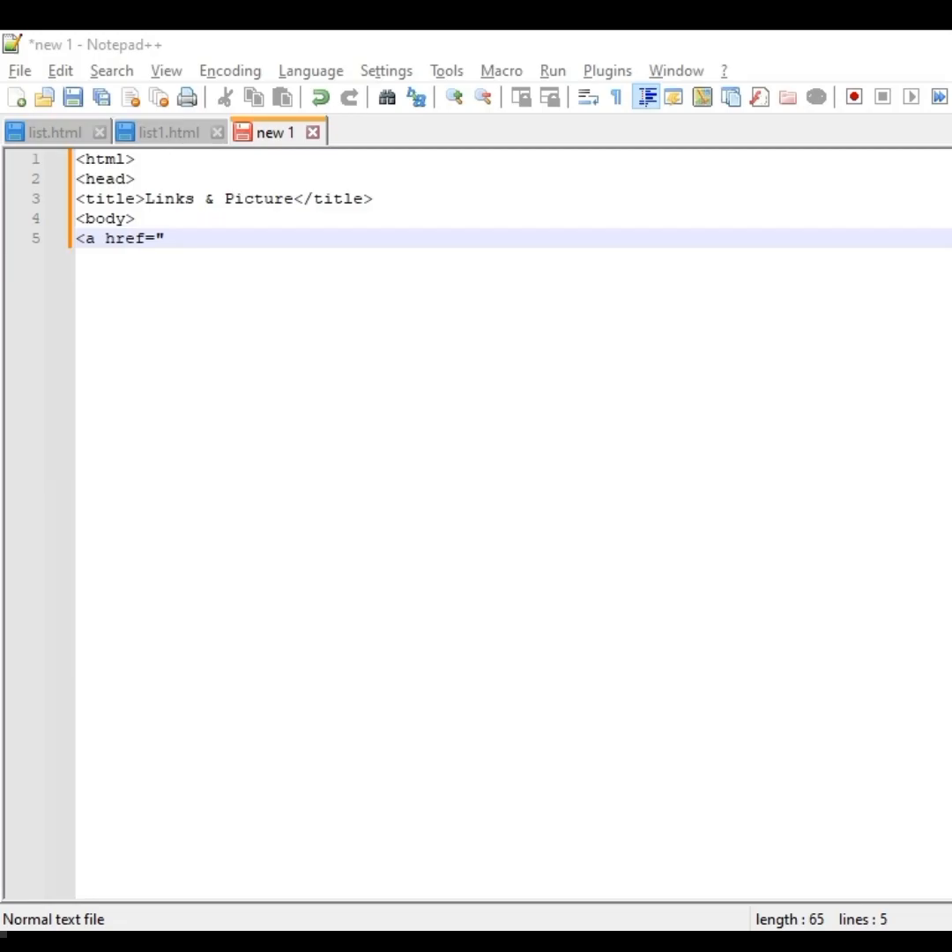
text(https://en.wikipedia.org/wiki/Batman_Begins)
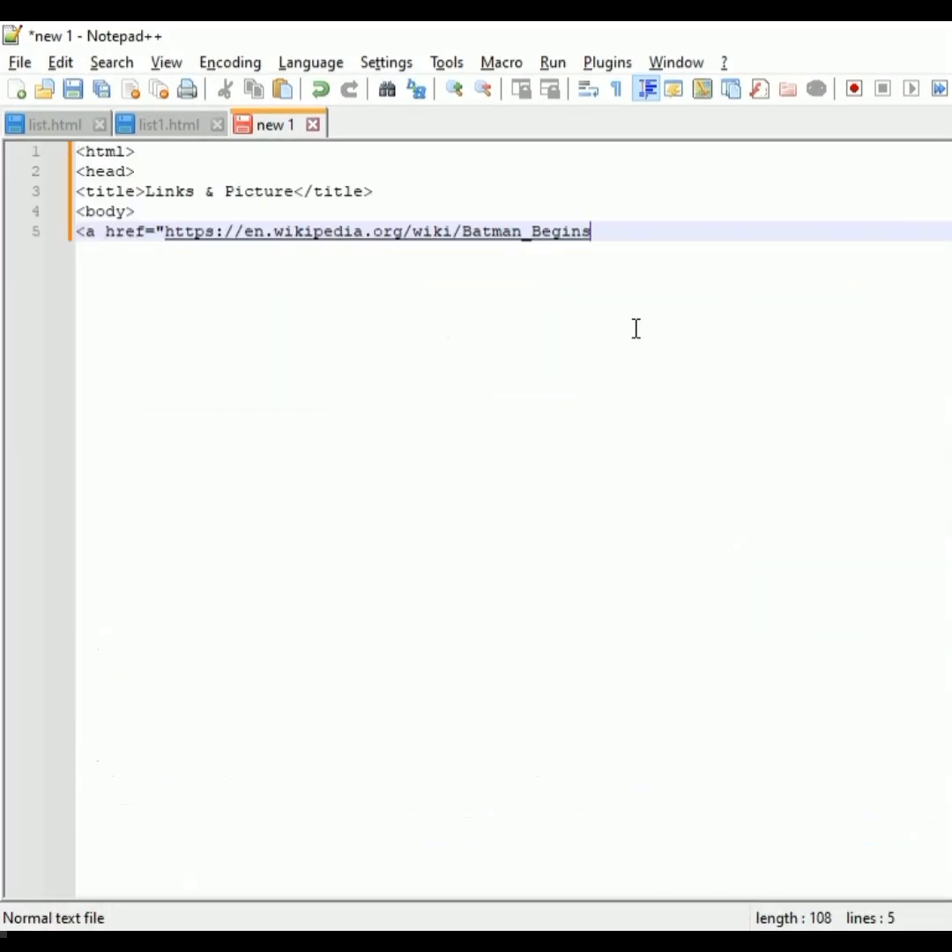
text(")
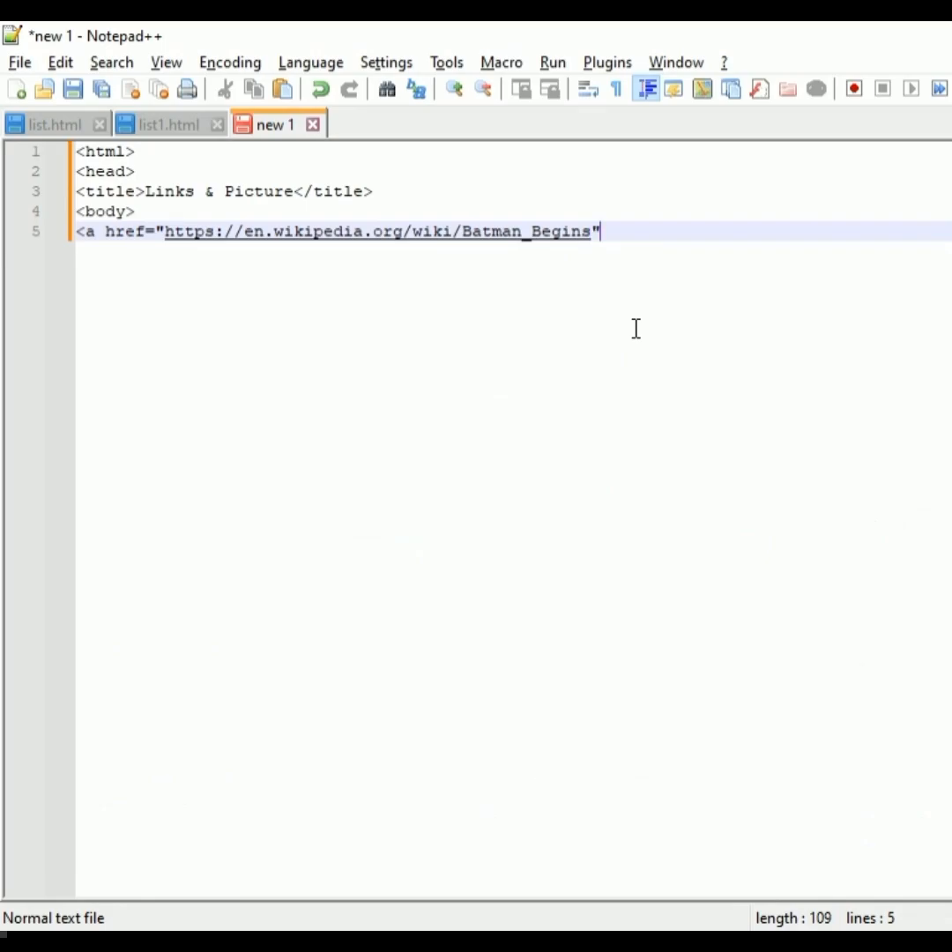
text(>)
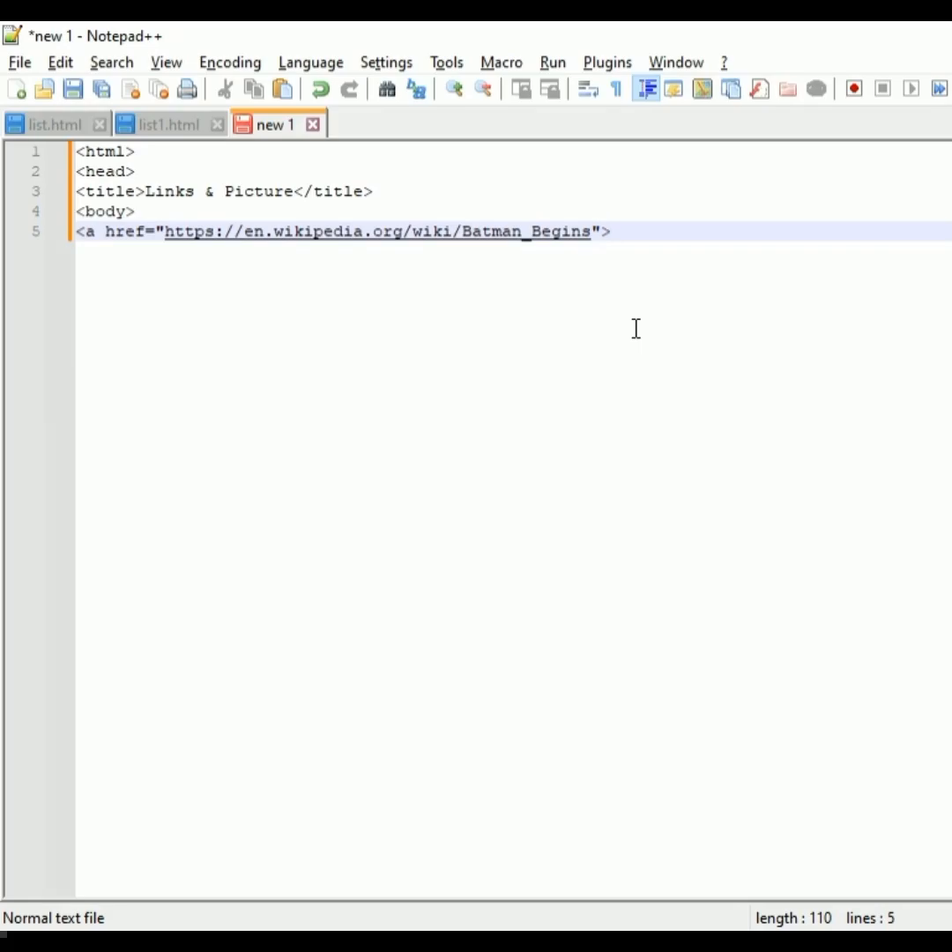
- Add Batman_Begins as the link text via autocomplete and close the tag with </a>
click(609, 231)
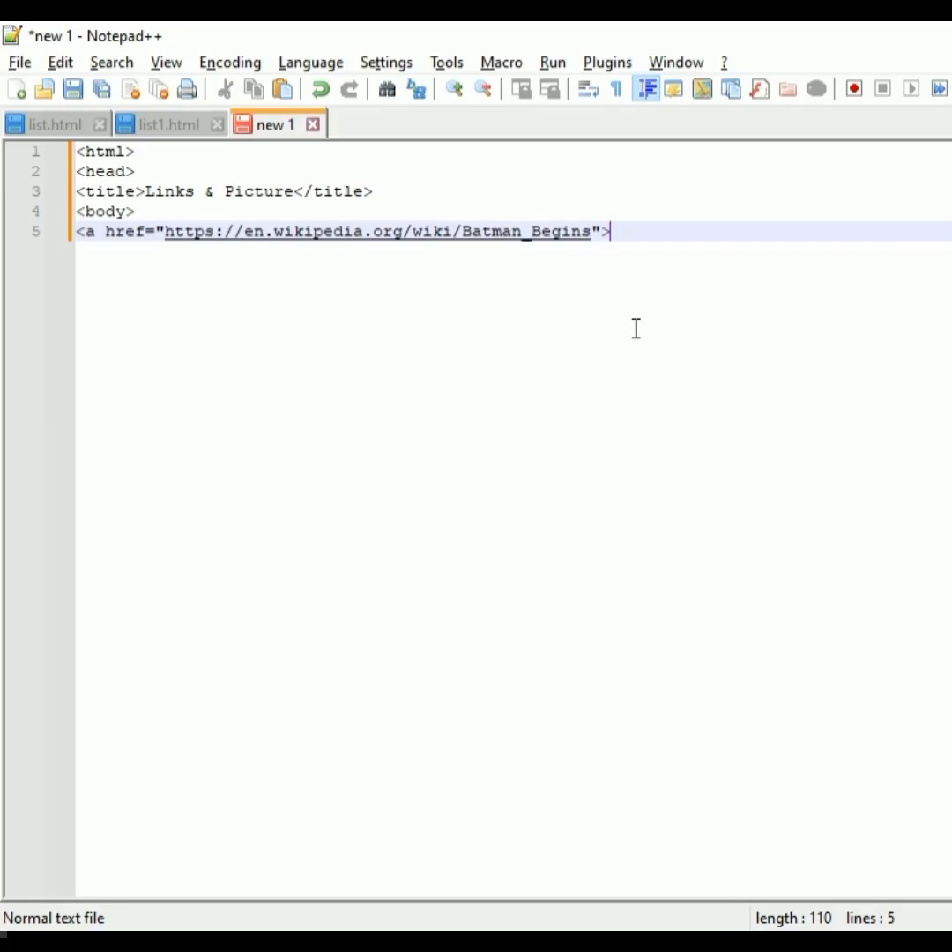
text(Bat)
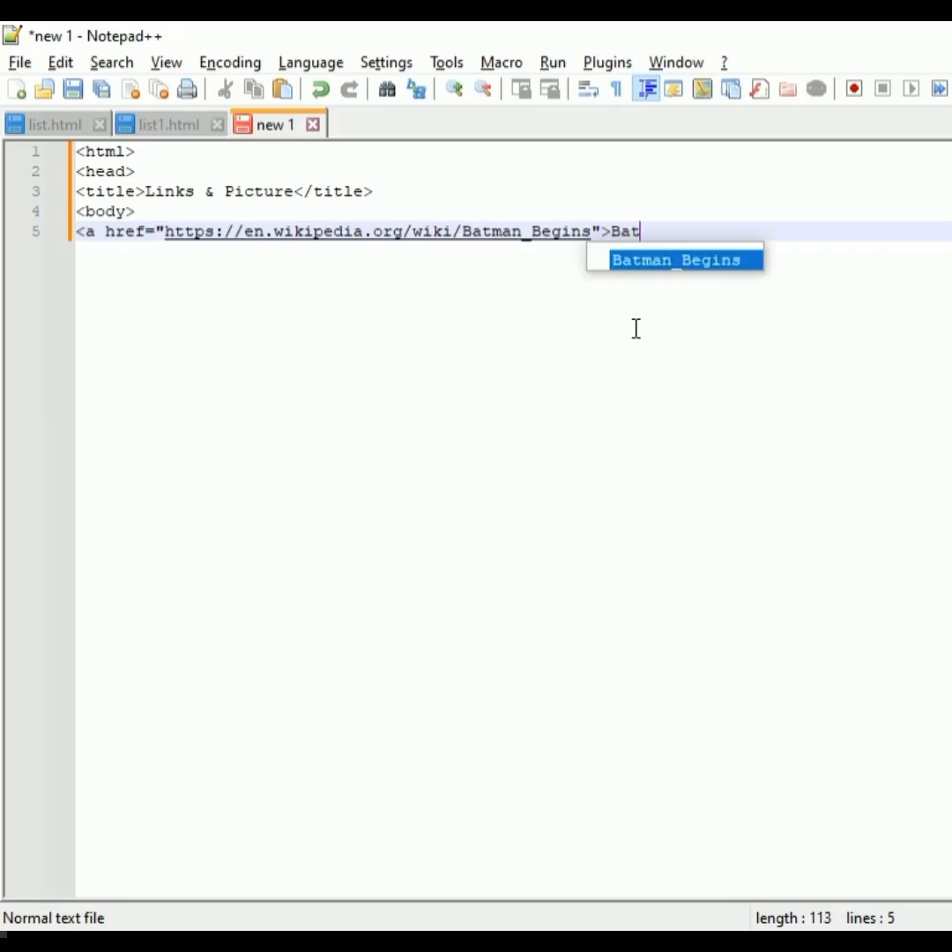
click(674, 259)
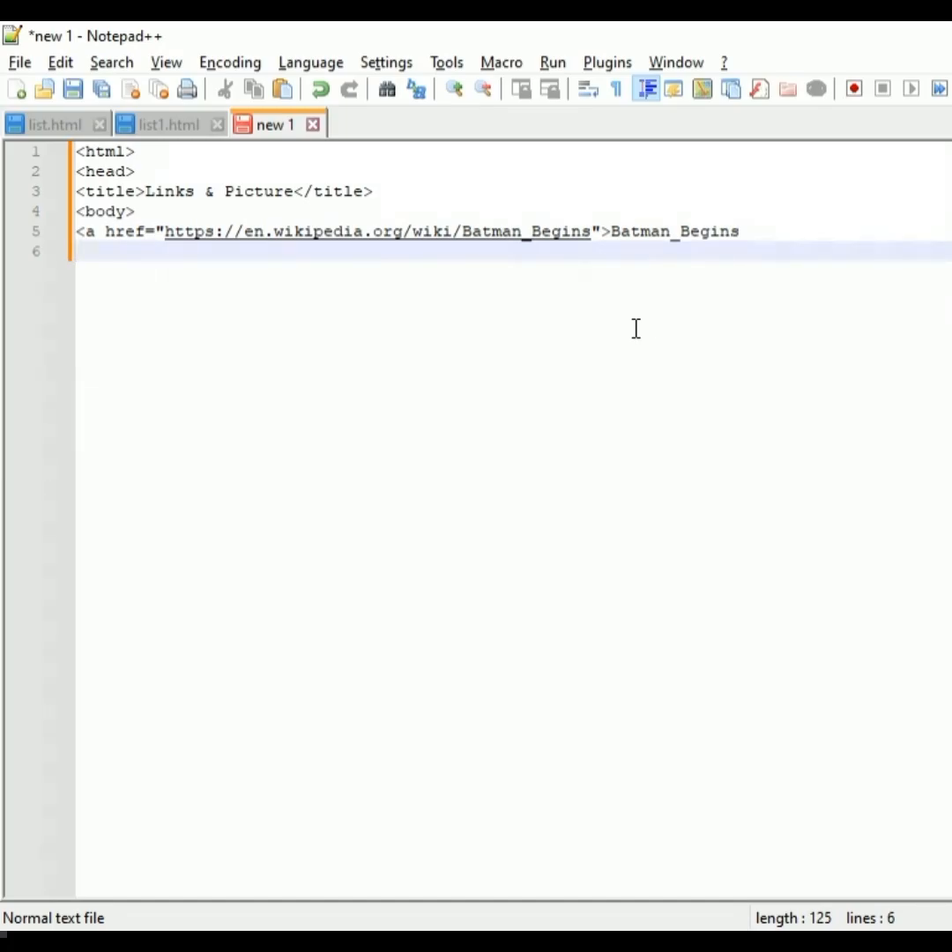
text(</)
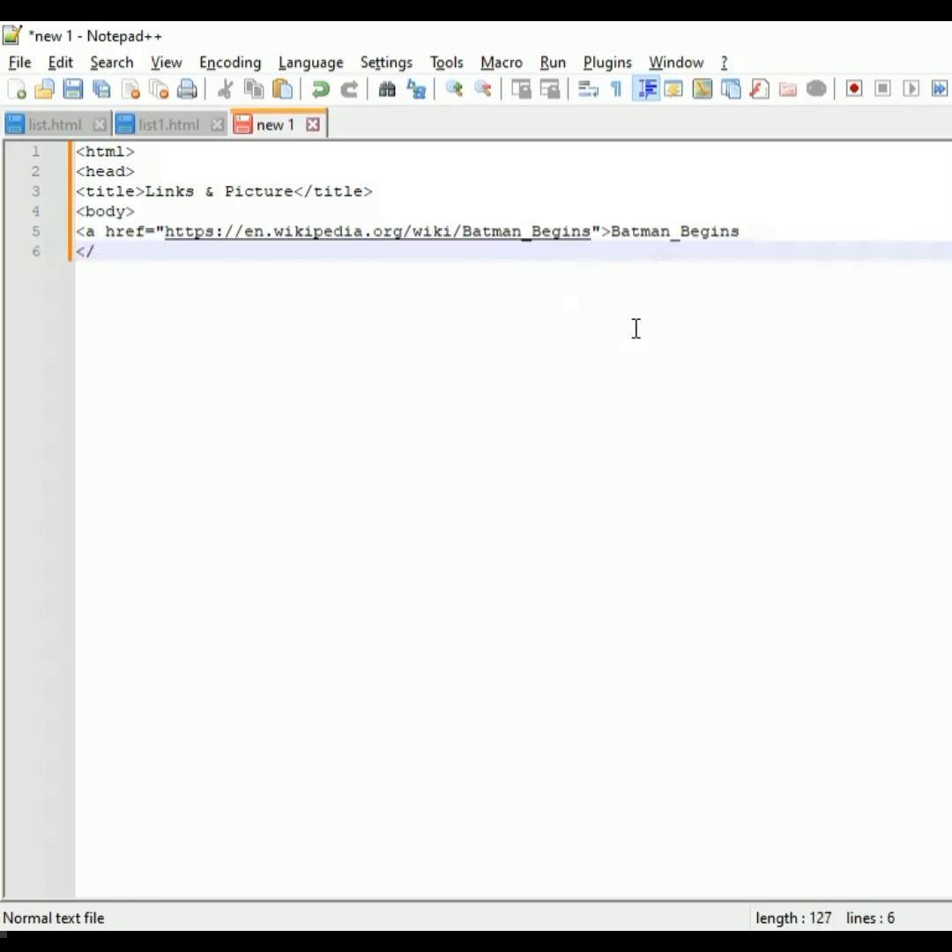
text(a)
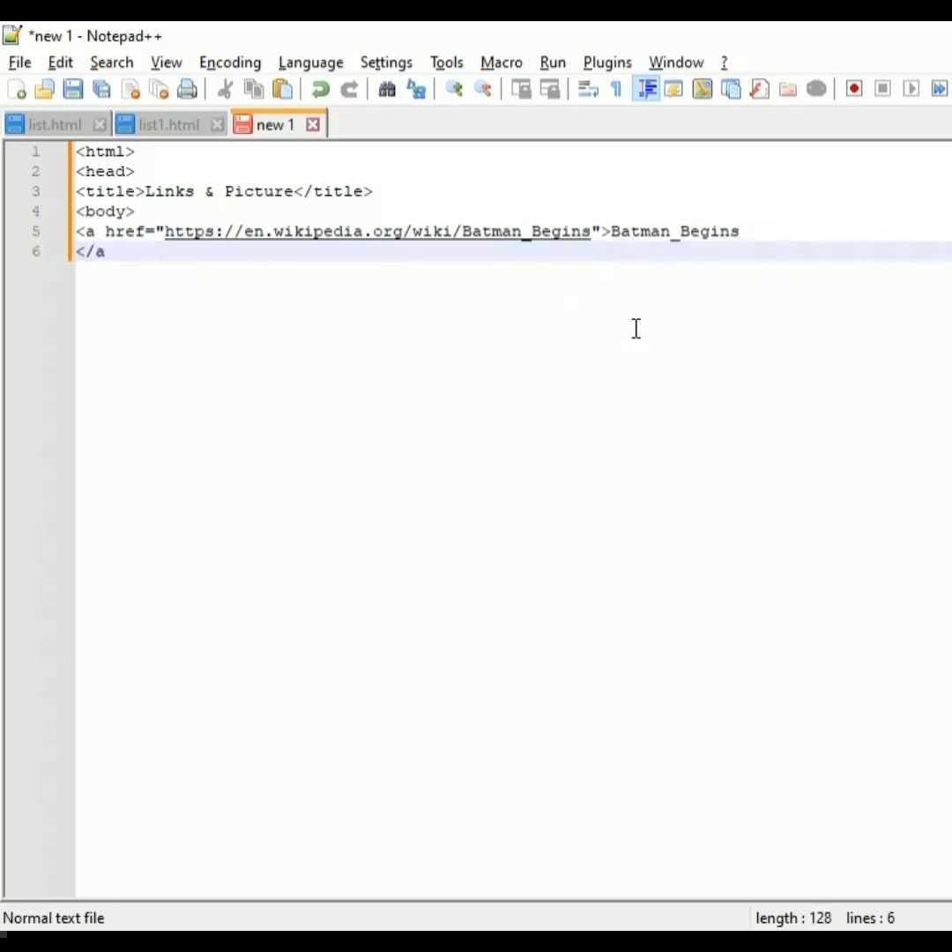
click(105, 251)
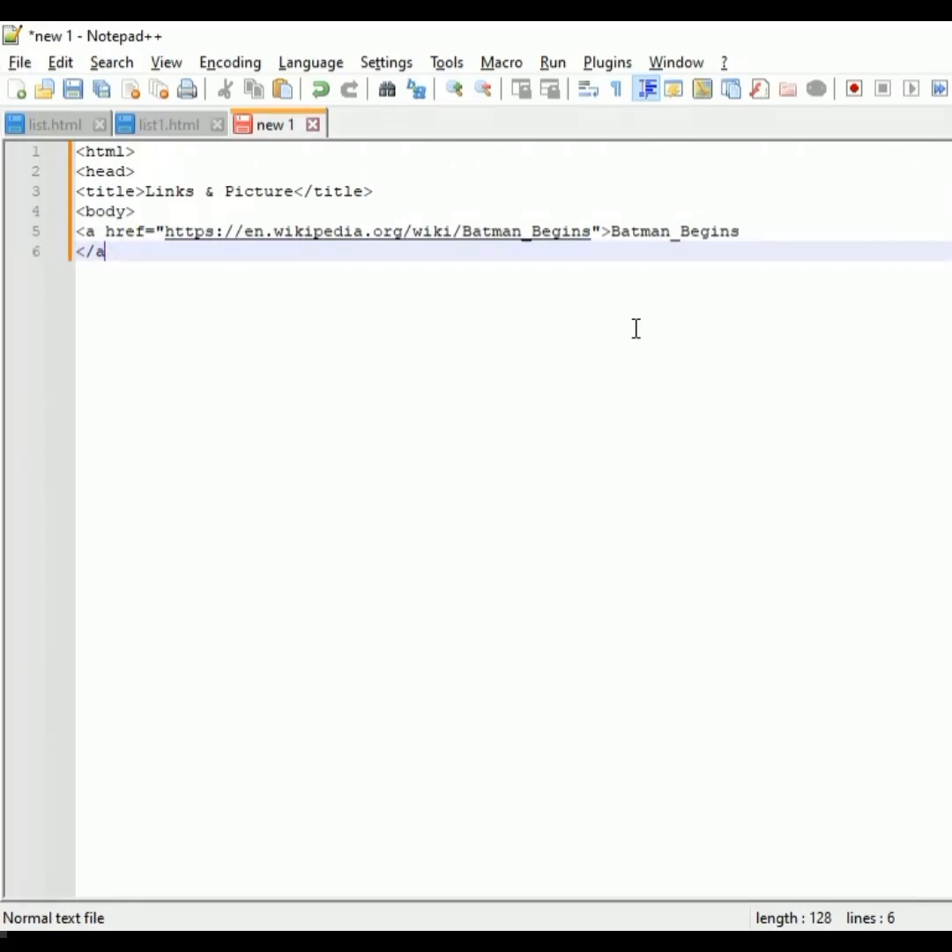
text(>)
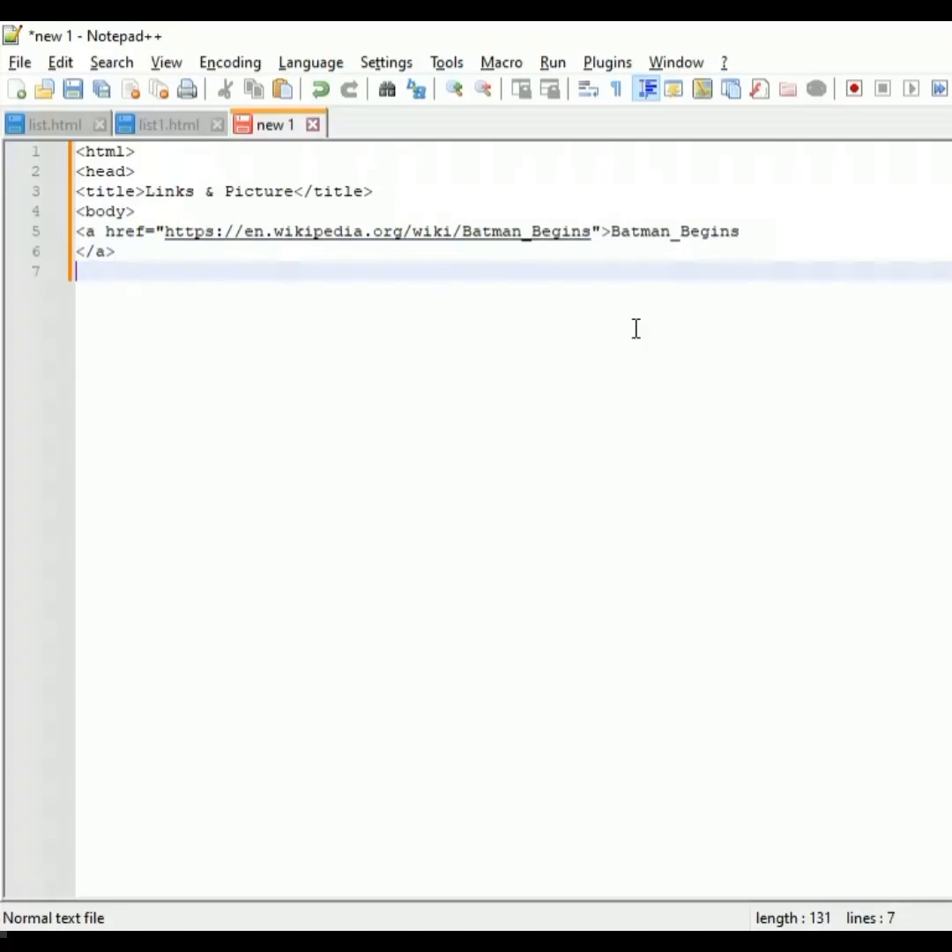
mouse_move(340, 218)
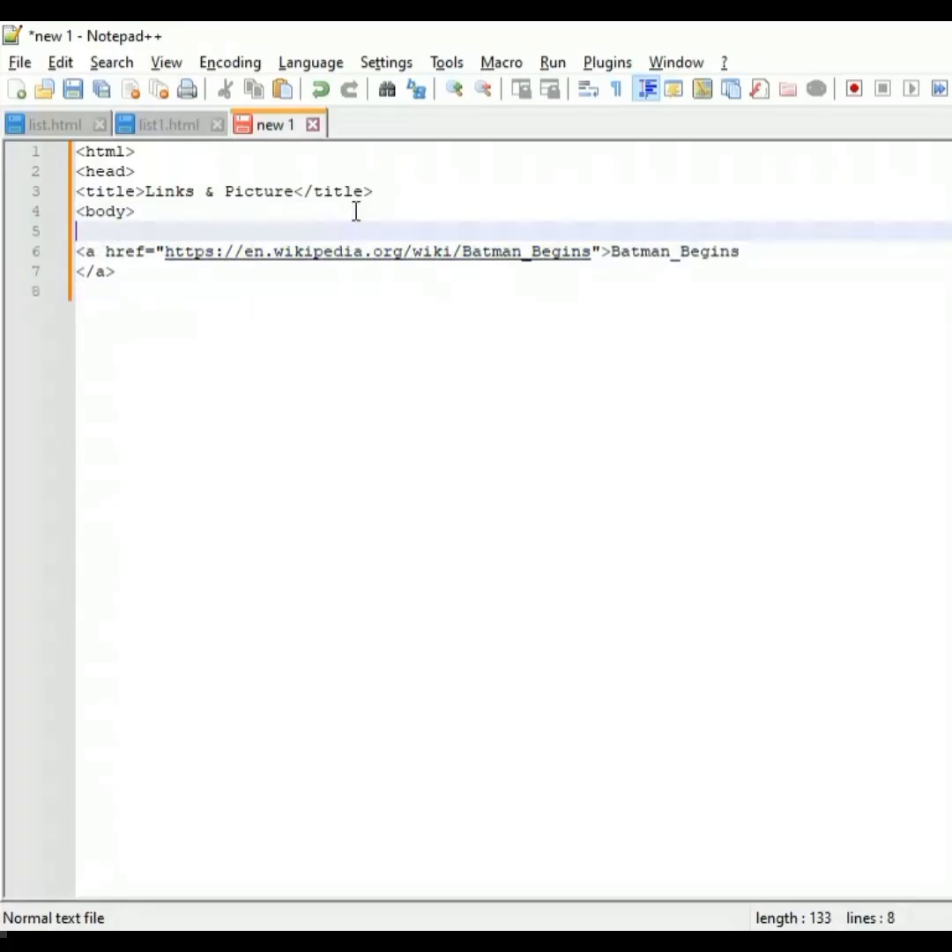
- Add an h1 heading reading 'Links added'
text(<h)
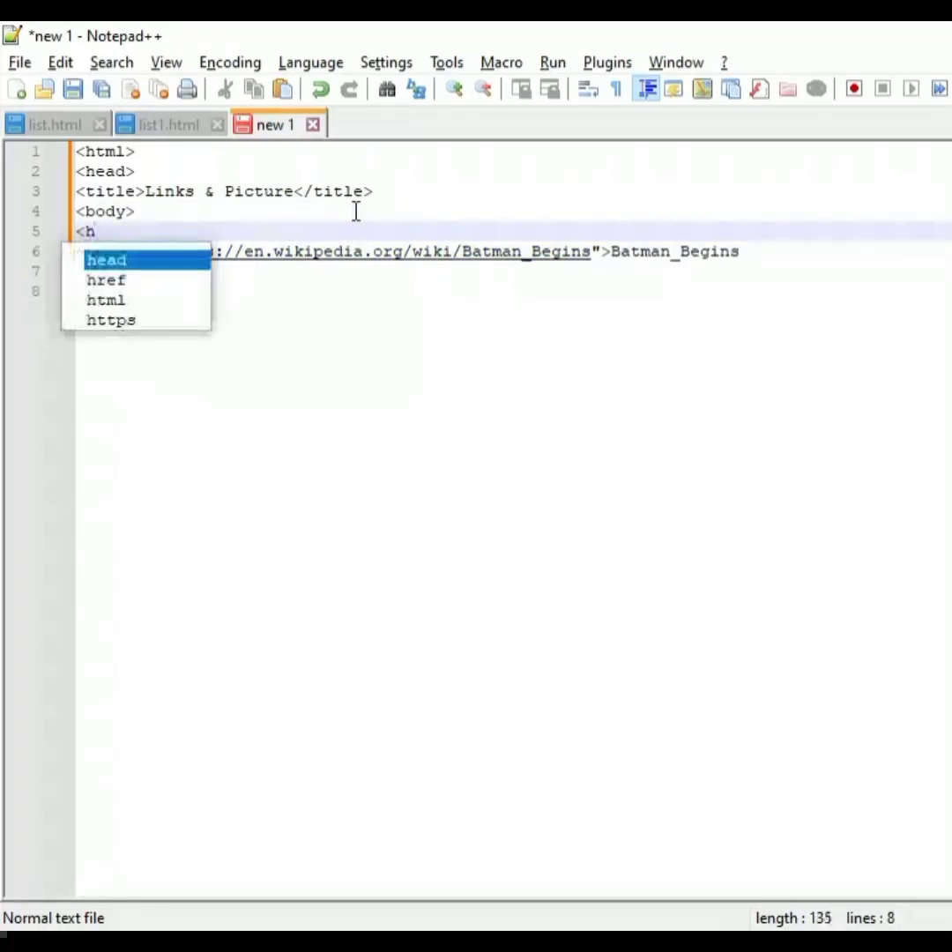
text(1>)
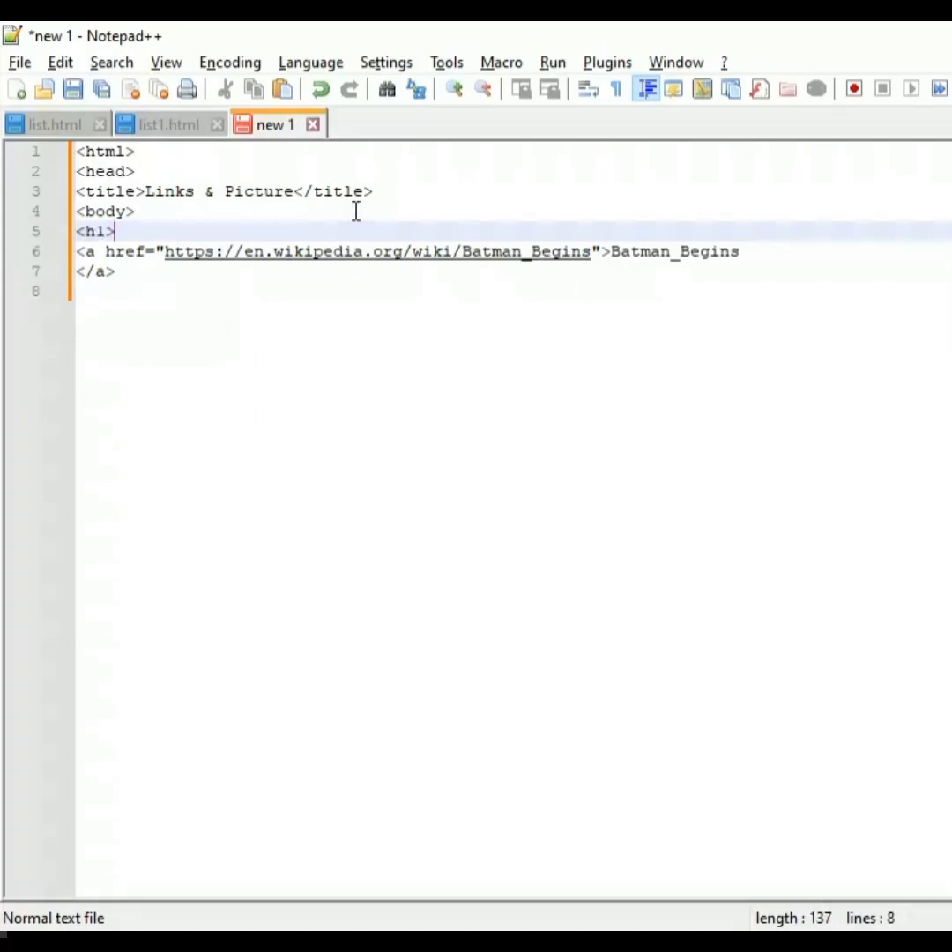
text(Links)
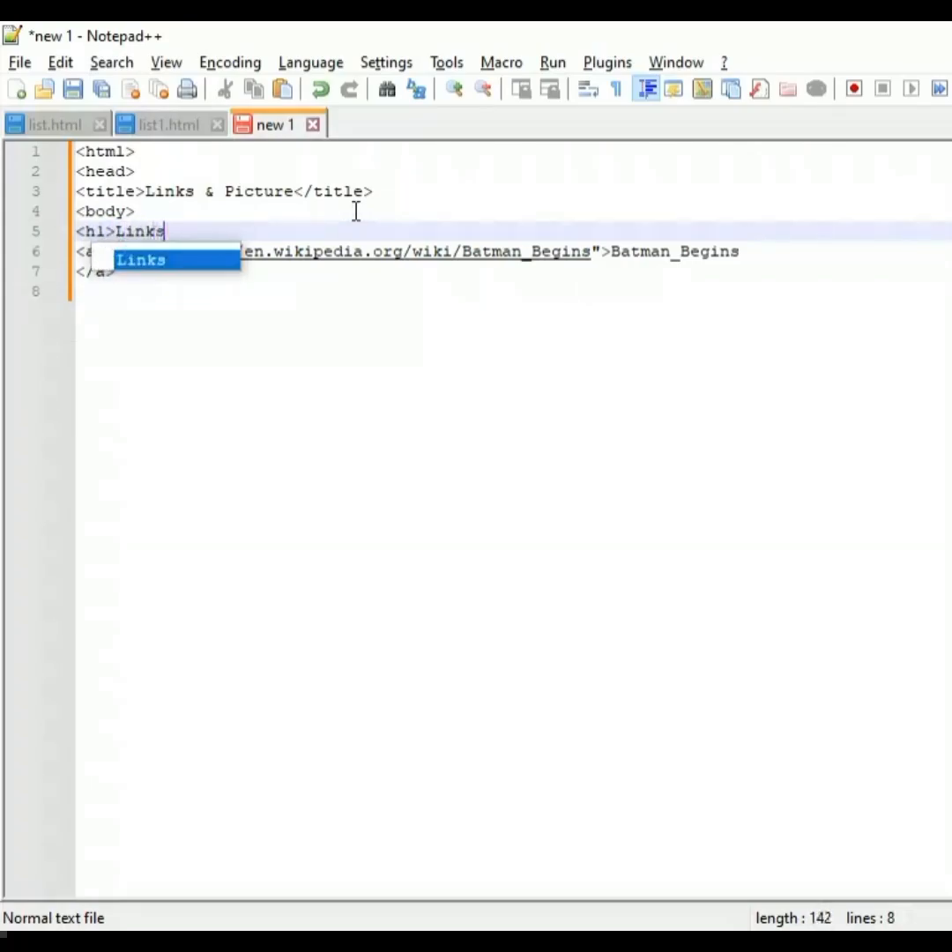
text(added)
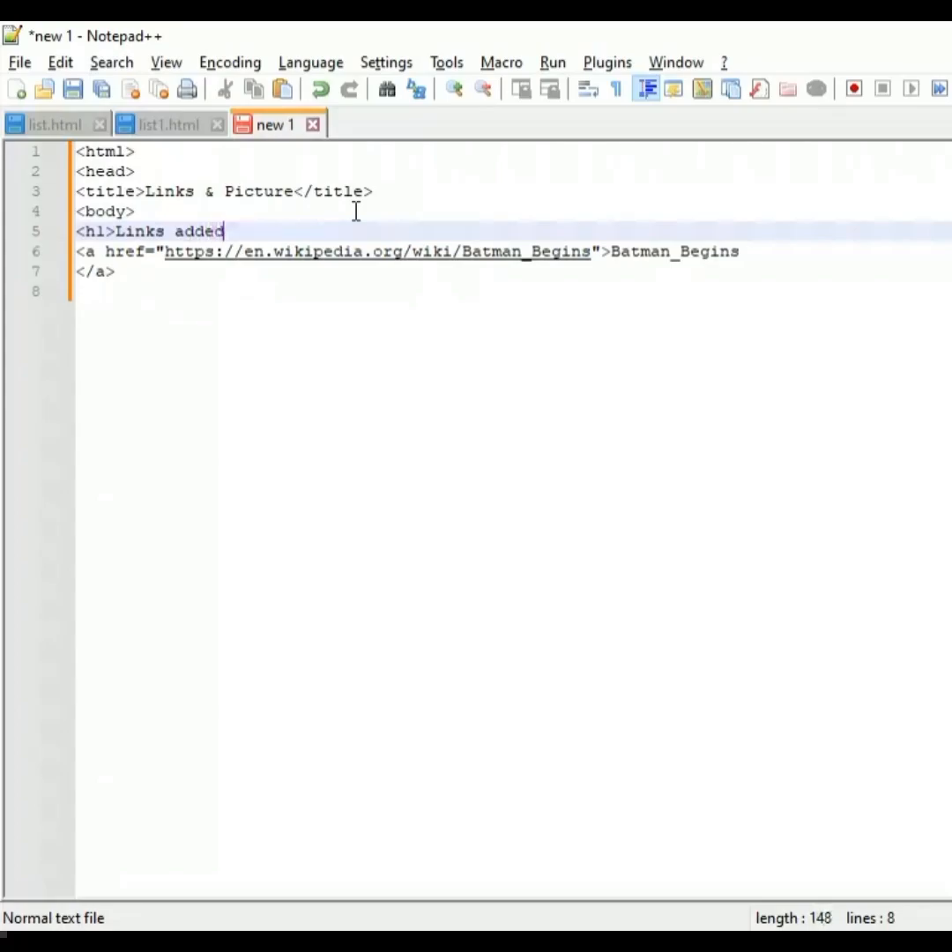
text(</)
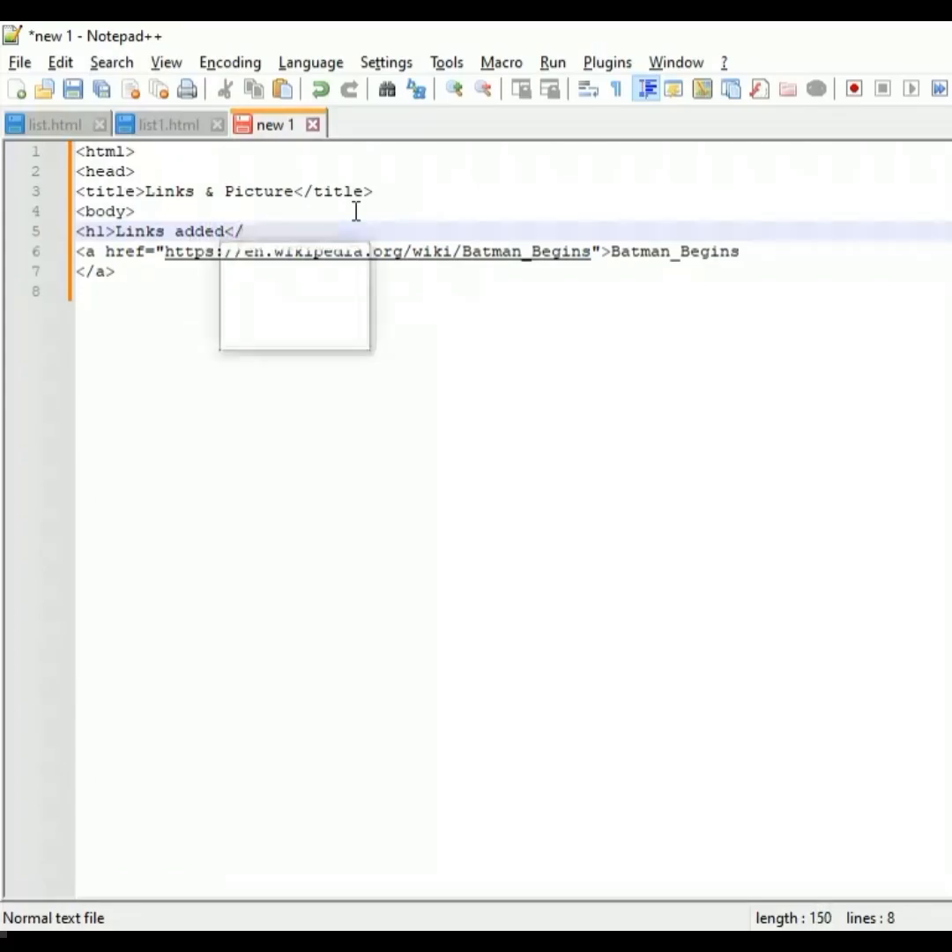
text(h1)
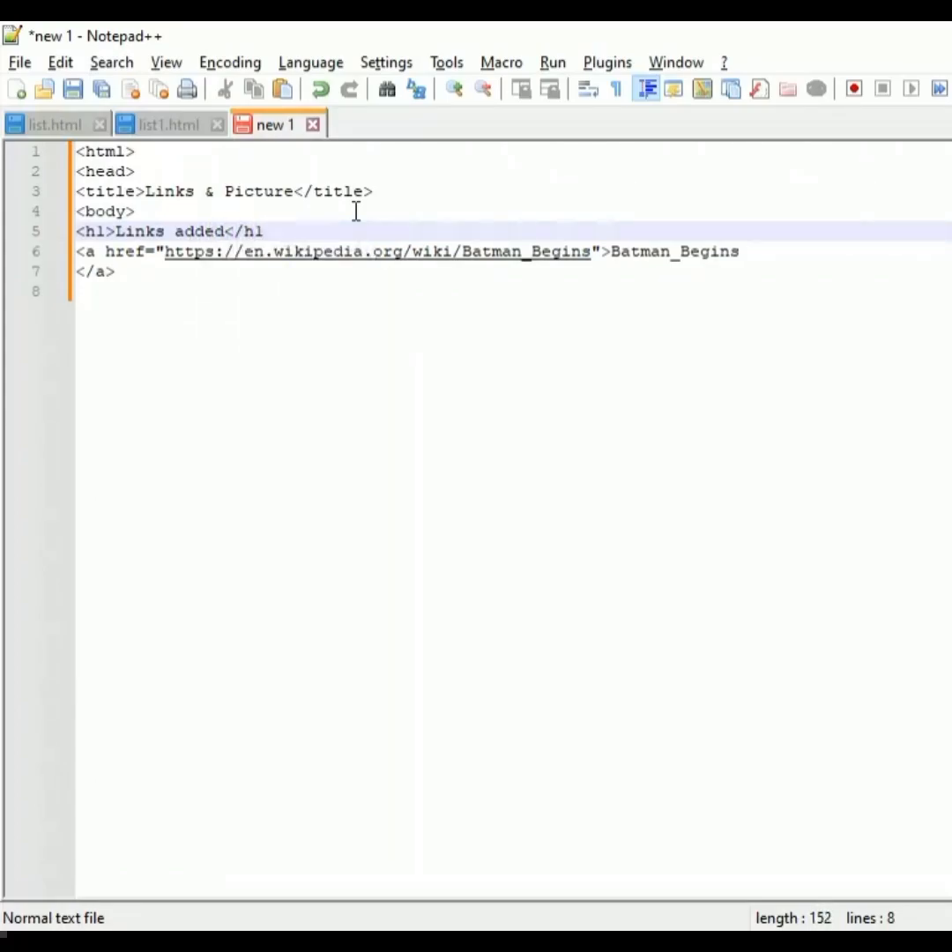
text(>)
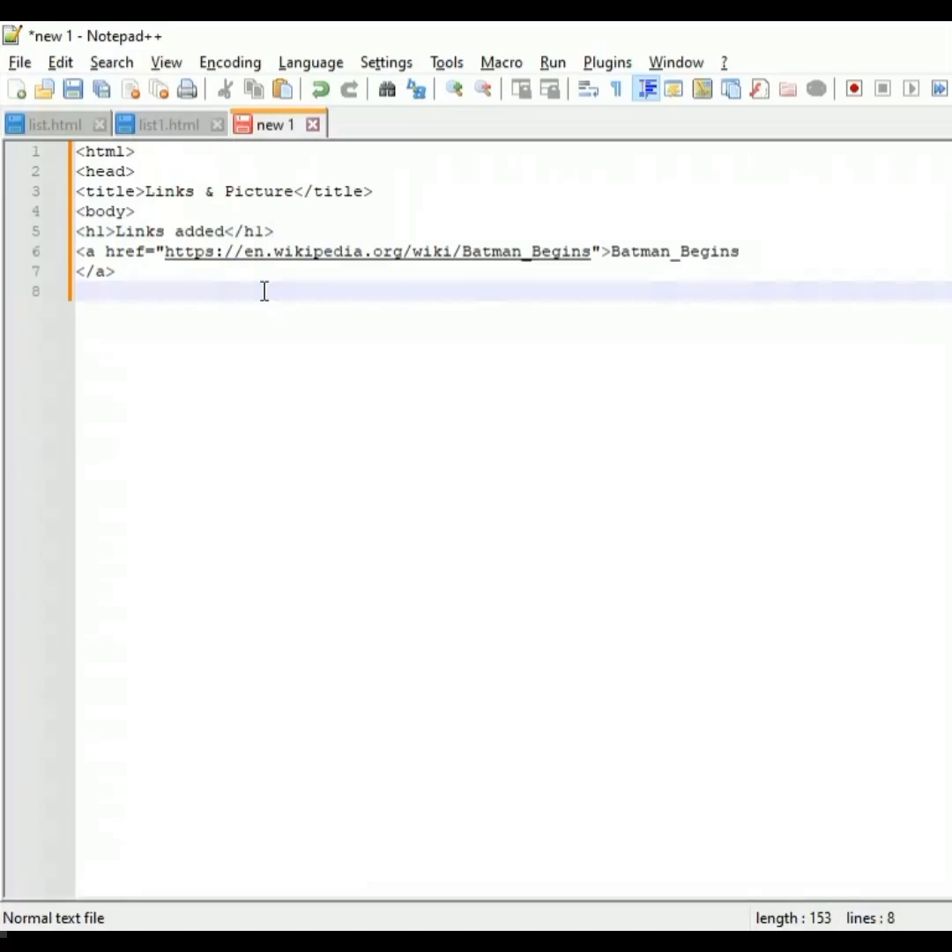
- Begin a second heading reading 'Pictureadded' with its closing tag
text(<h1>)
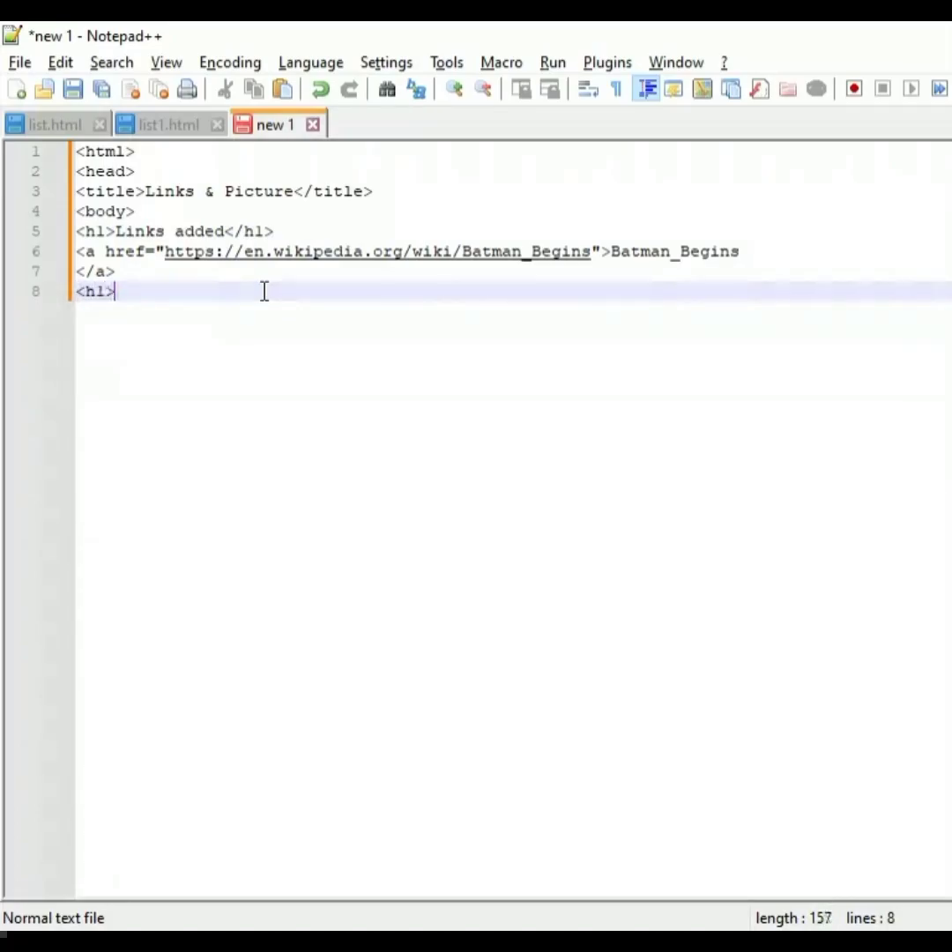
text(P)
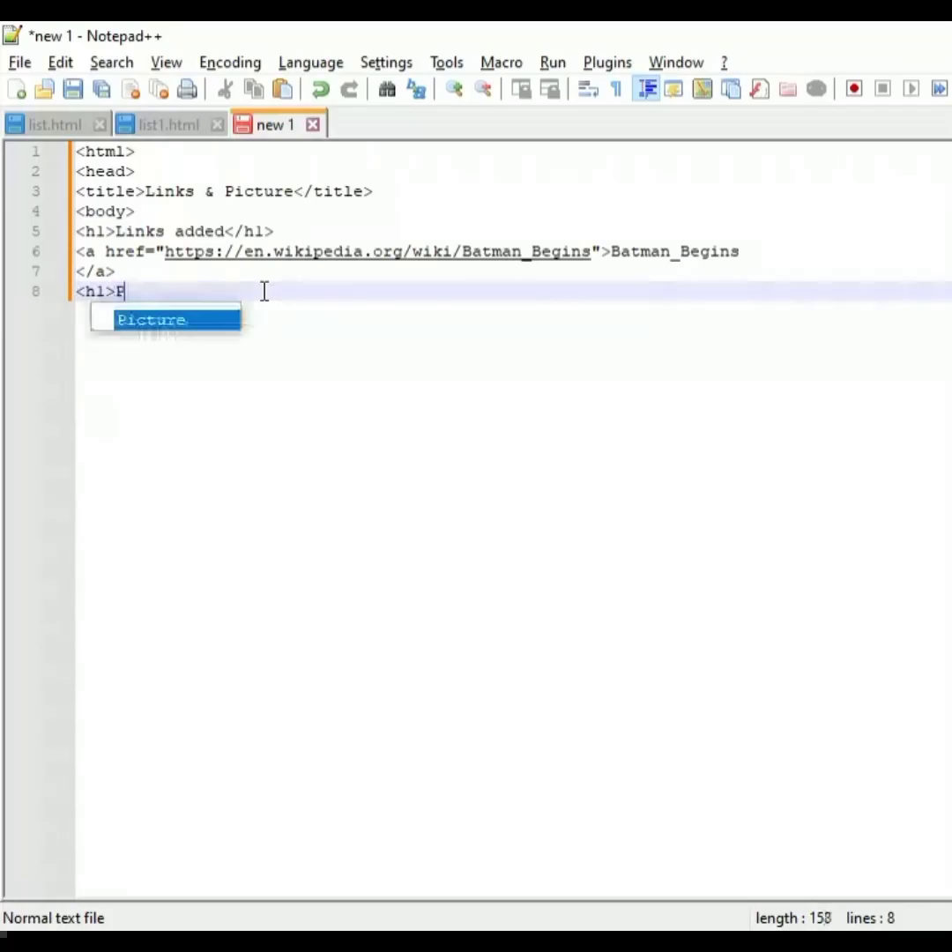
text(icture)
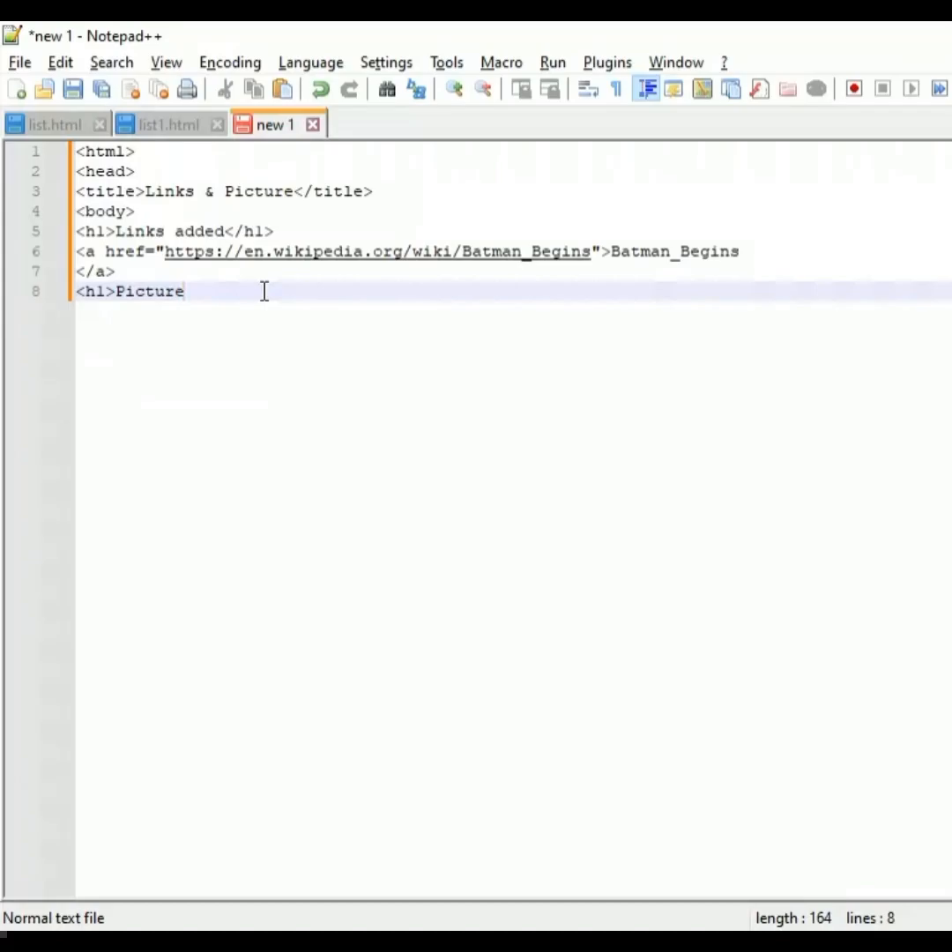
text(added<)
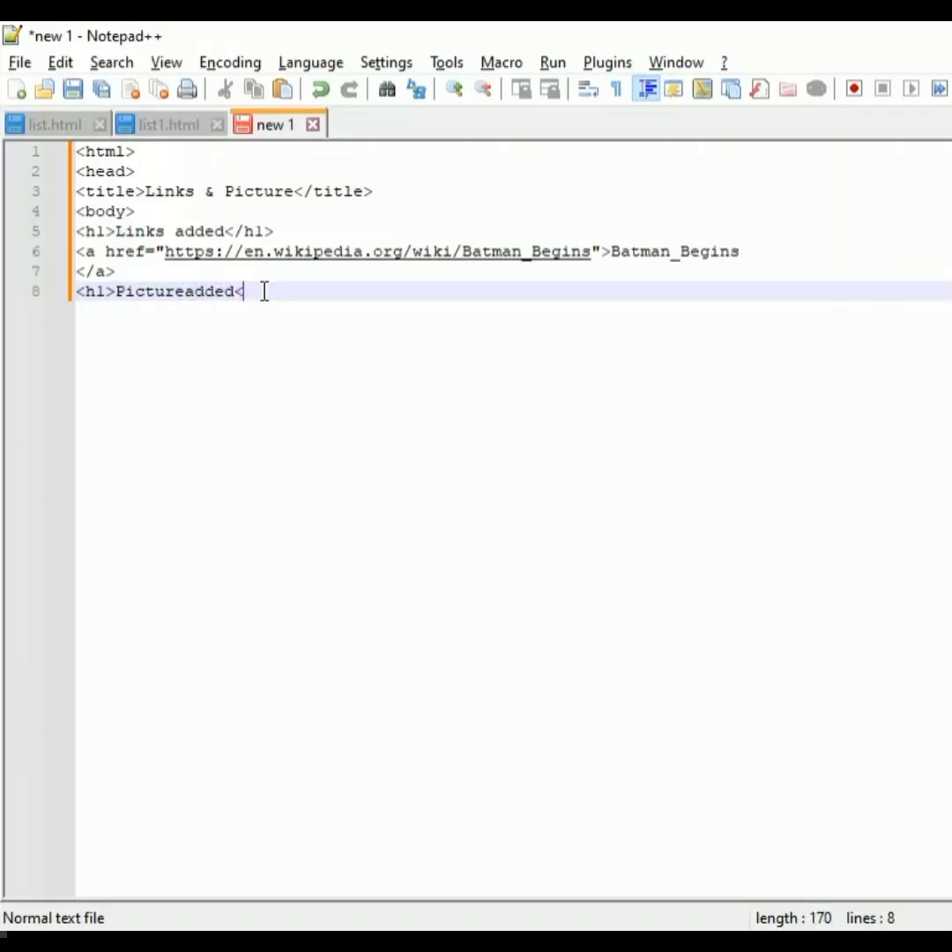
text(/h1>)
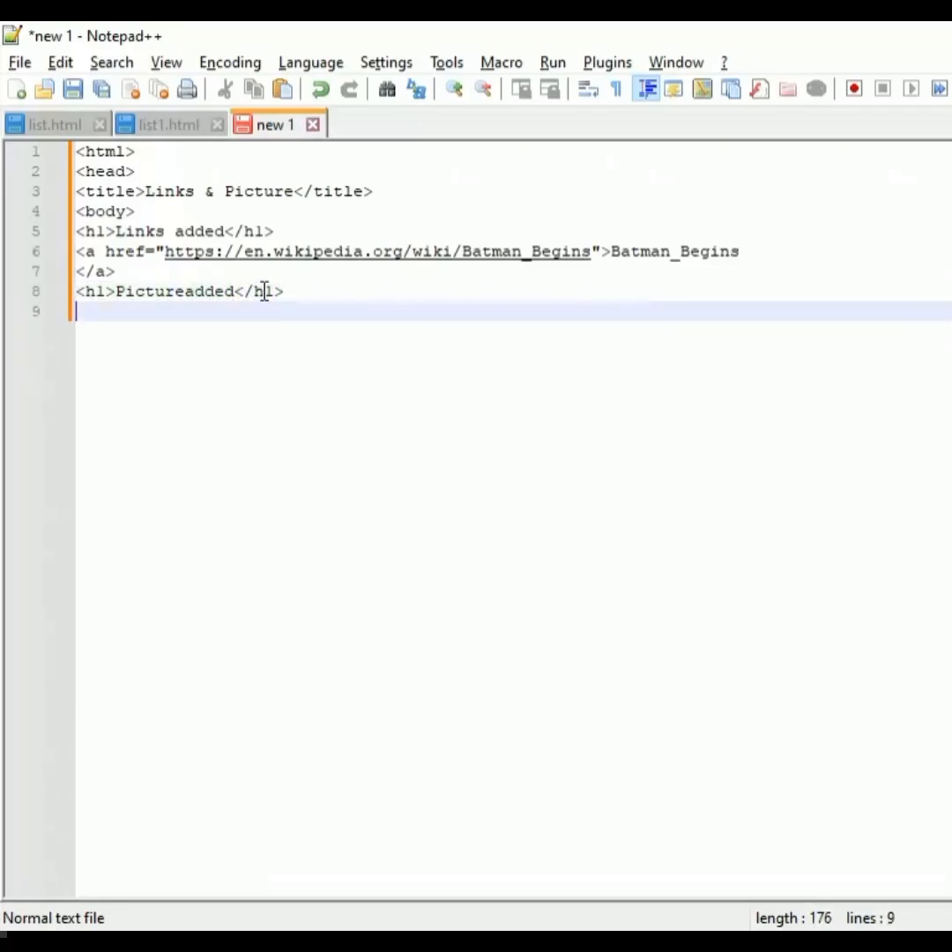
mouse_move(510, 334)
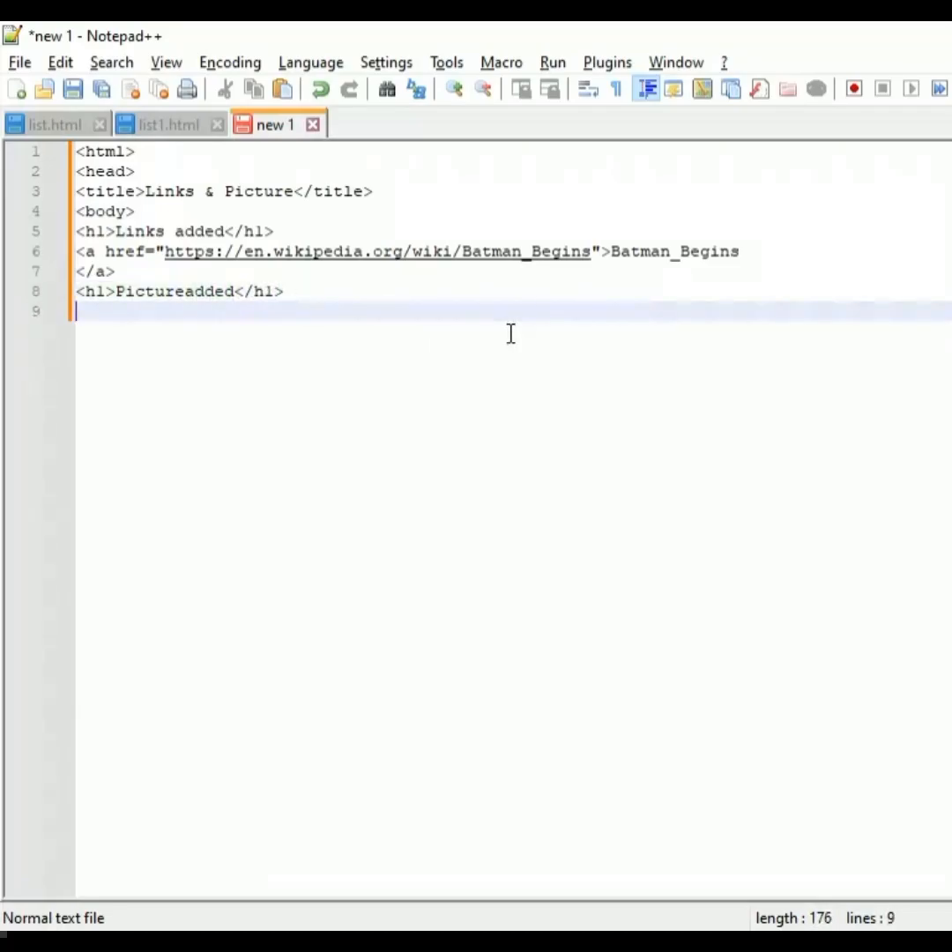
- Start an img tag with src="bat.jpg"
text(<)
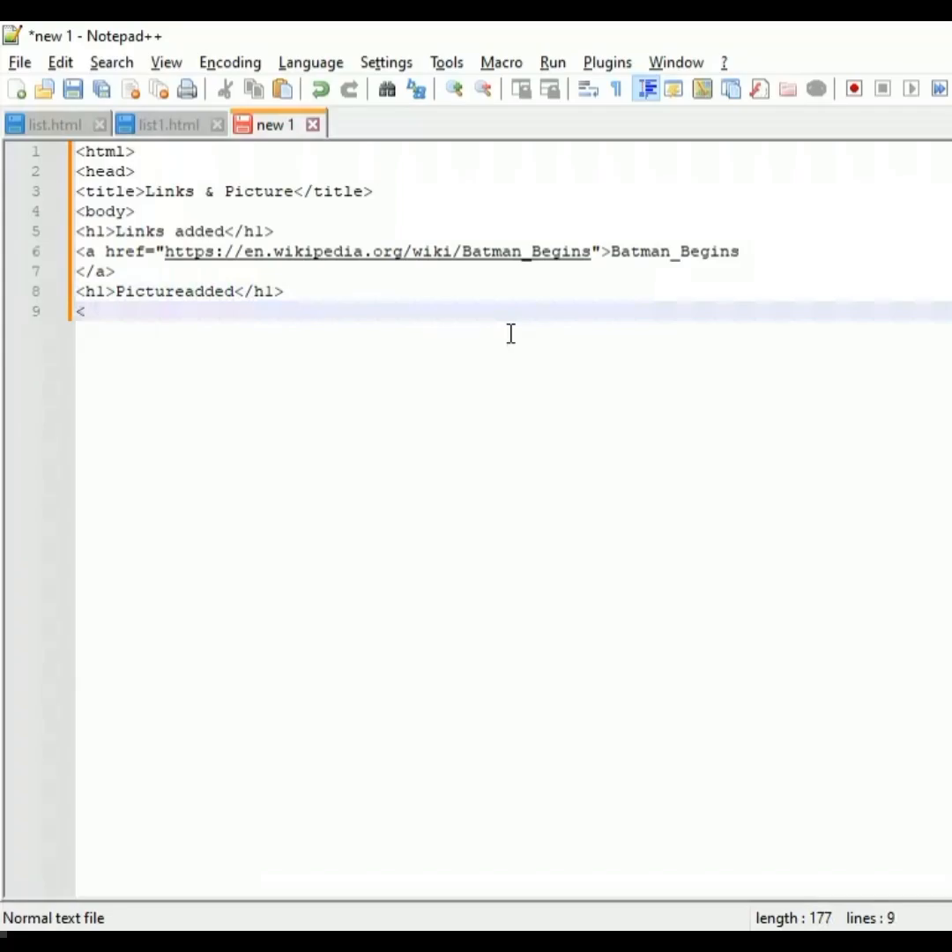
text(img)
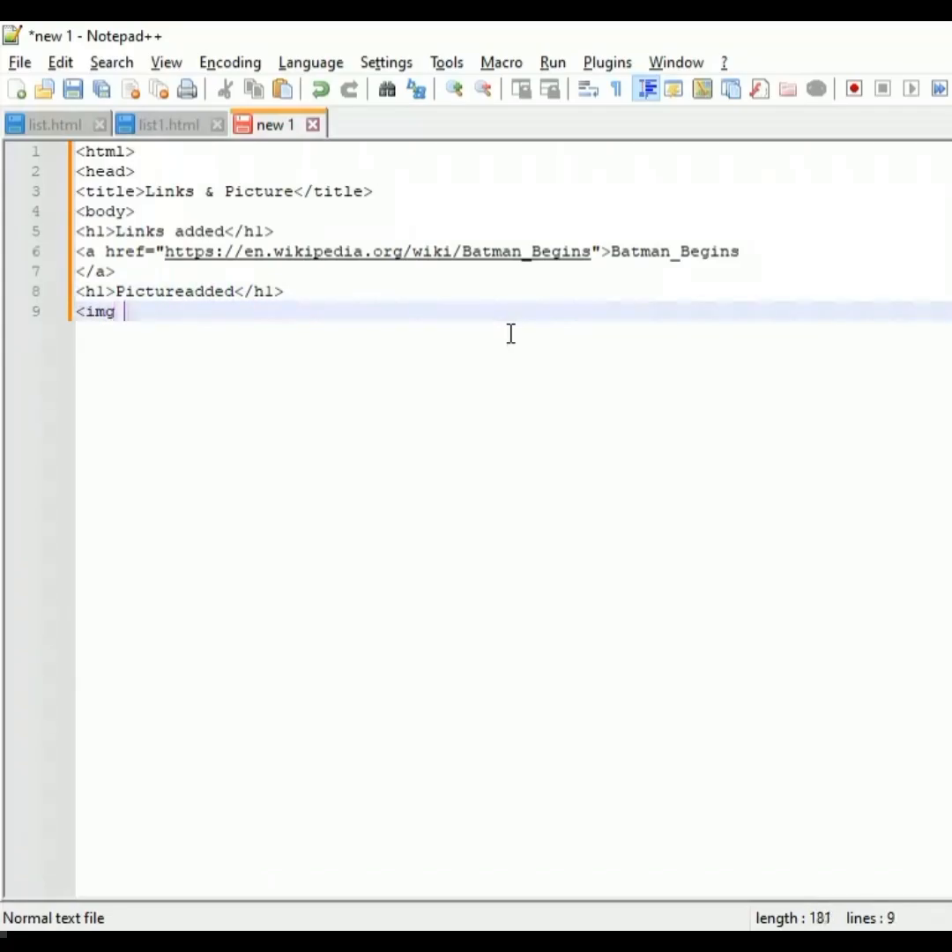
text(sr)
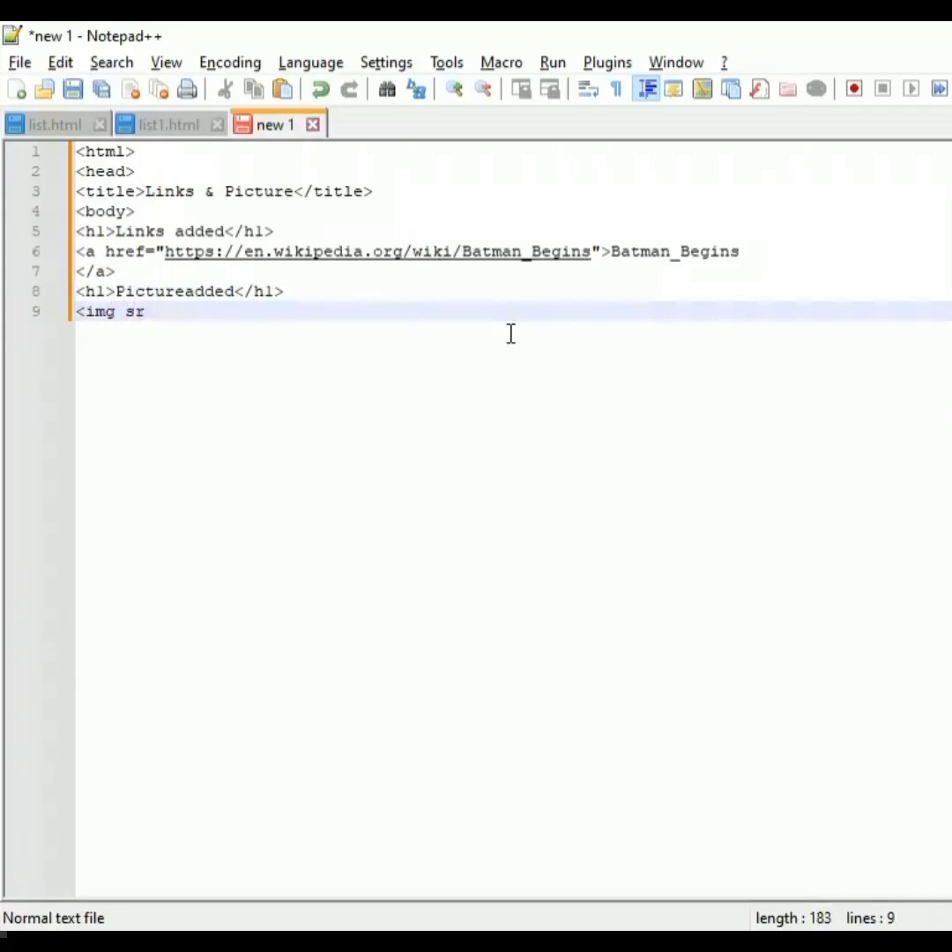
text(c)
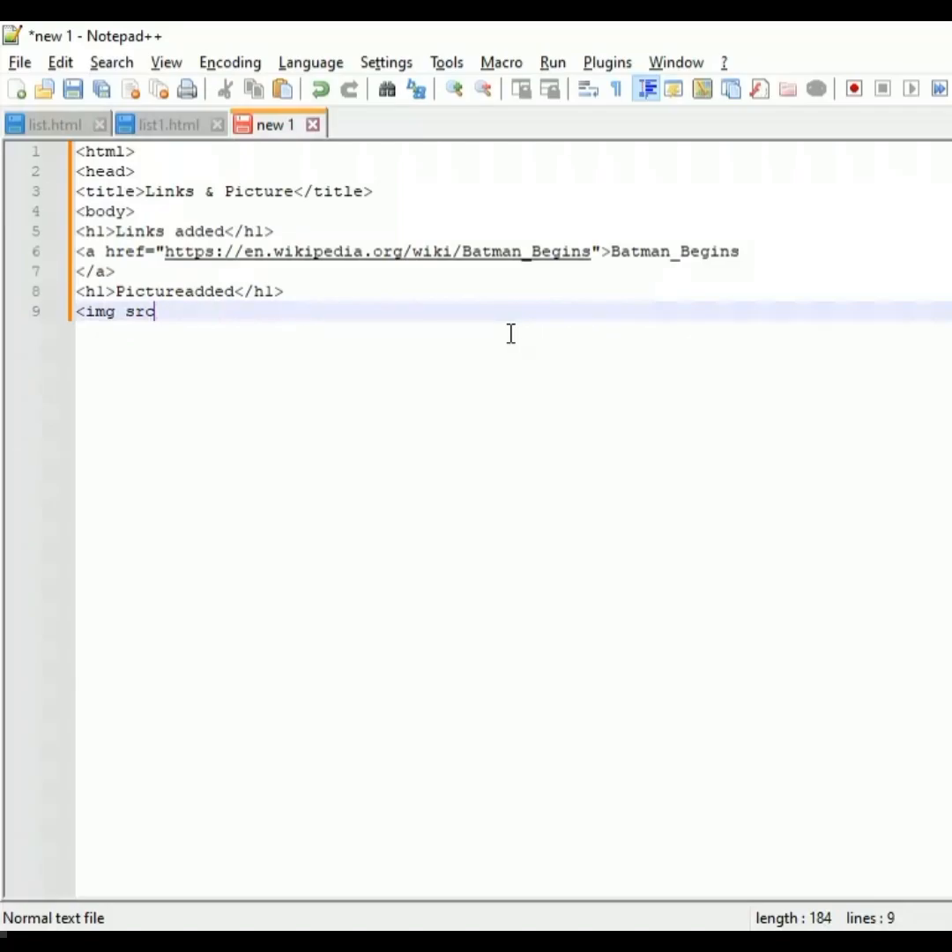
text(=)
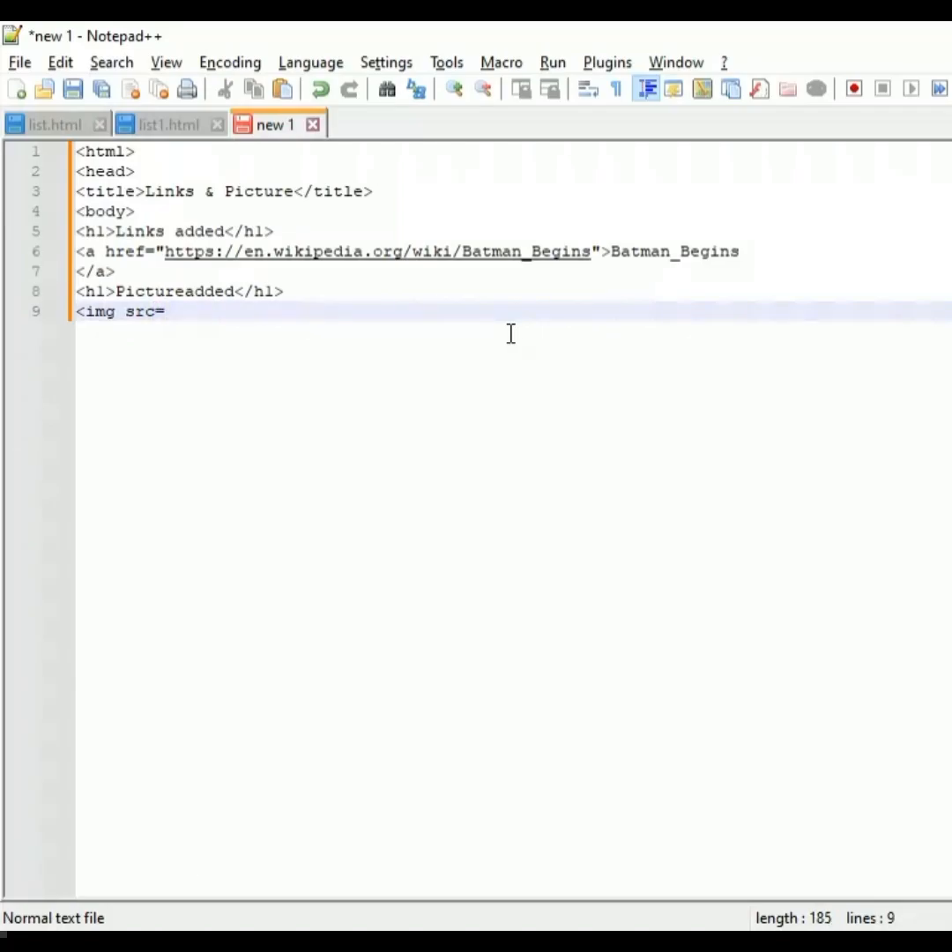
text("bat)
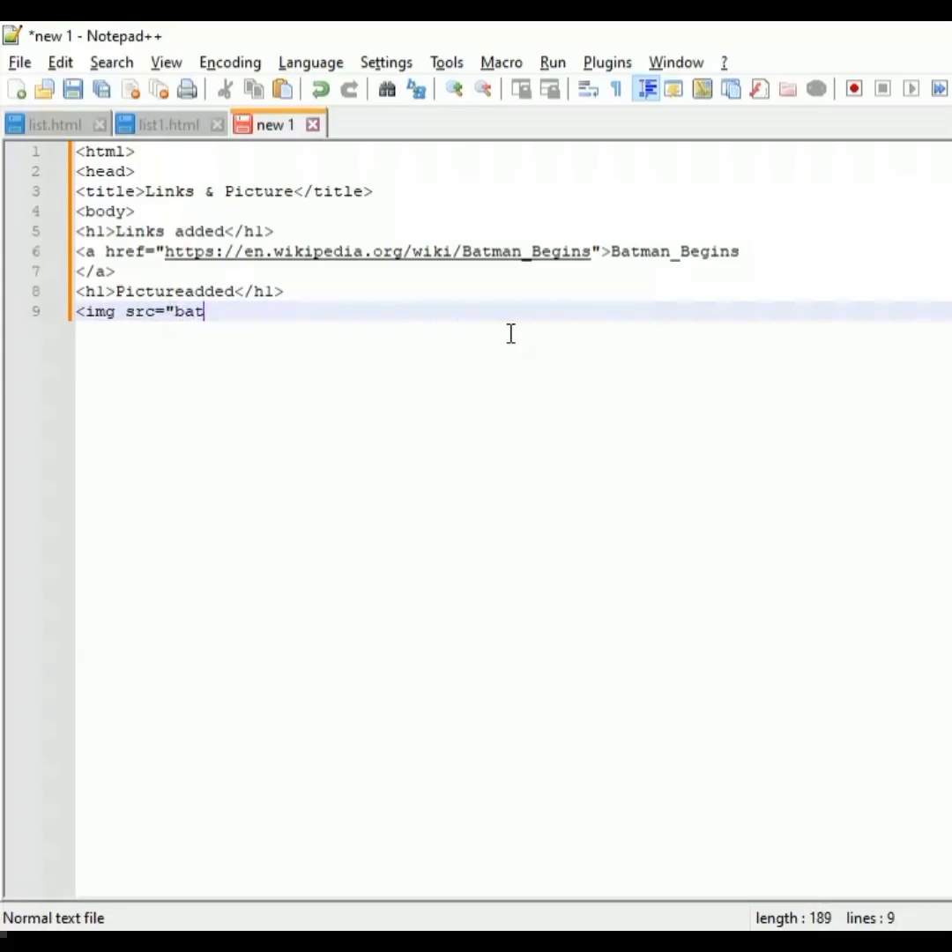
text(.j)
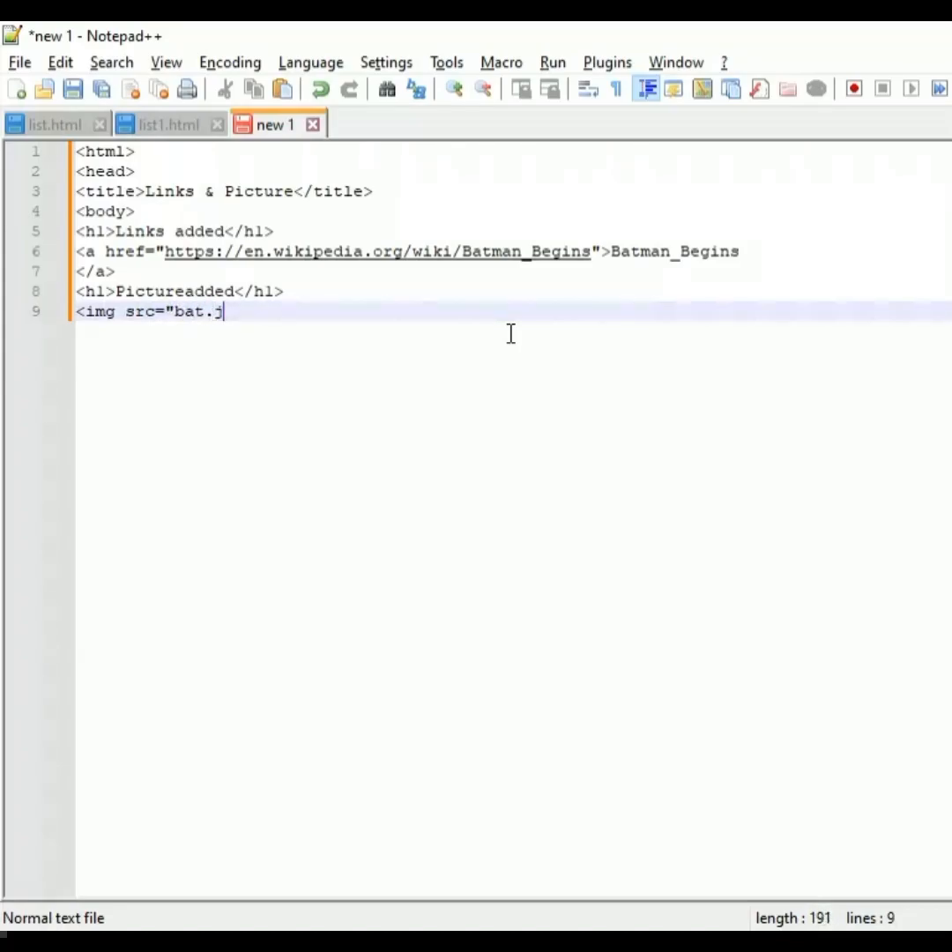
text(pg)
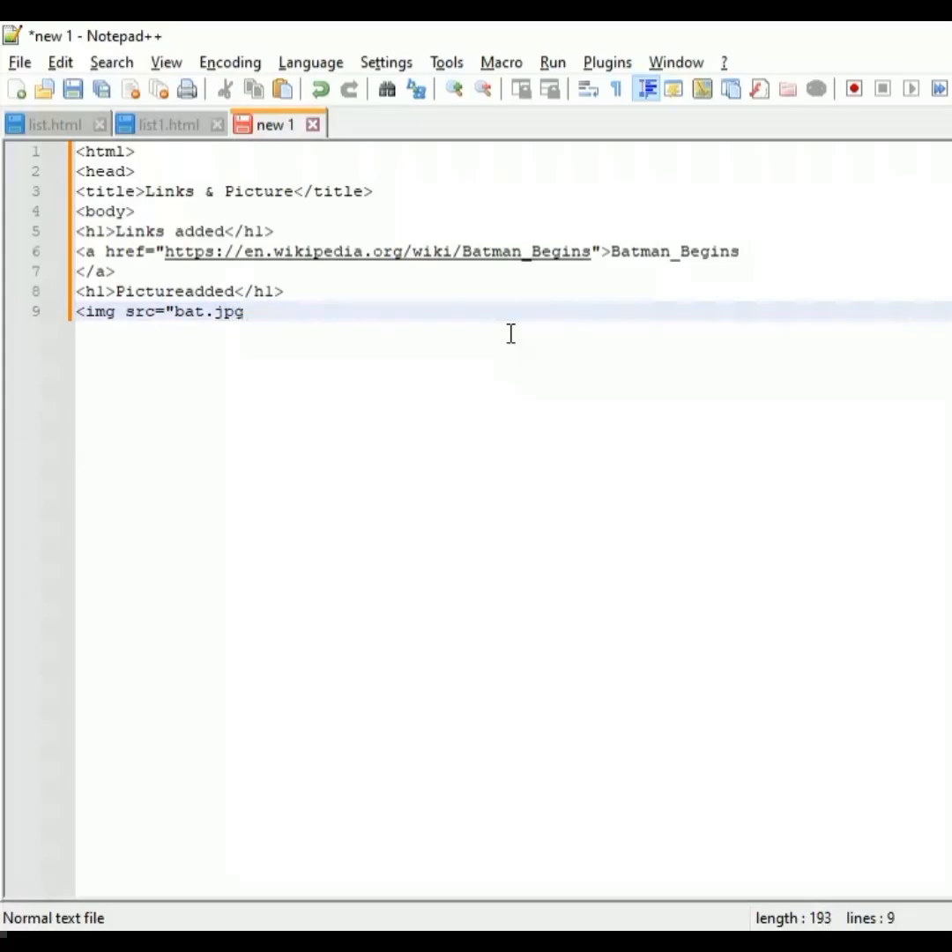
click(245, 311)
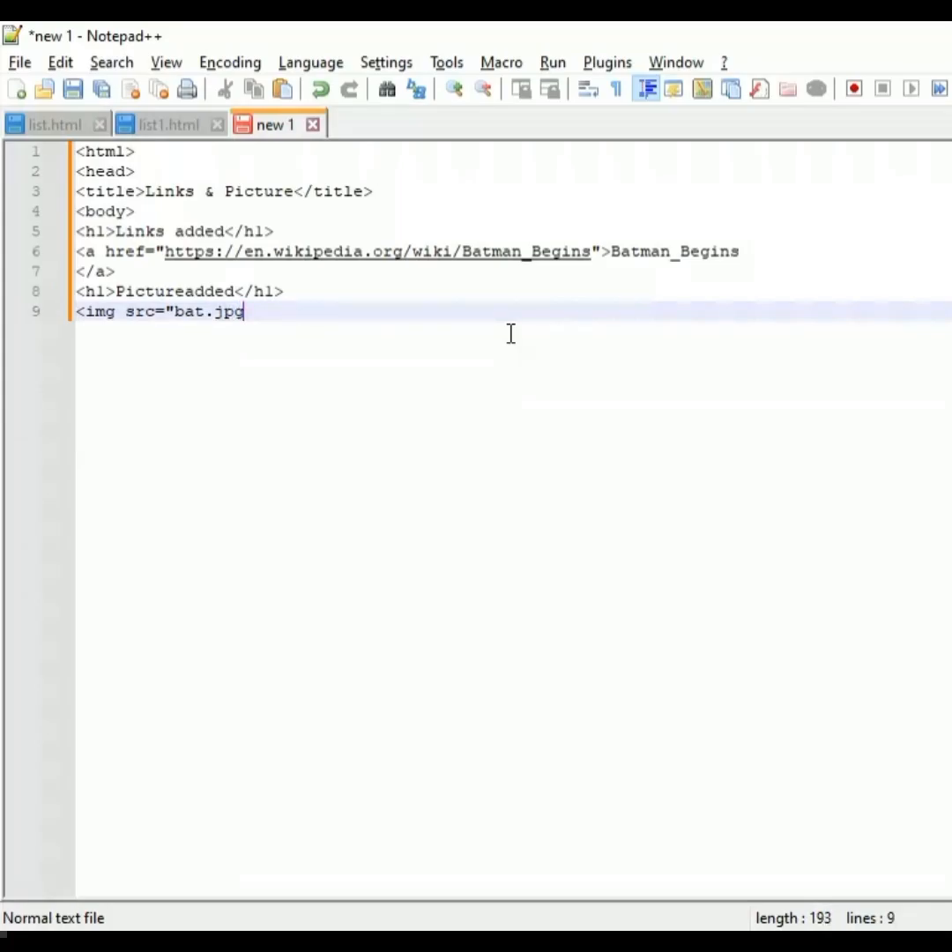
text(")
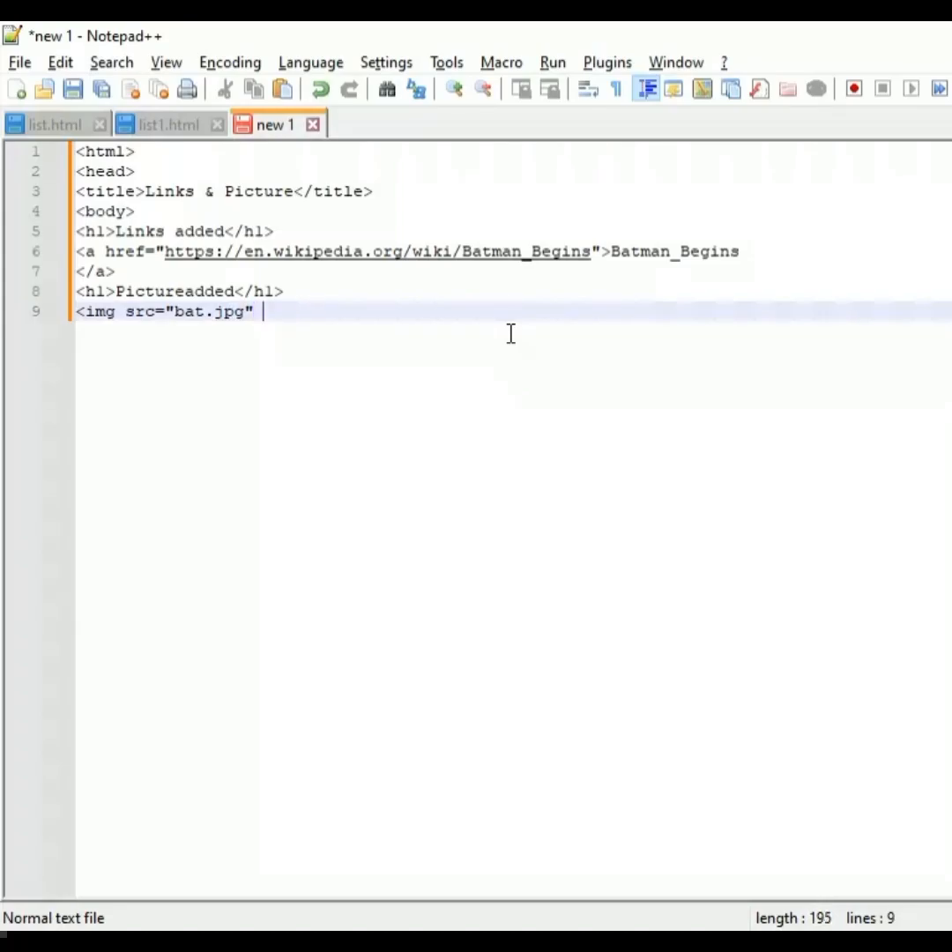
- Add alt text Batman_Begins, drop the unfinished width attribute, and close the img tag
text(alt)
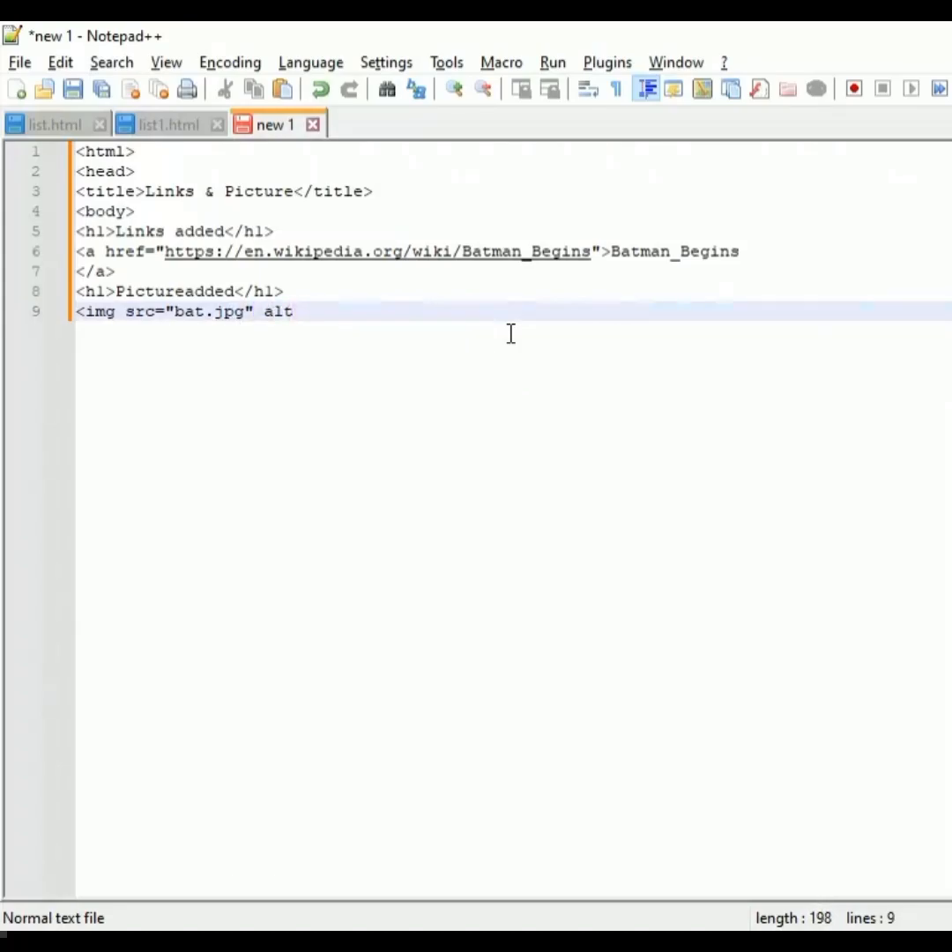
text(=)
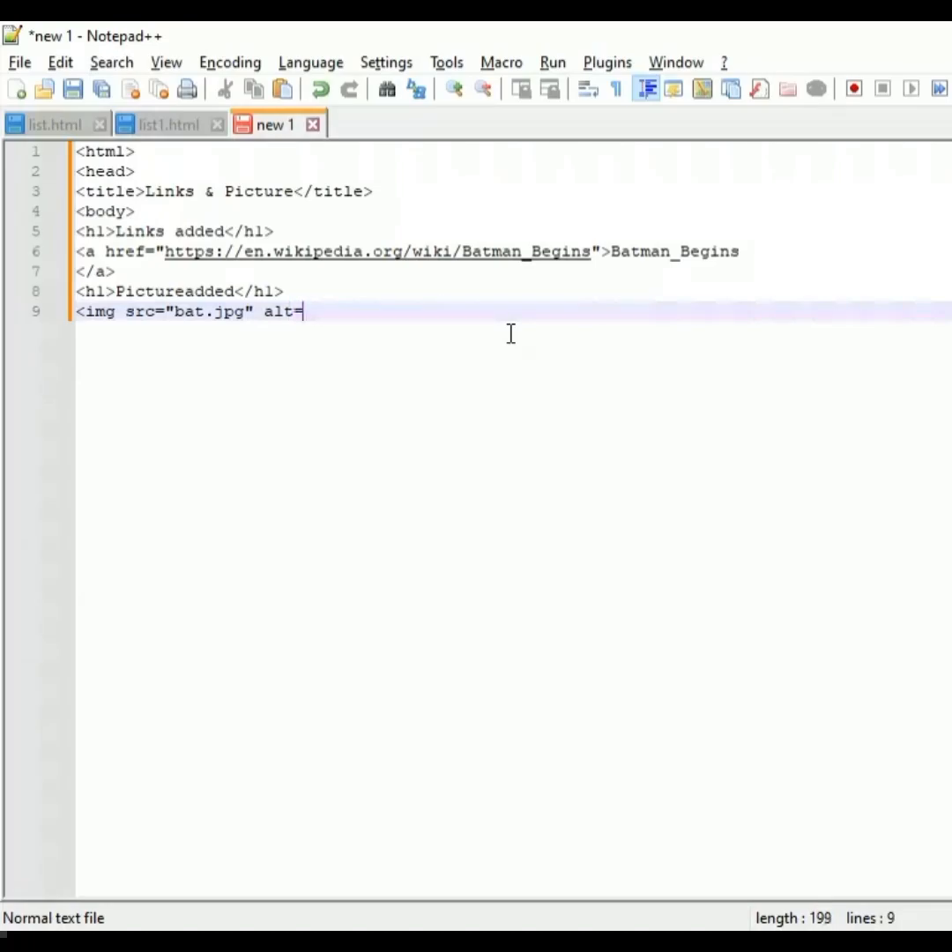
text(Batman_Begins)
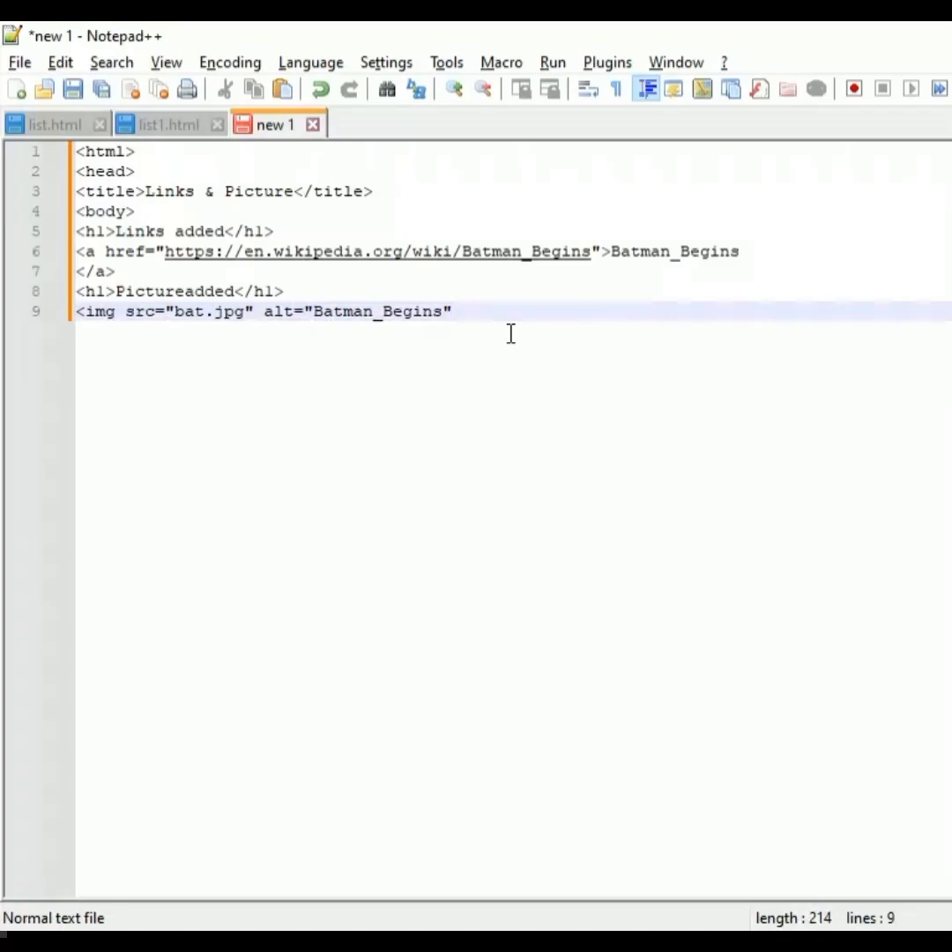
text(wi)
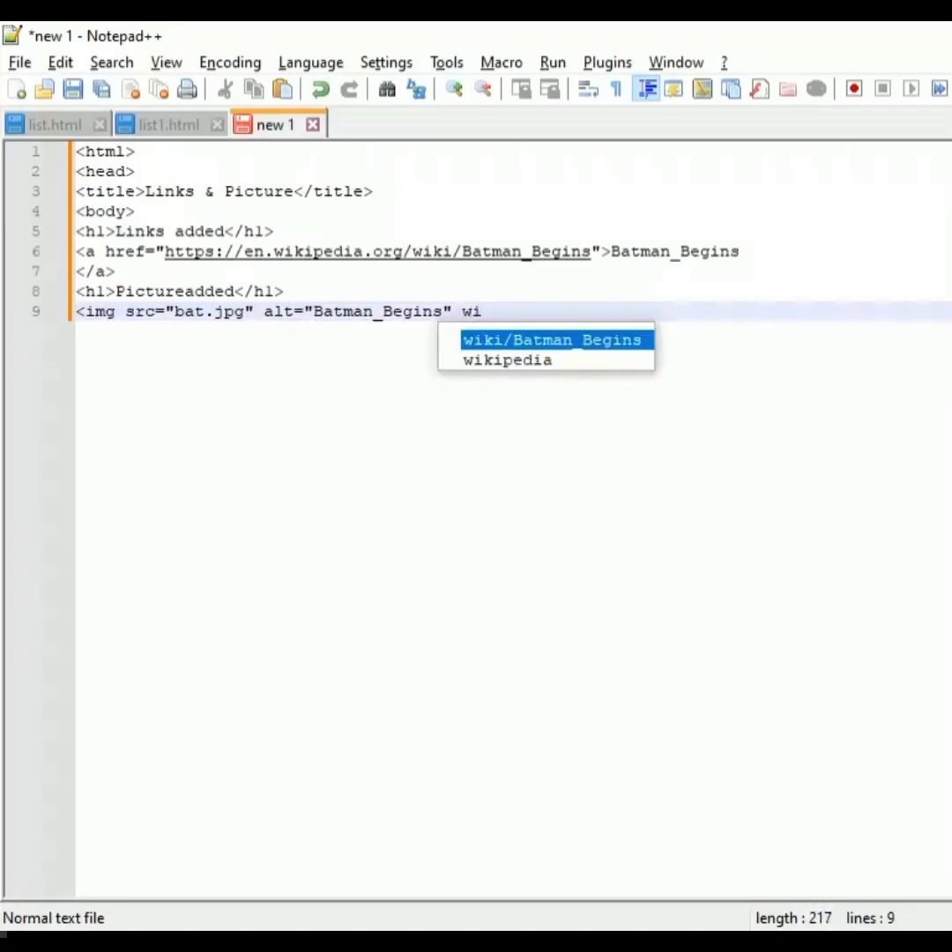
text(dth)
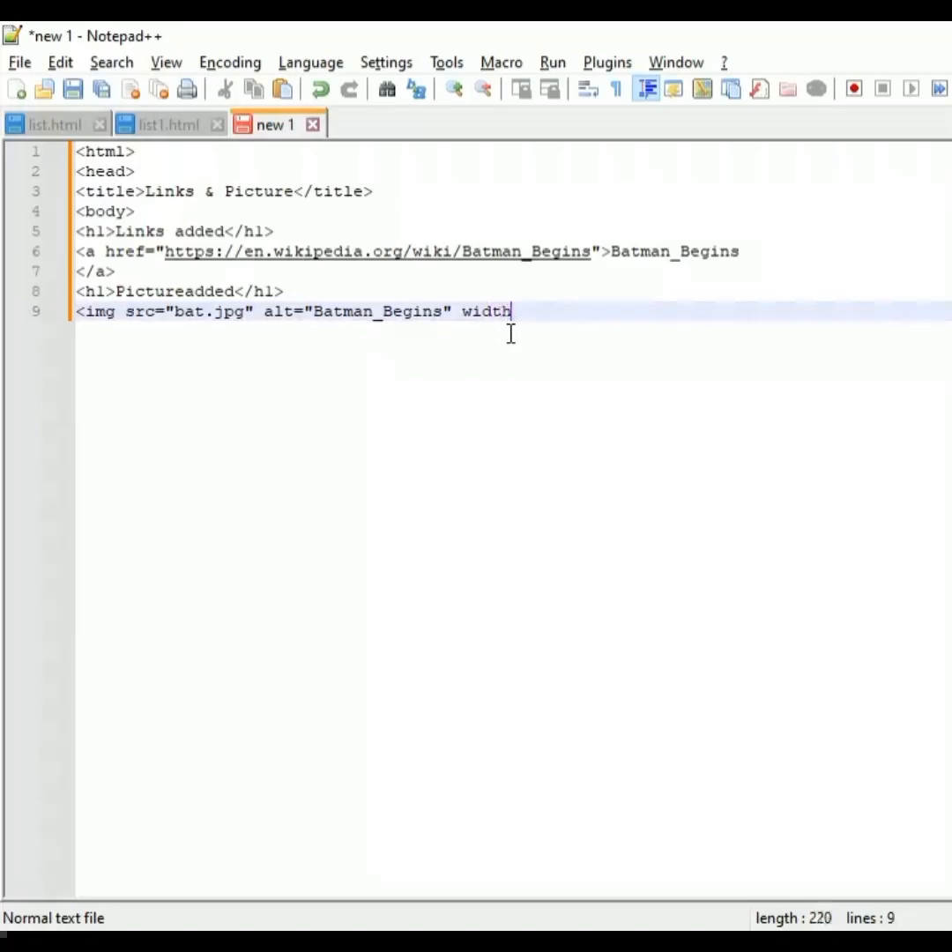
text(=)
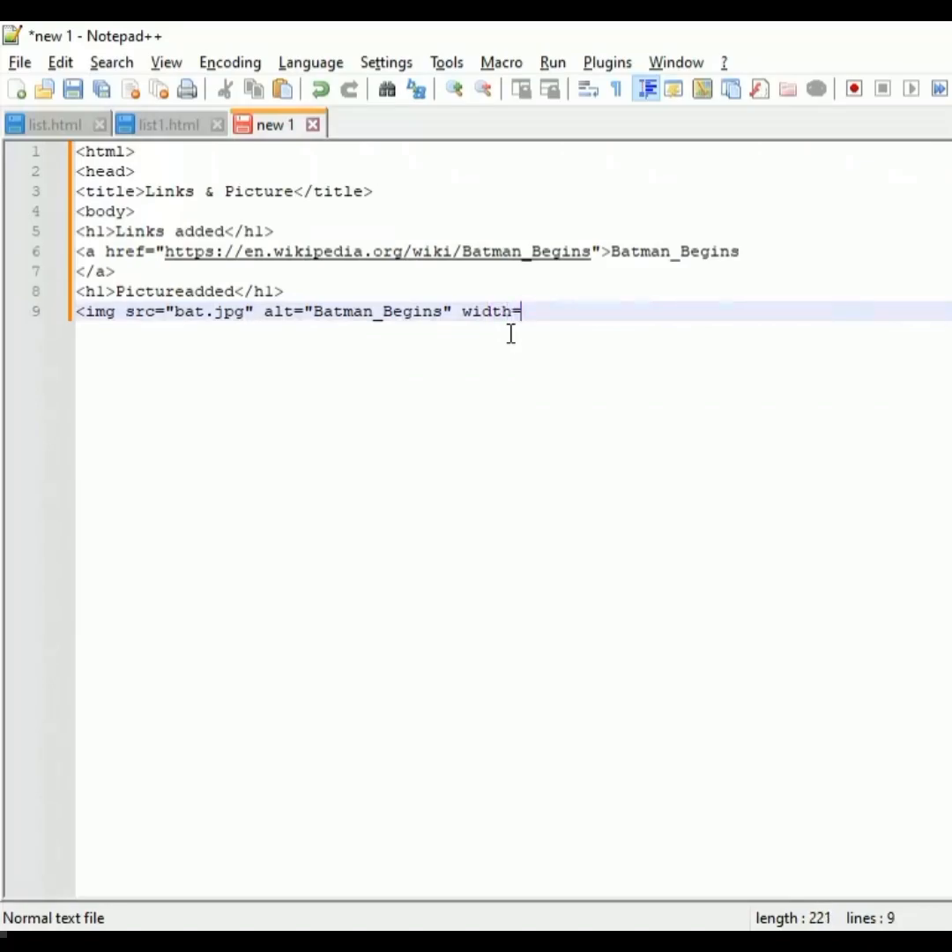
key(Backspace)
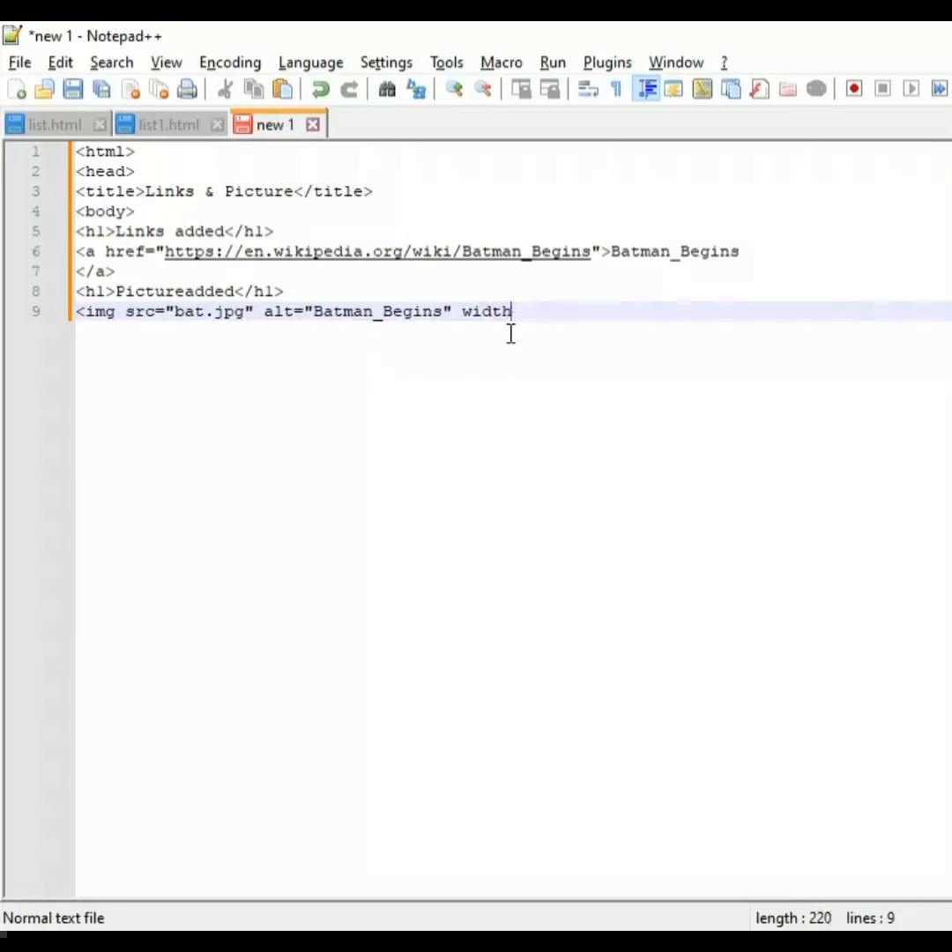
key(BackSpace)
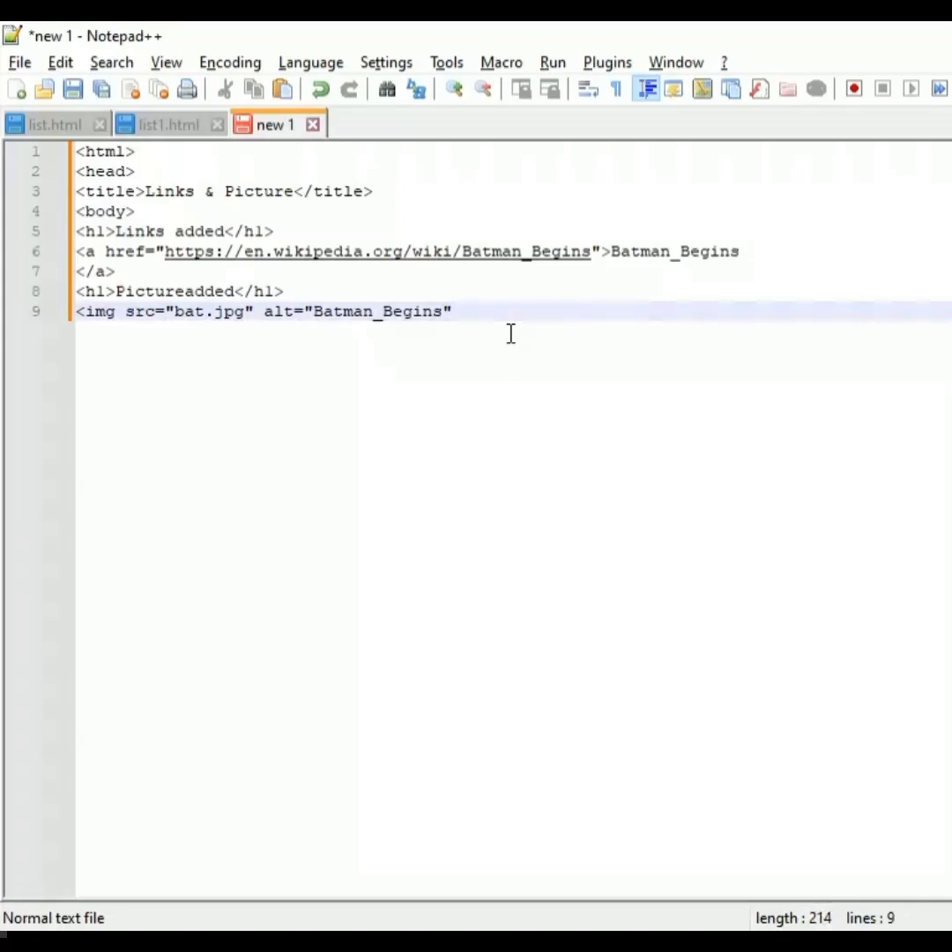
click(452, 311)
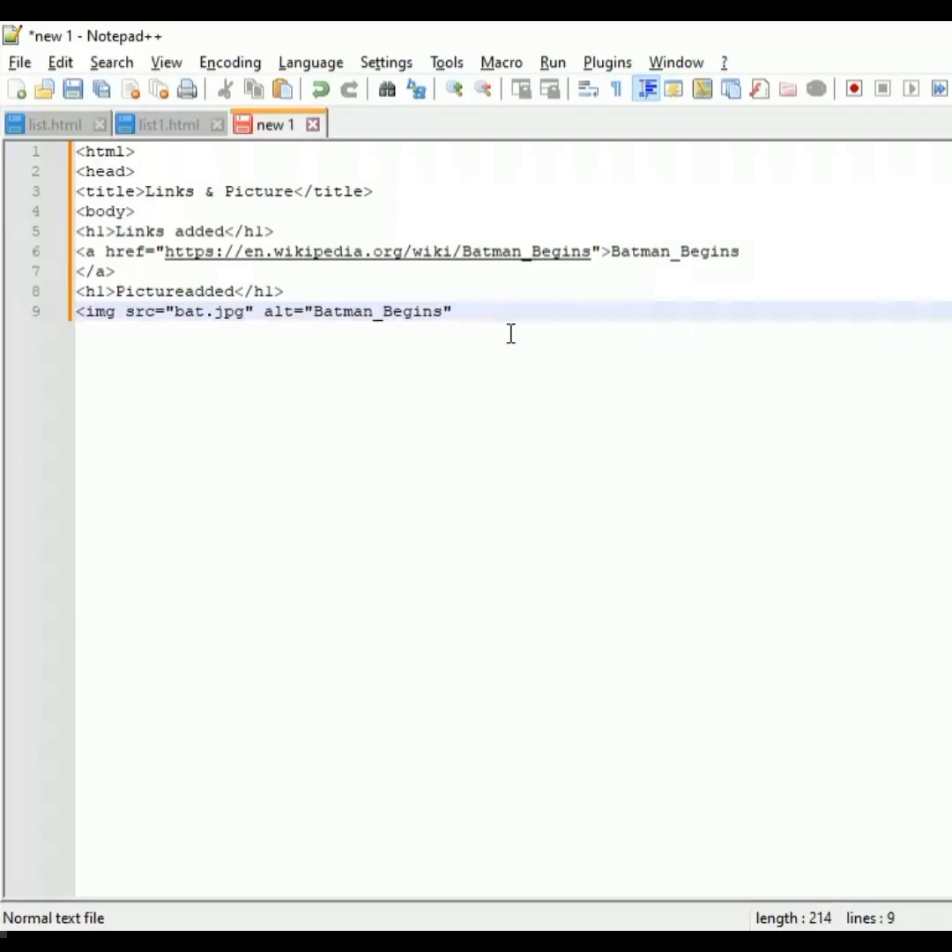
text(>)
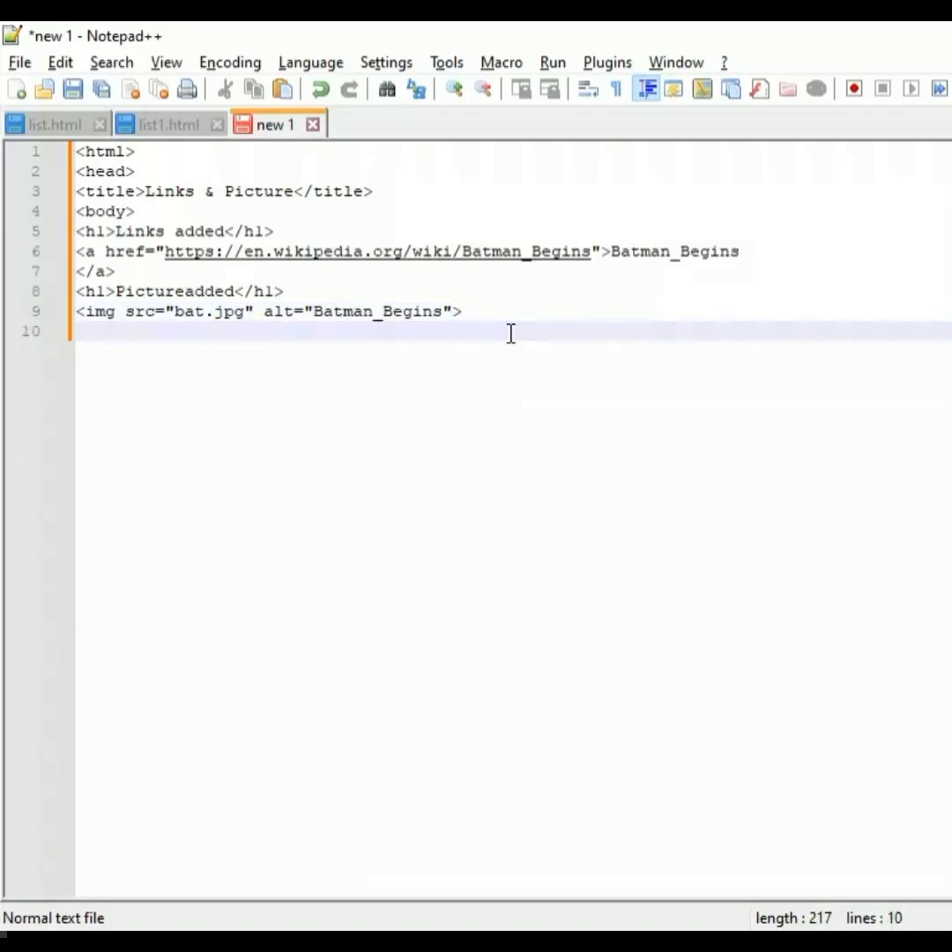
- Add the closing </body> and </head> tags and begin the final closing tag
text(<)
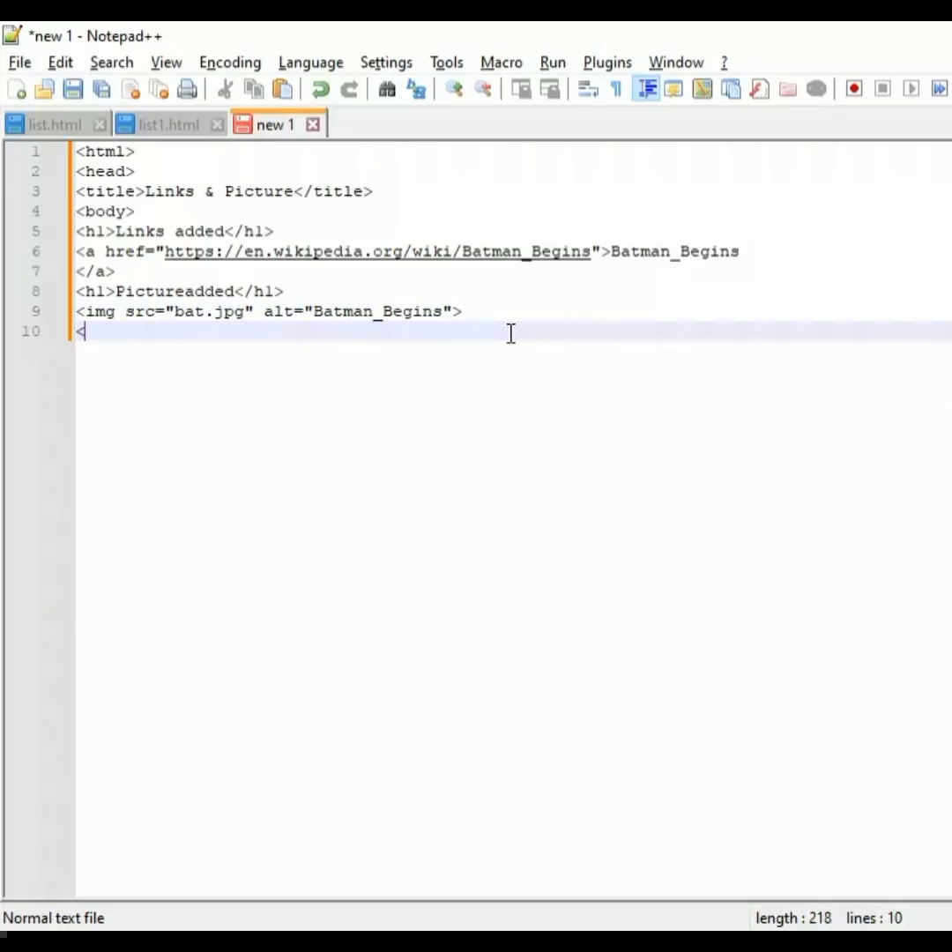
text(/)
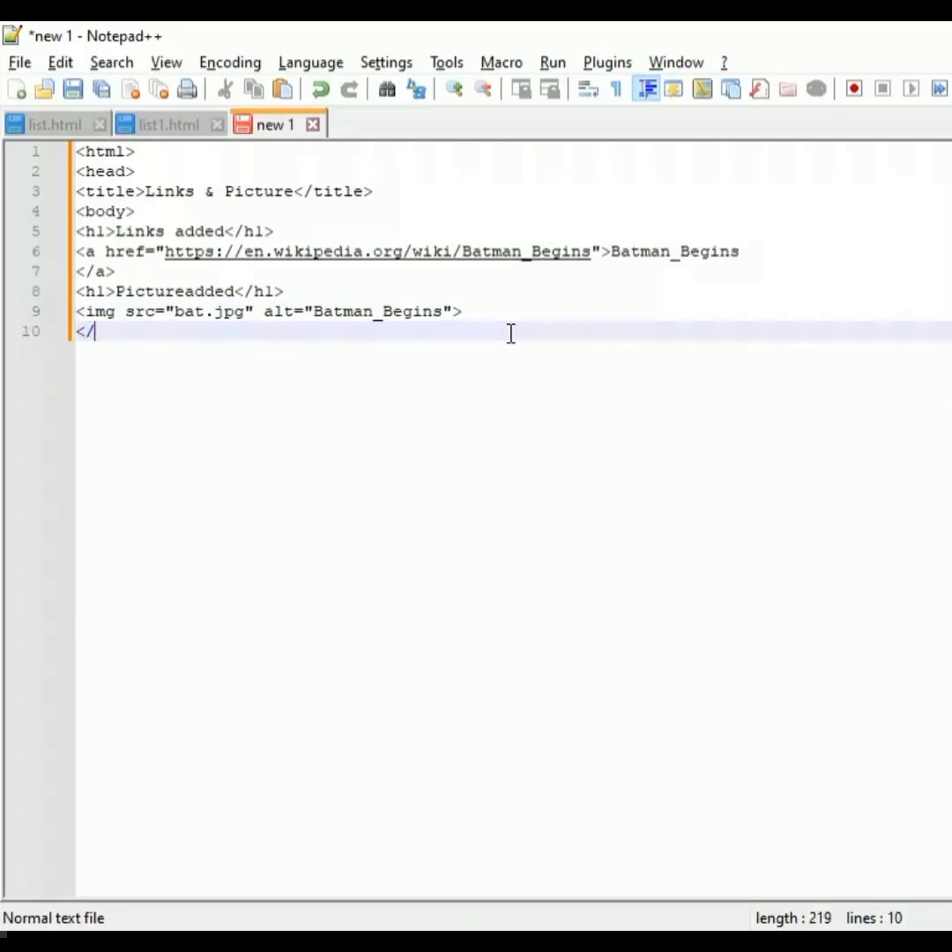
text(body>)
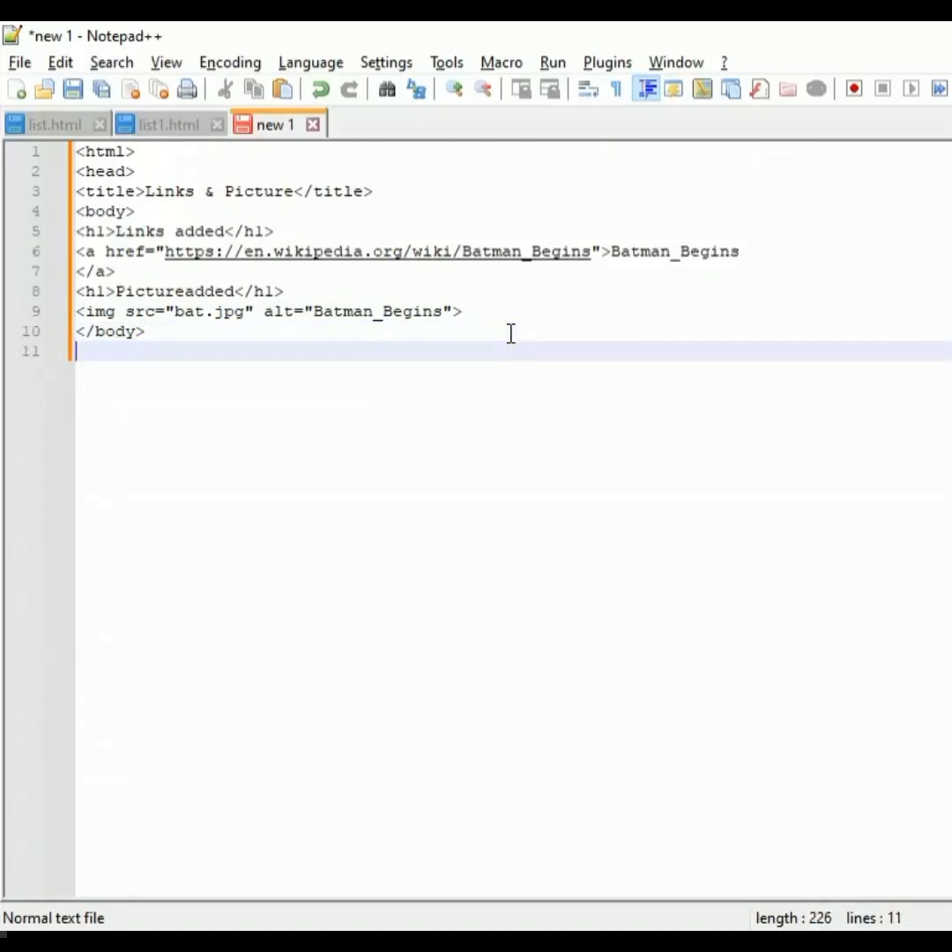
text(</head>)
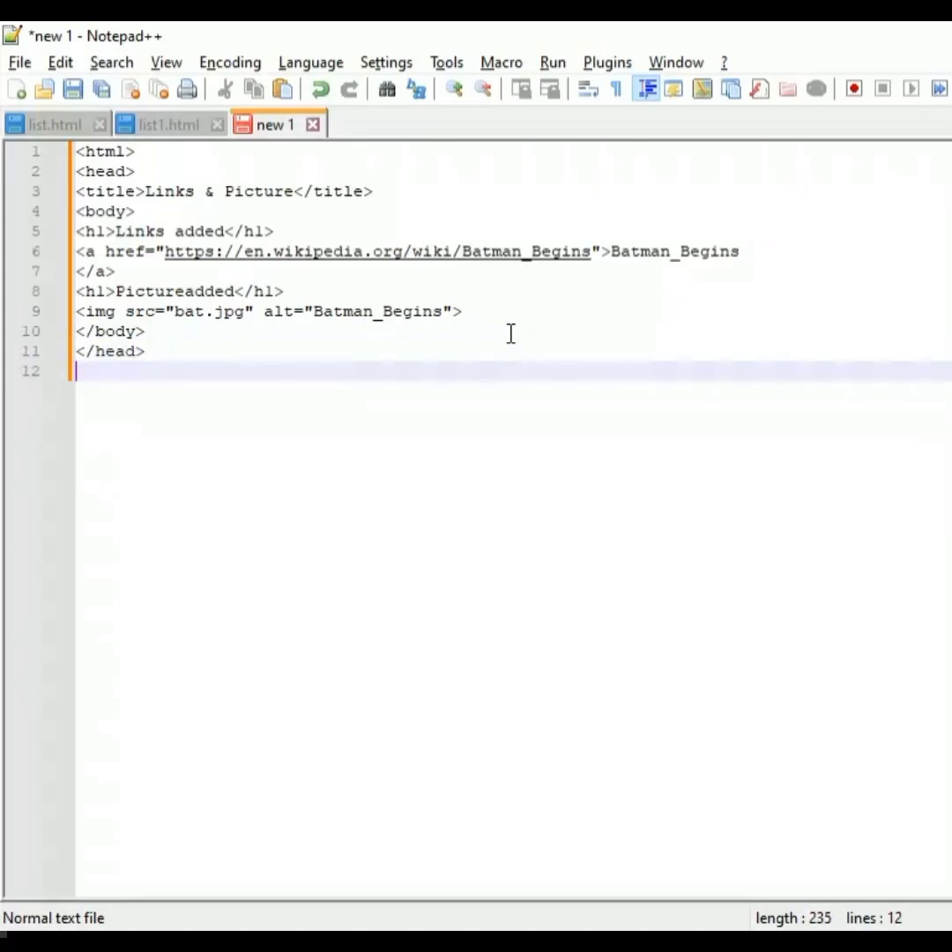
text(</)
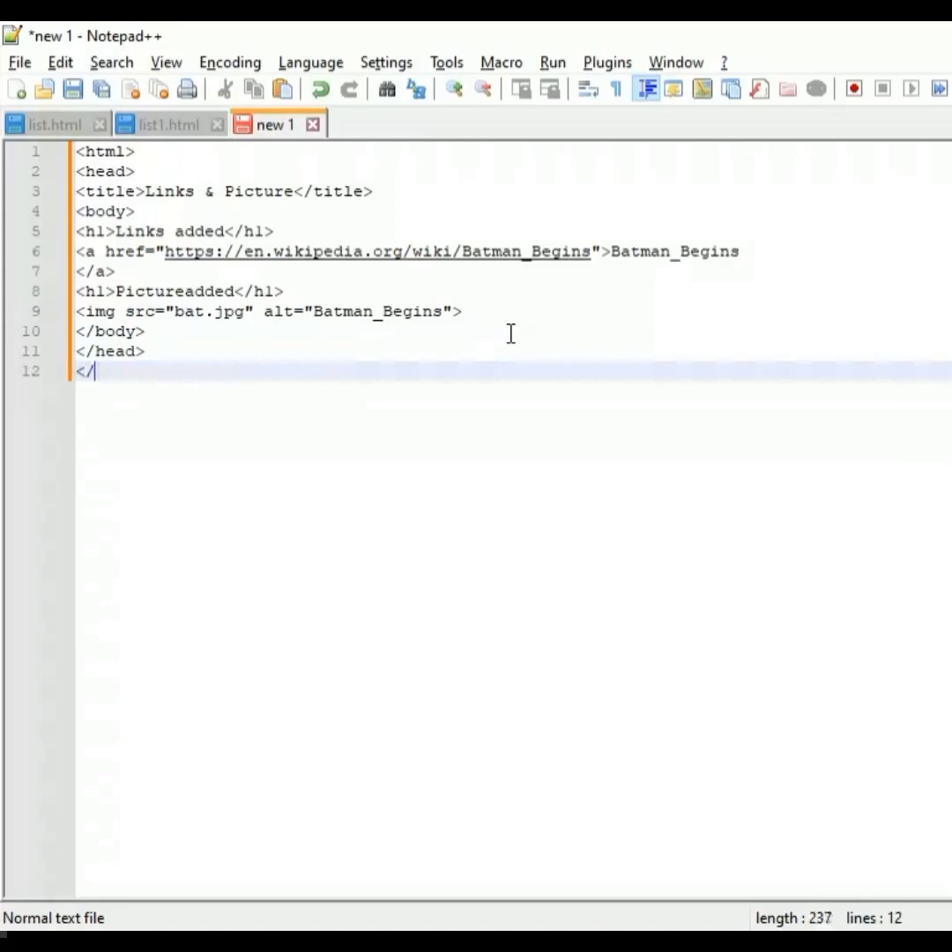
text(t)
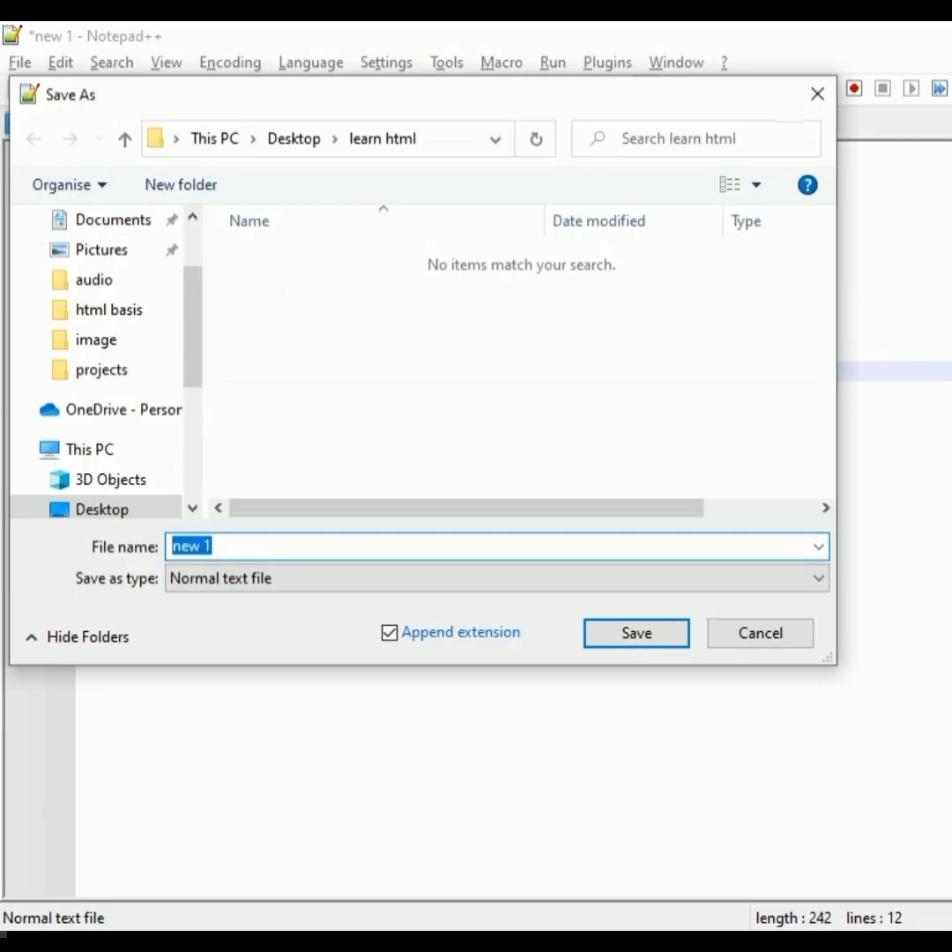
- Save the page as 'Link & Pics' in the learn html folder
text(Link)
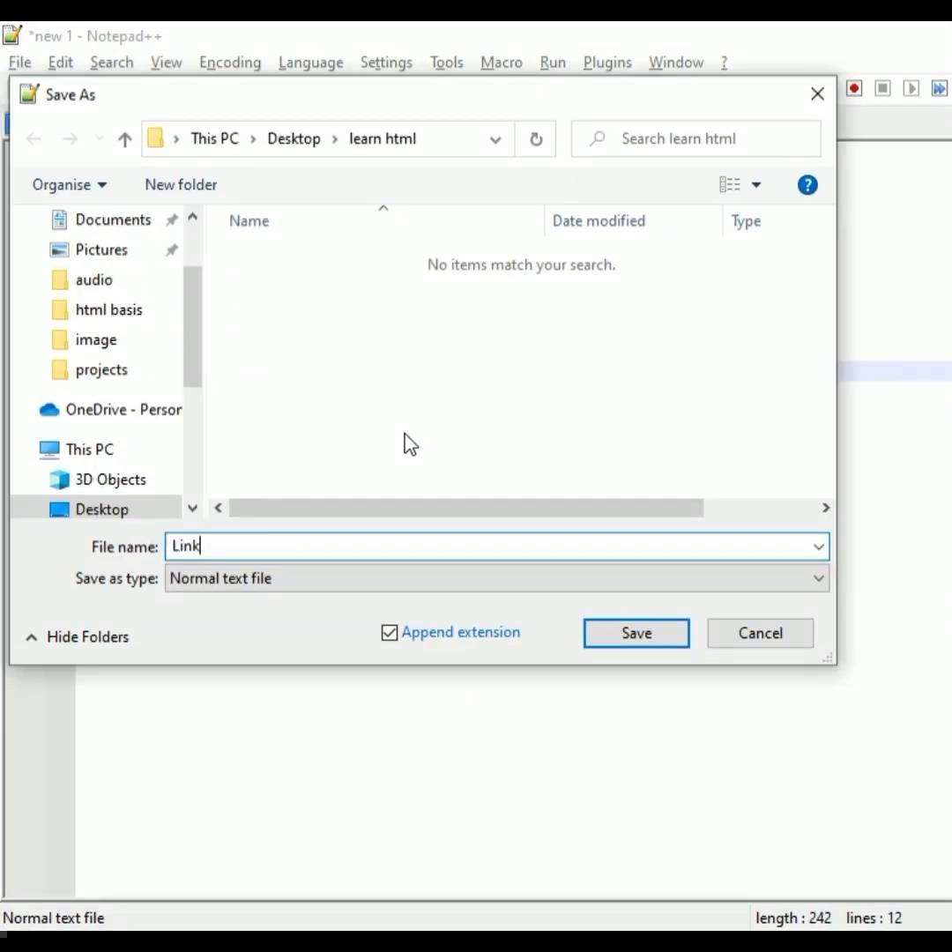
text(& P)
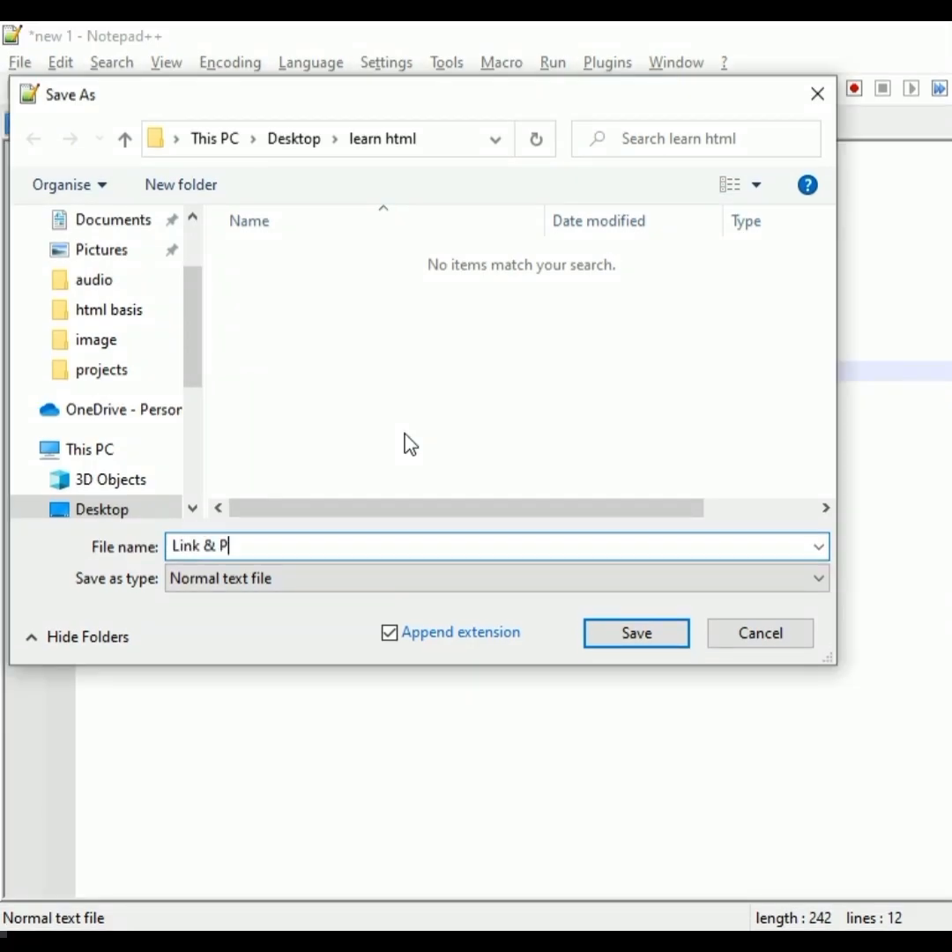
text(ics)
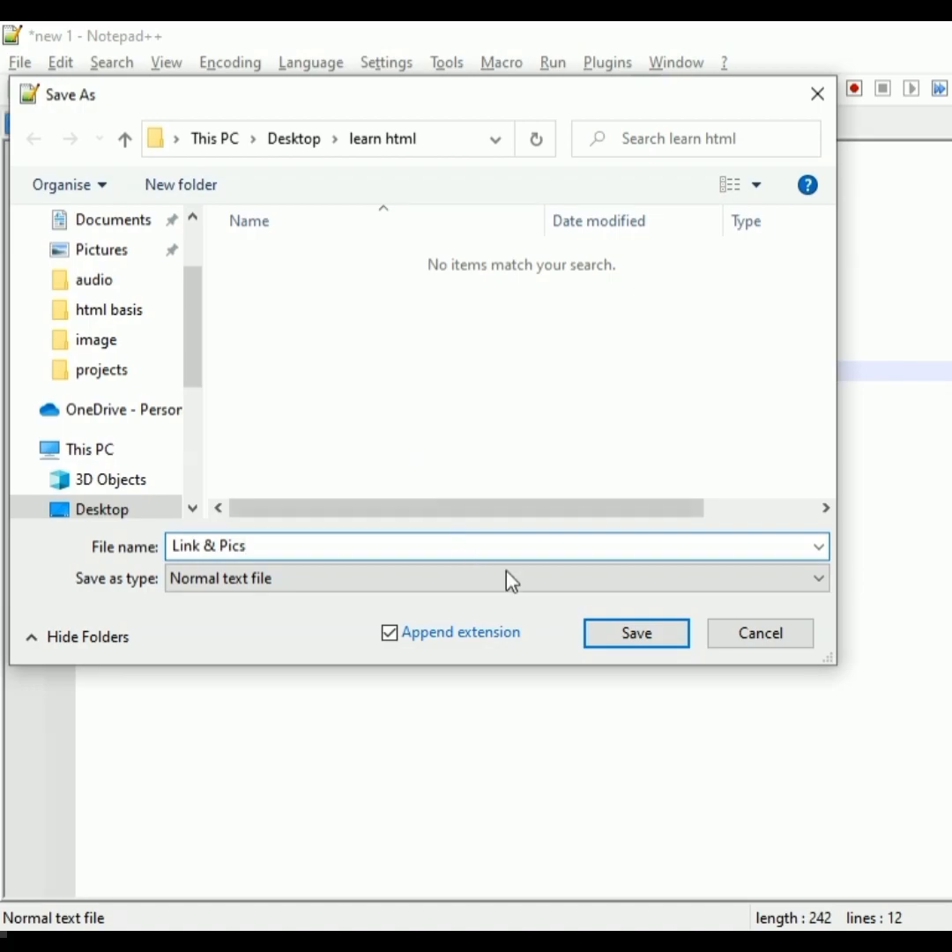
click(636, 633)
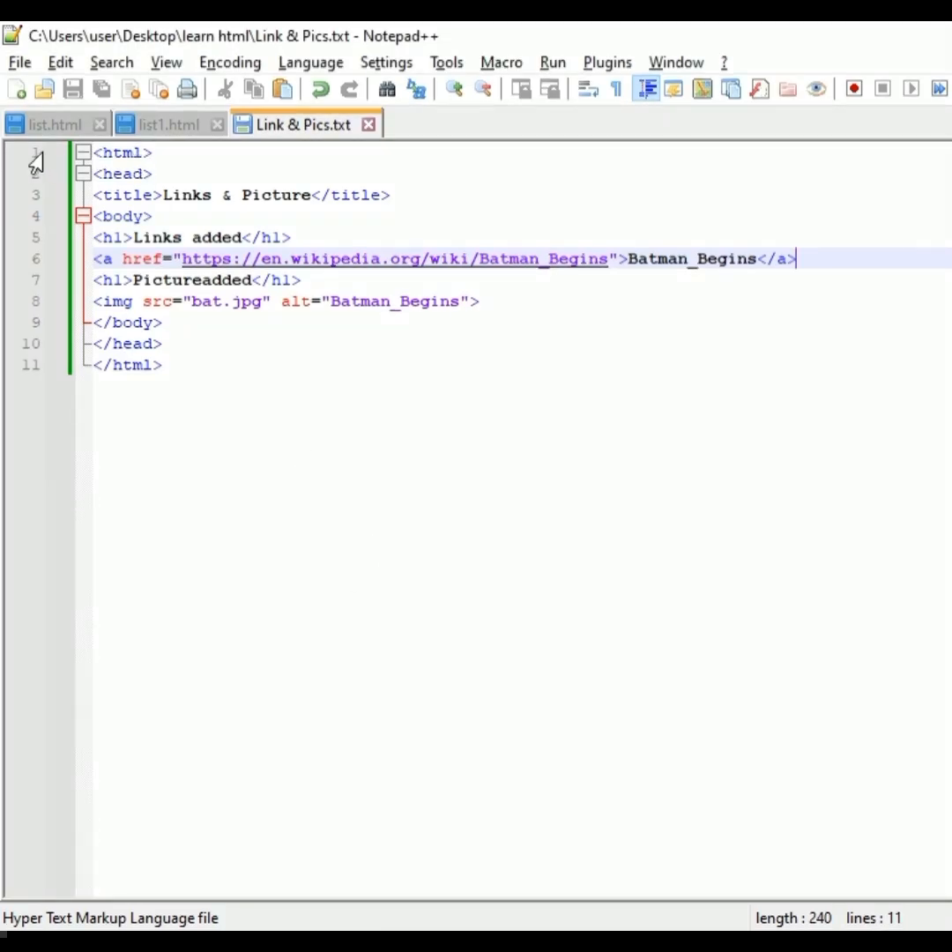
- Save the page under a new name with an .html extension, 'Link & Pics.html'
click(18, 62)
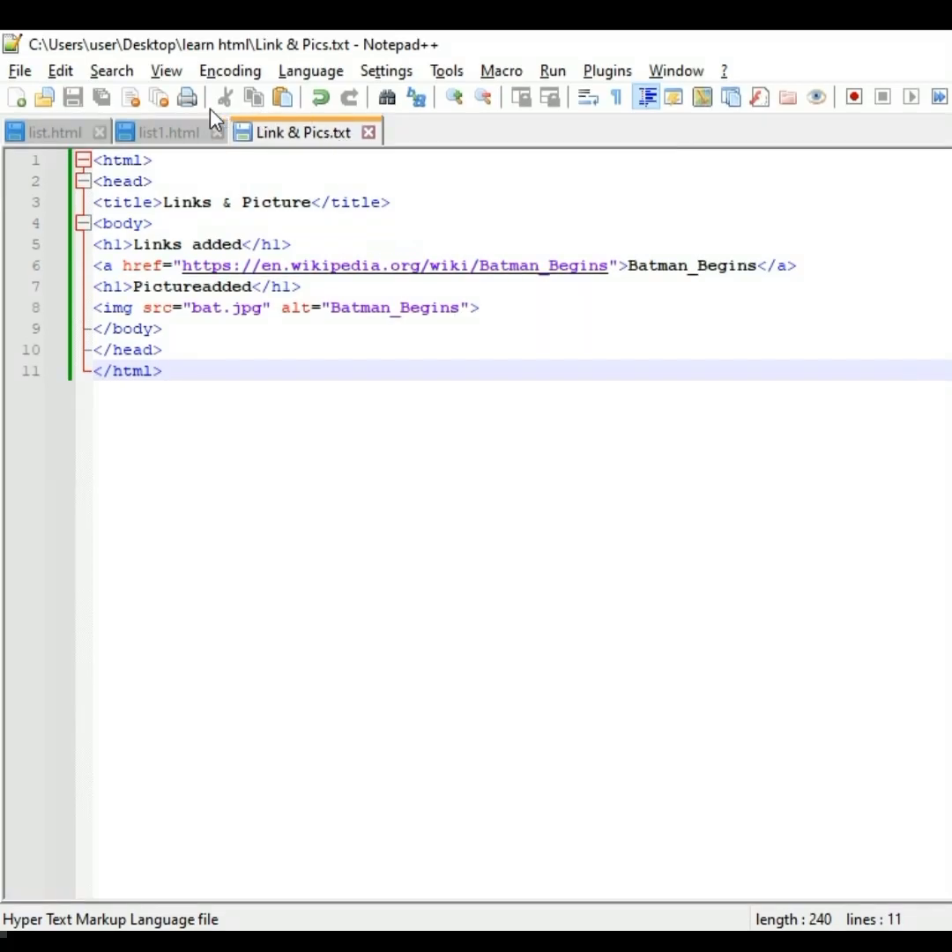
mouse_move(73, 97)
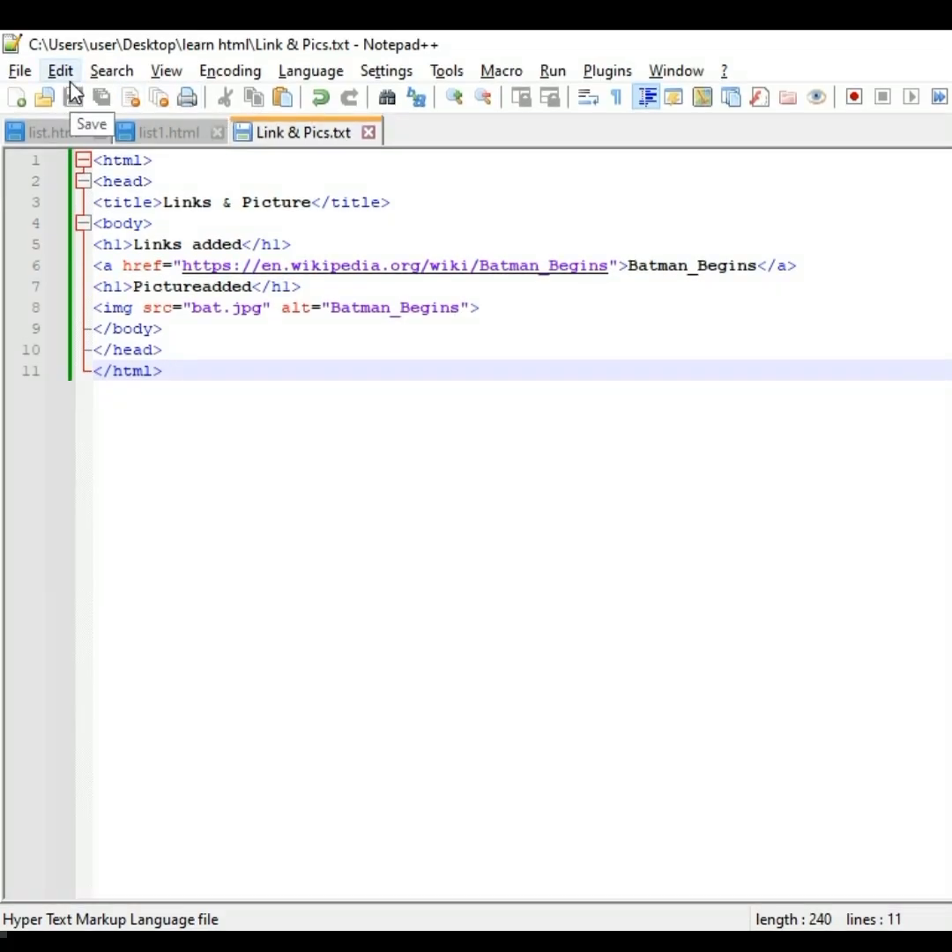
click(18, 70)
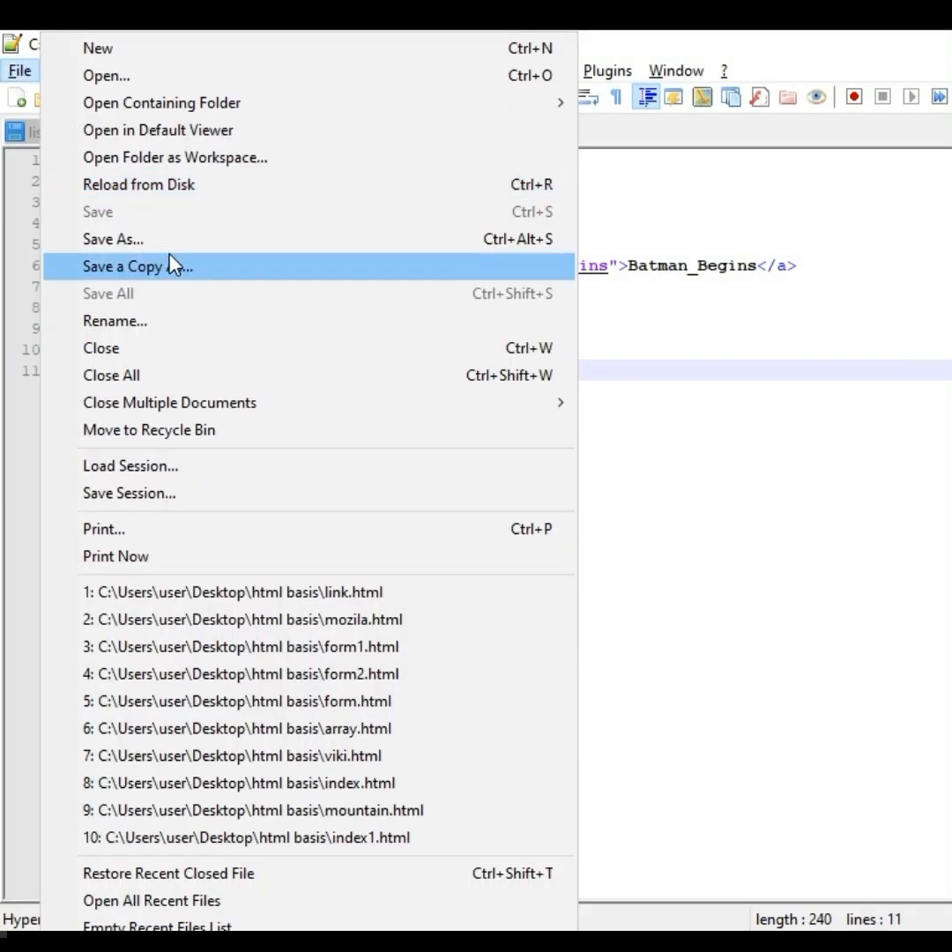
click(137, 266)
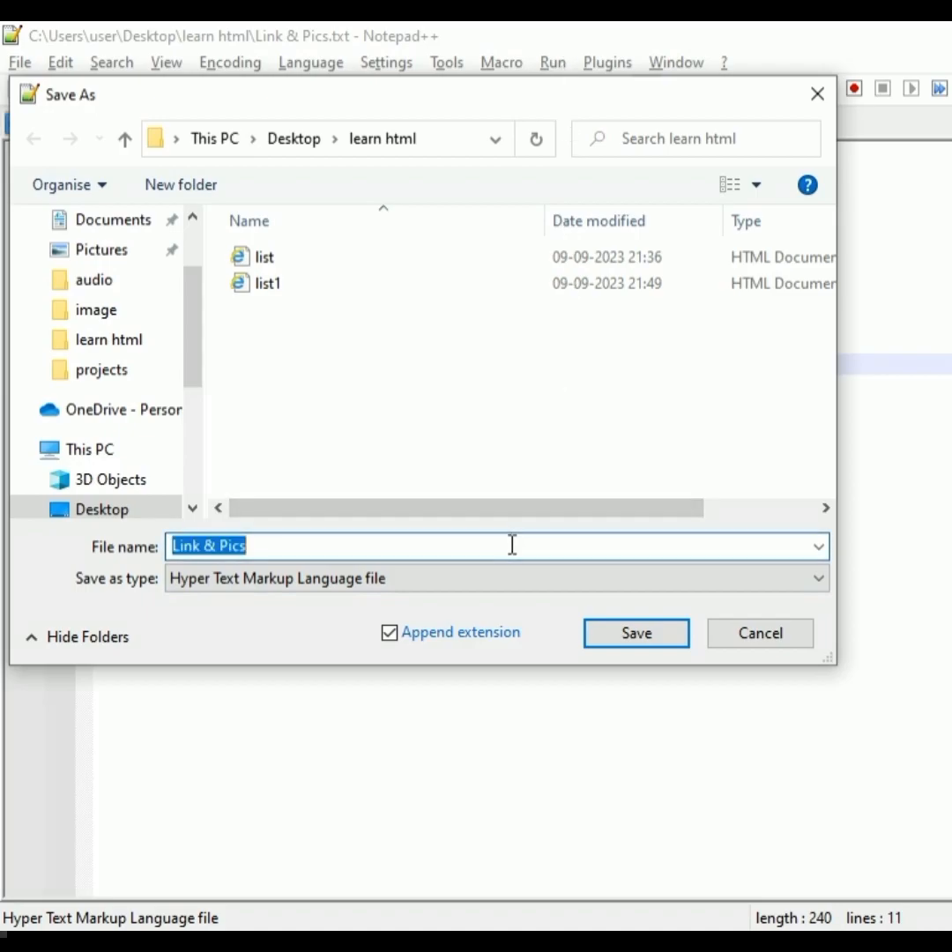
text(.)
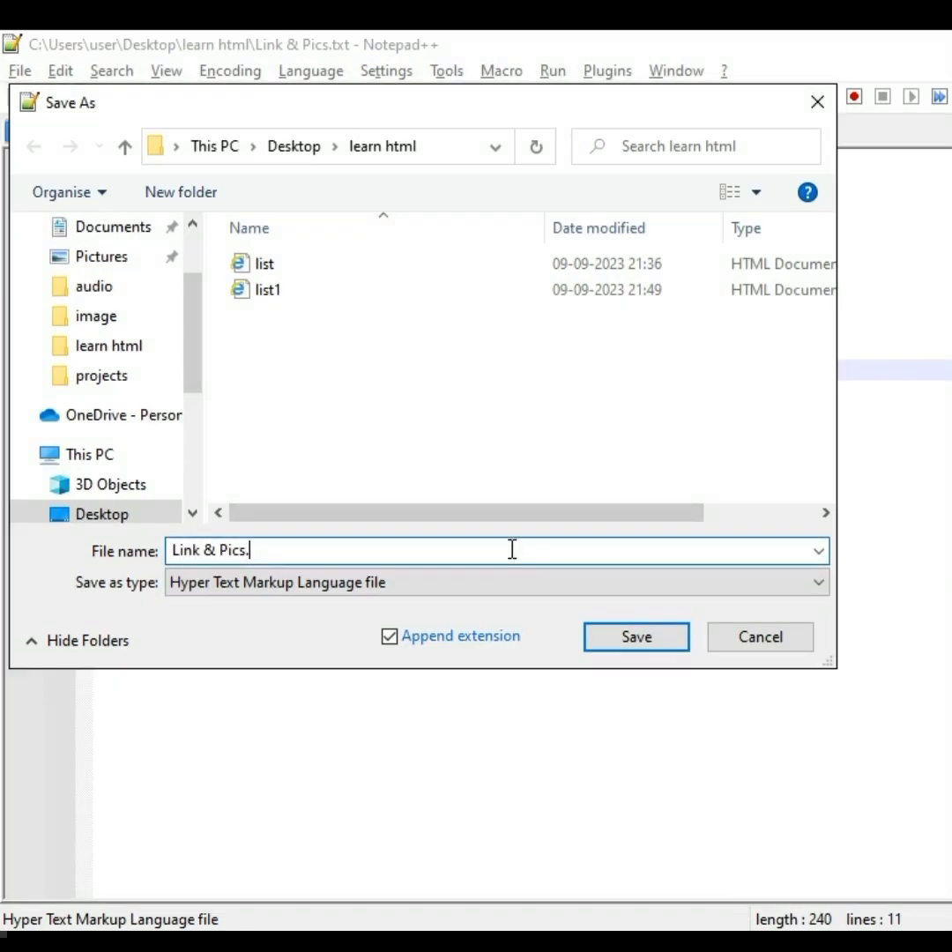
text(html)
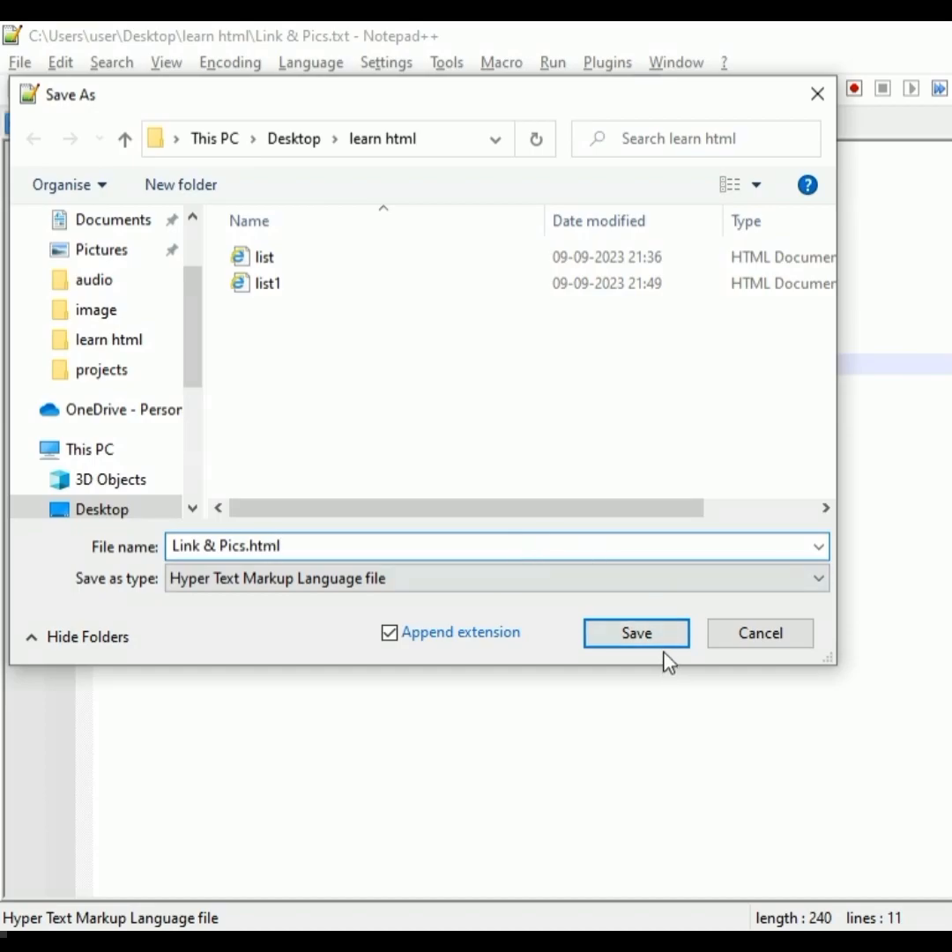
click(636, 633)
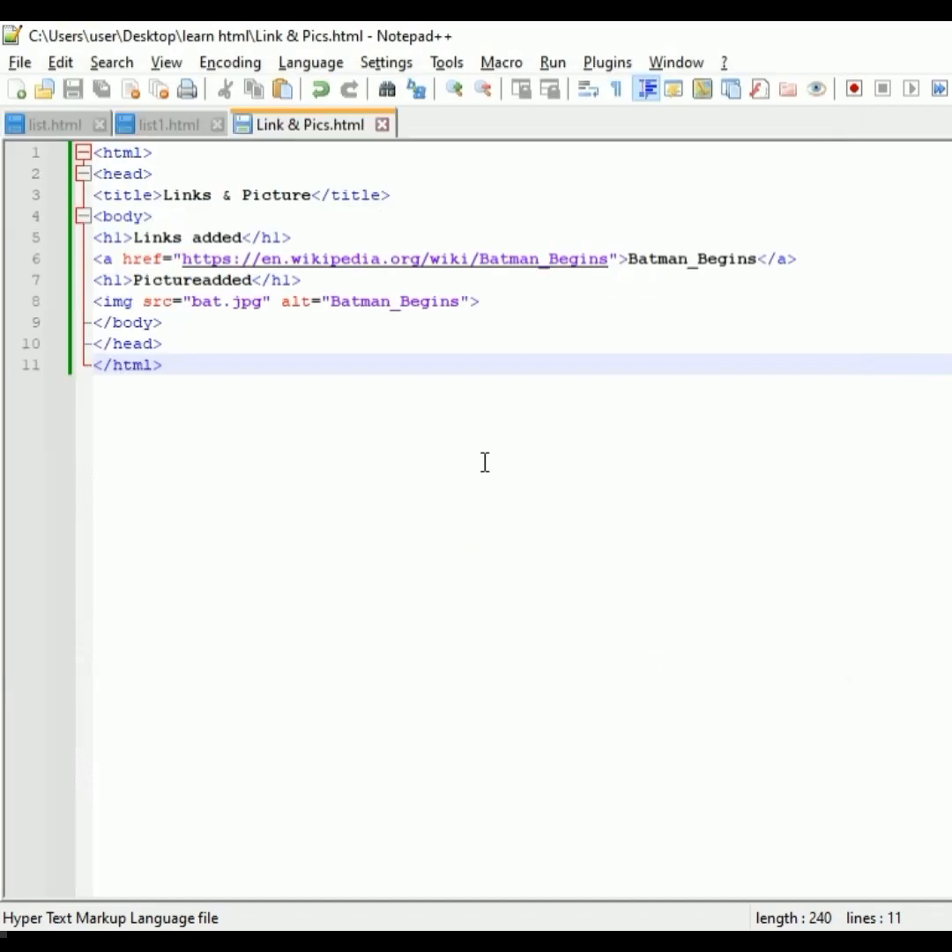
mouse_move(60, 62)
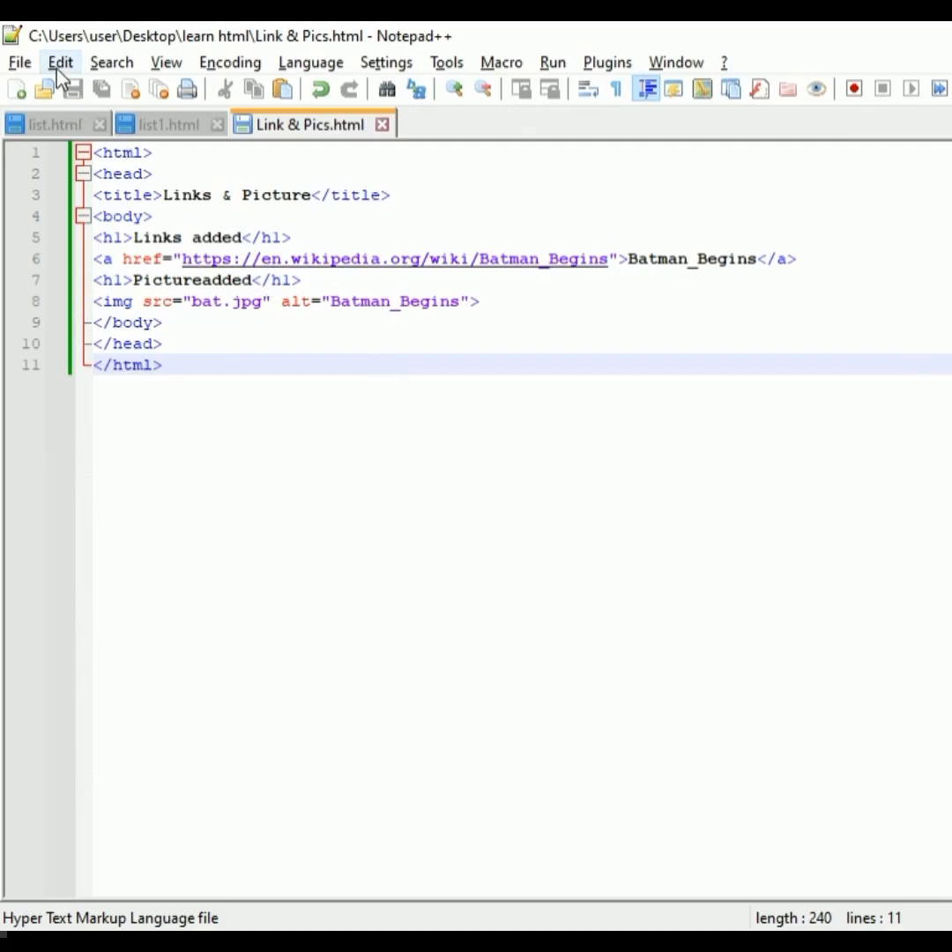
- Open the View menu to browse viewing options
click(166, 62)
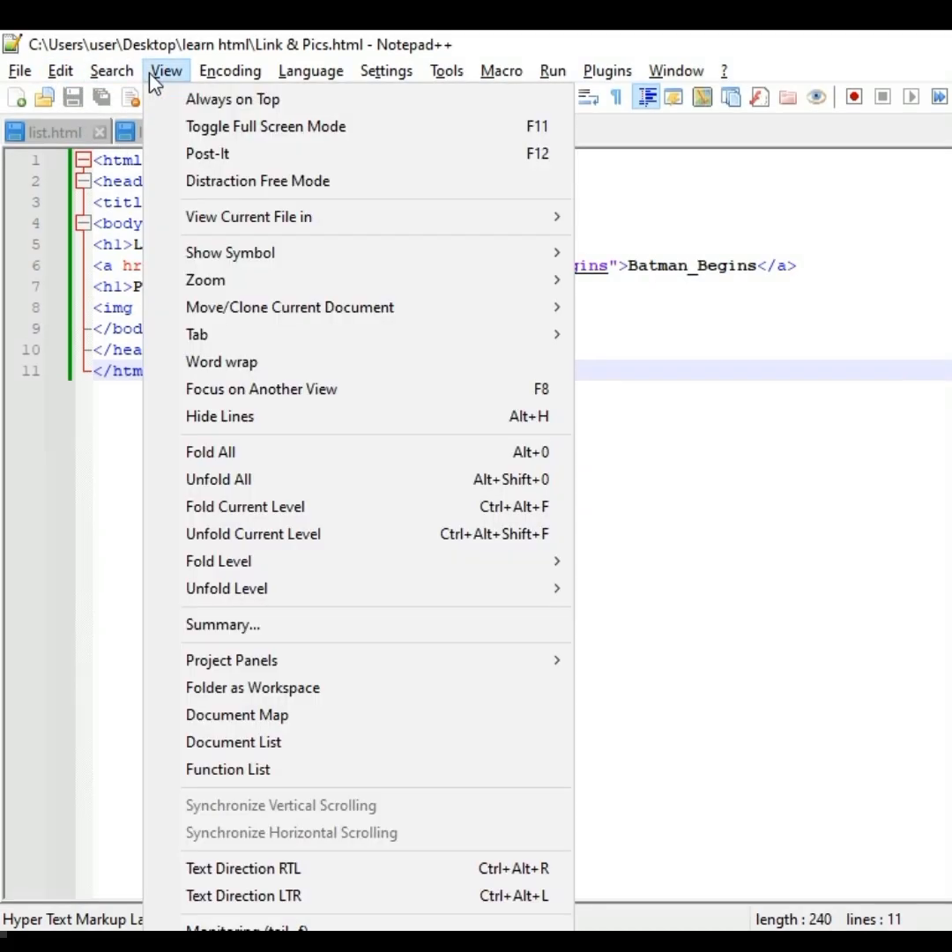
mouse_move(529, 217)
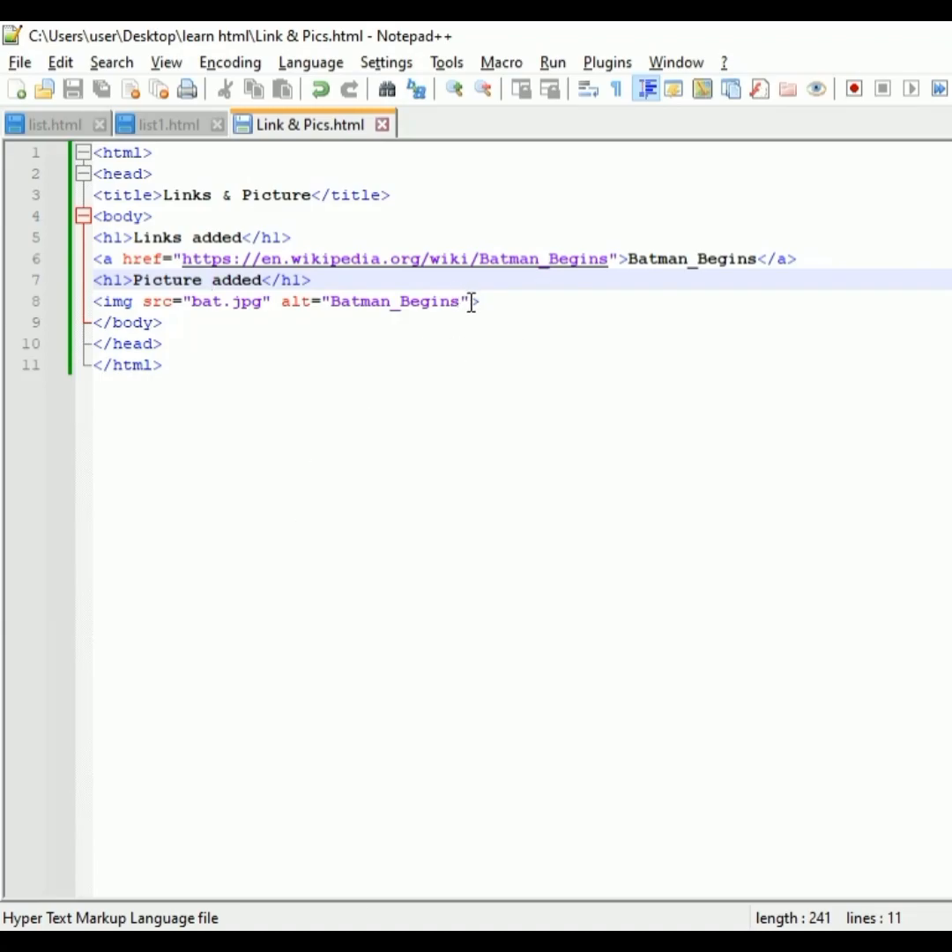
- Add a width="300" attribute to the bat.jpg img tag
text(w)
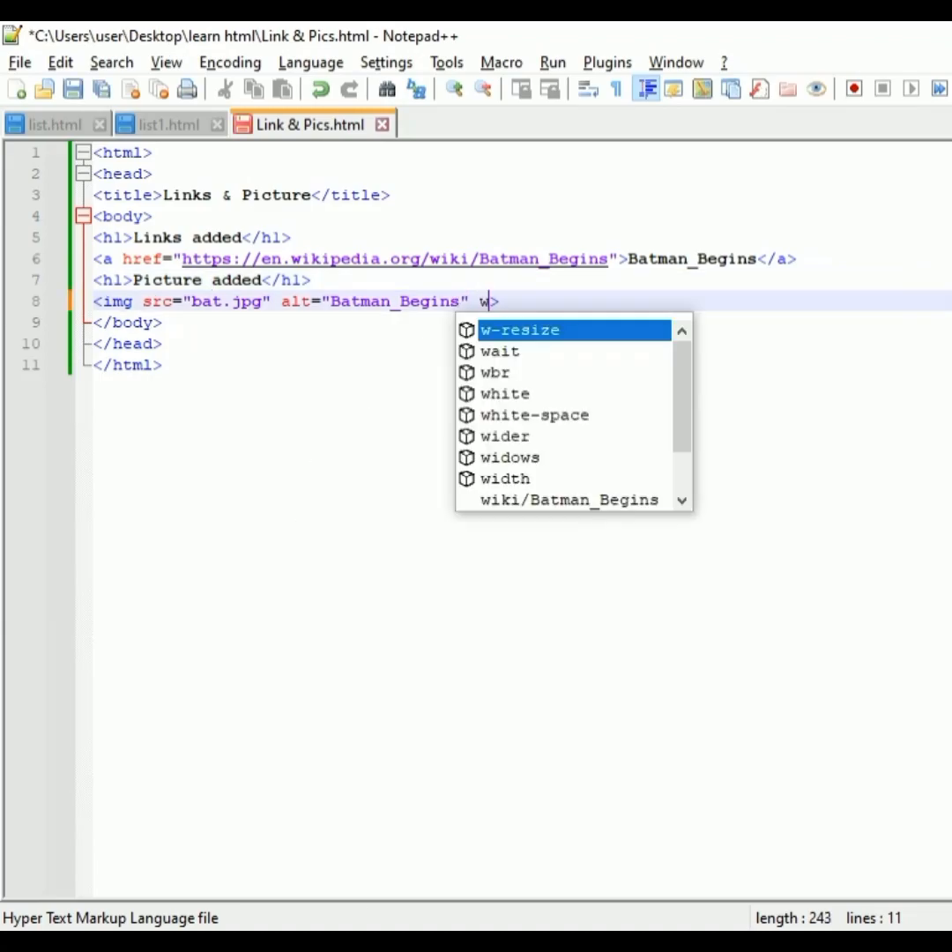
text(idth)
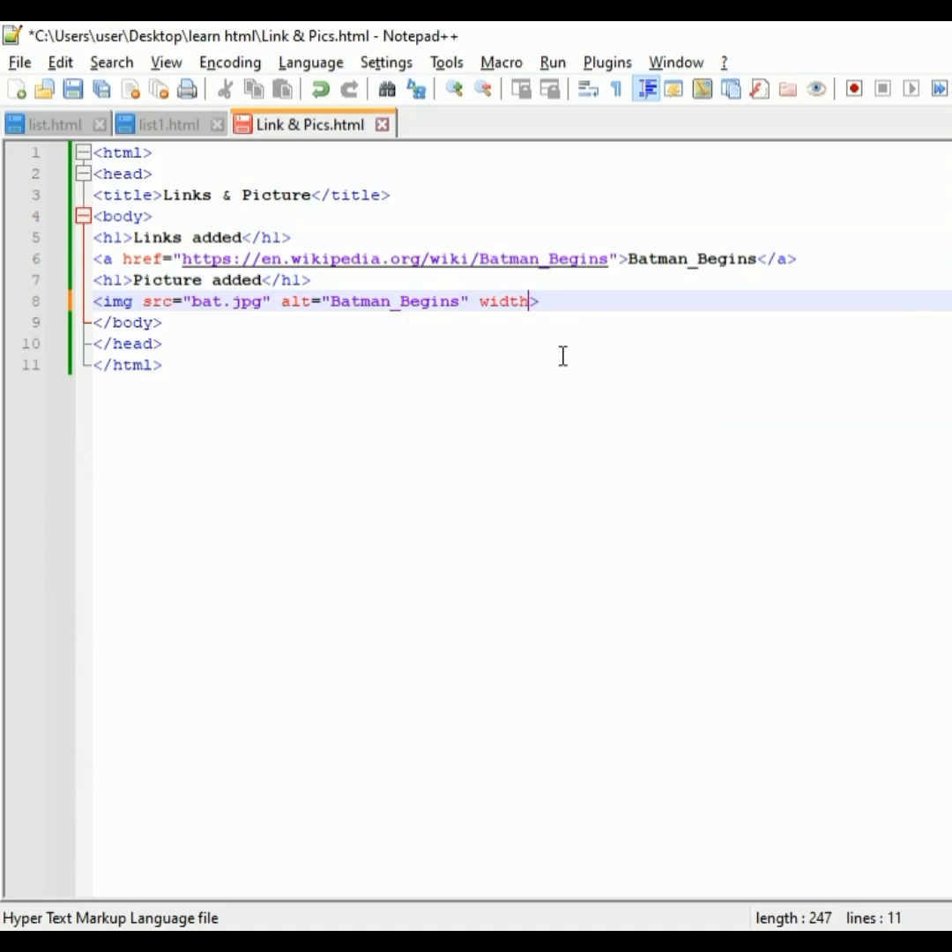
text(=)
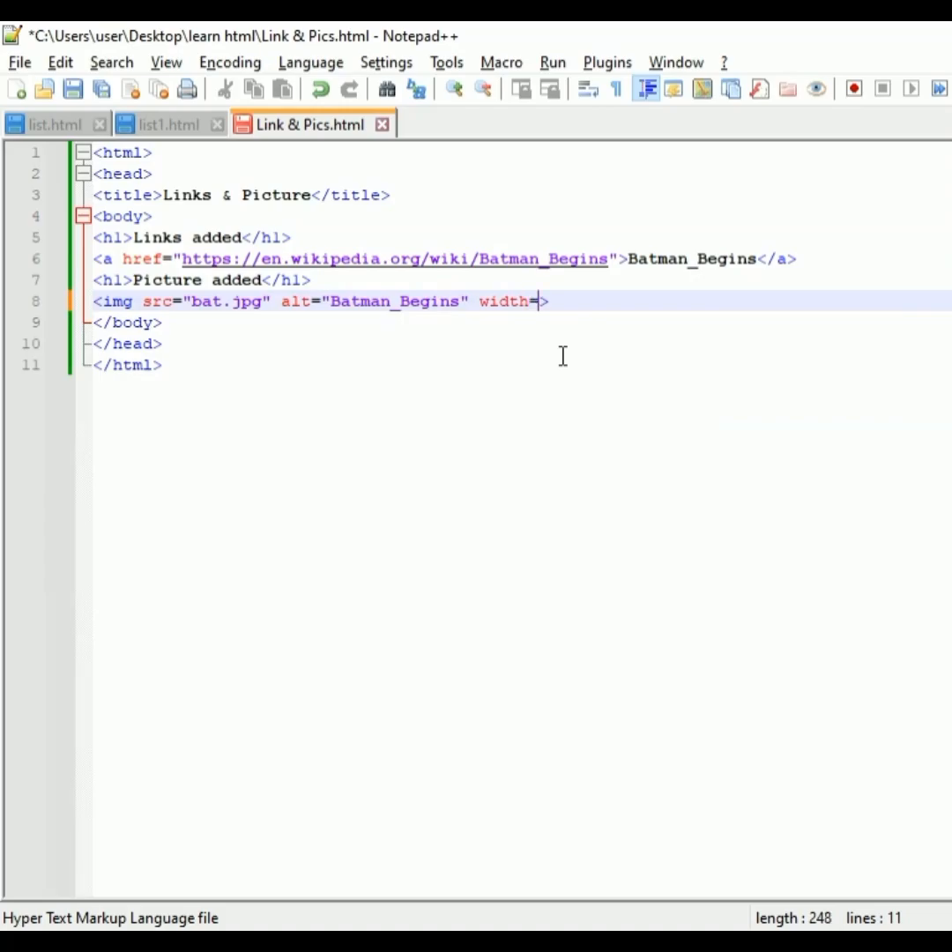
text(")
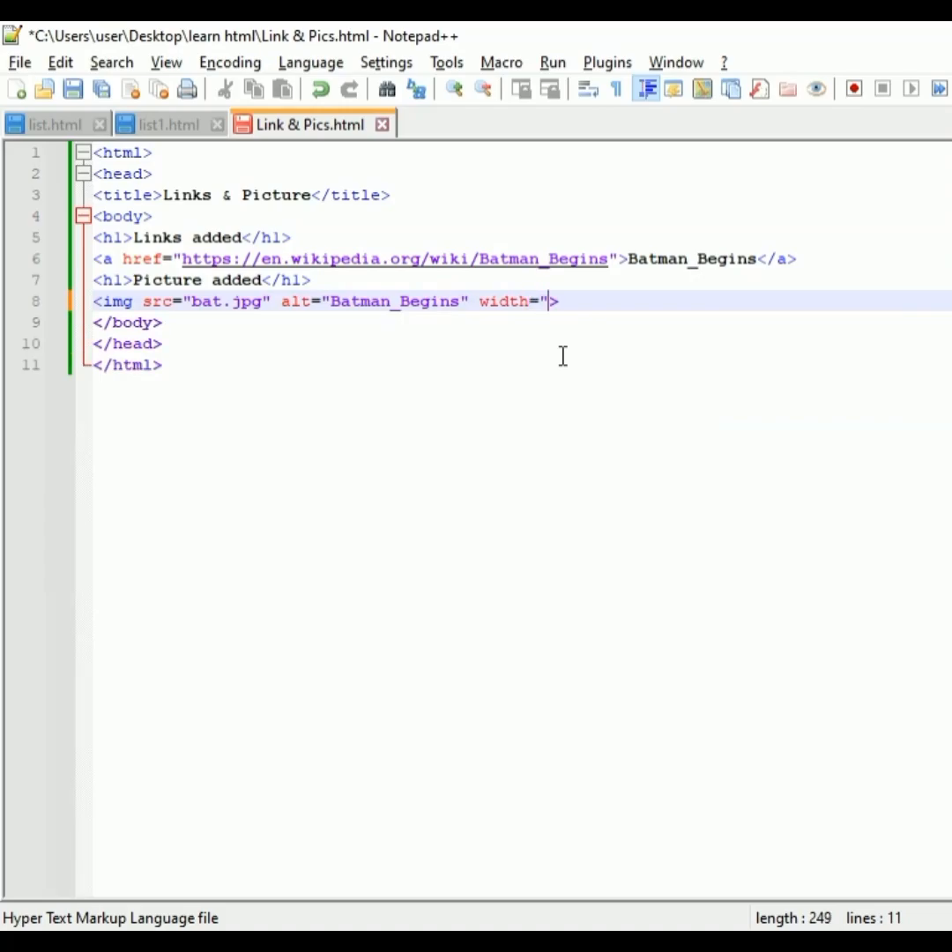
text(300)
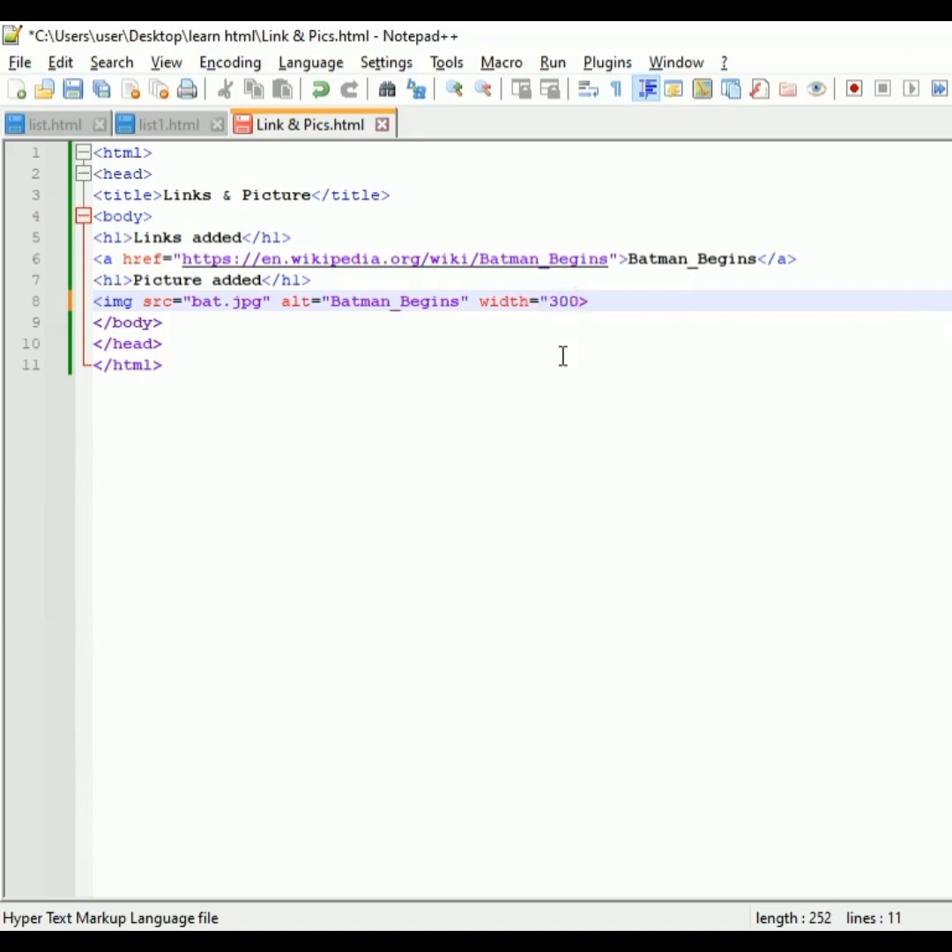
text(>)
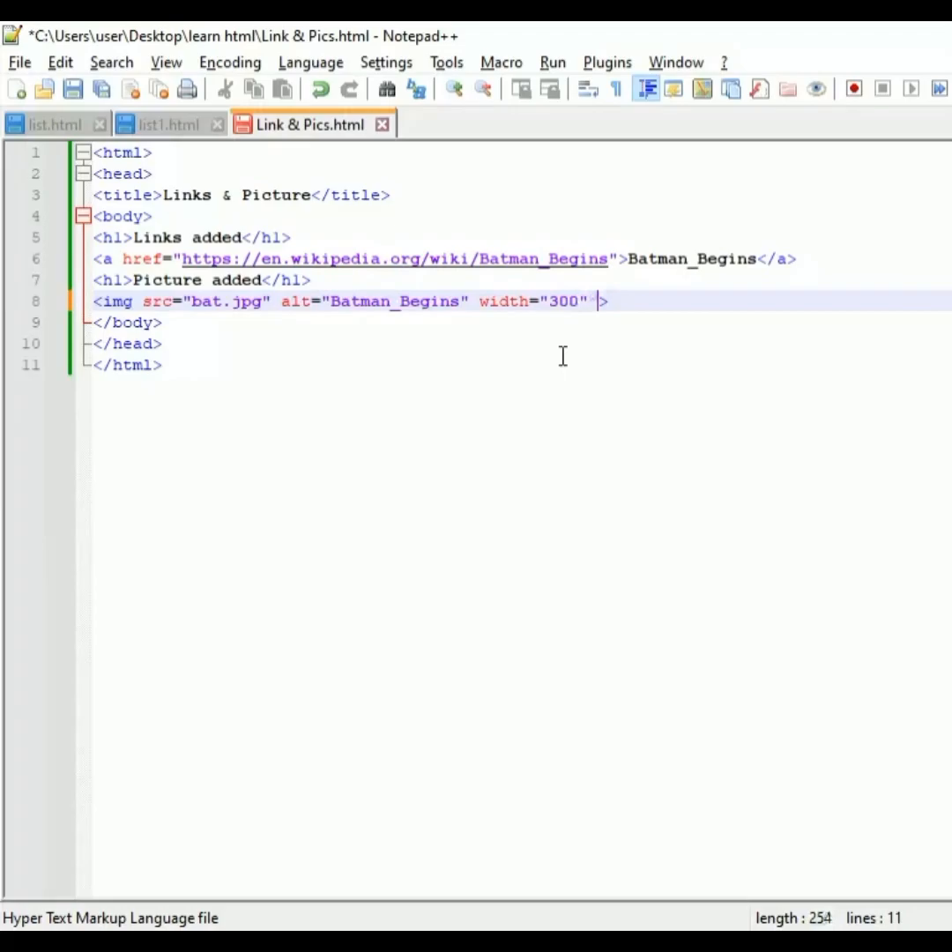
- Add a height of 450 to the image, fixing a mistyped attribute, and save
text(len)
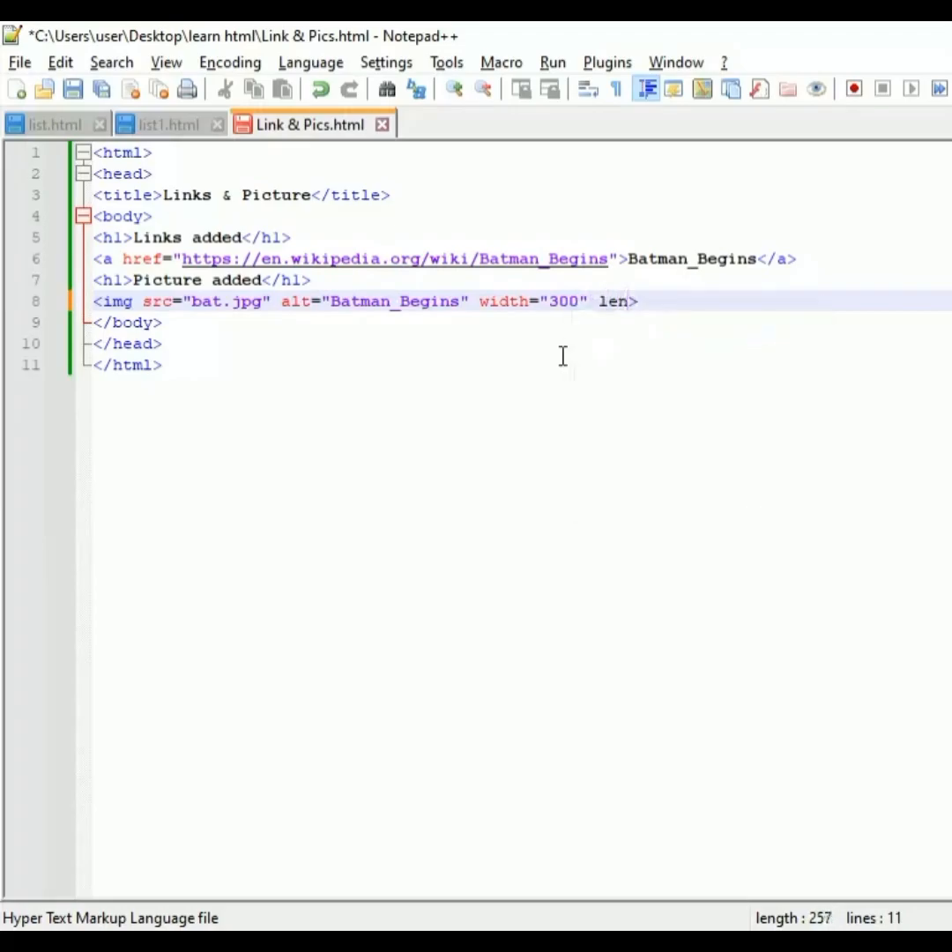
text(gth)
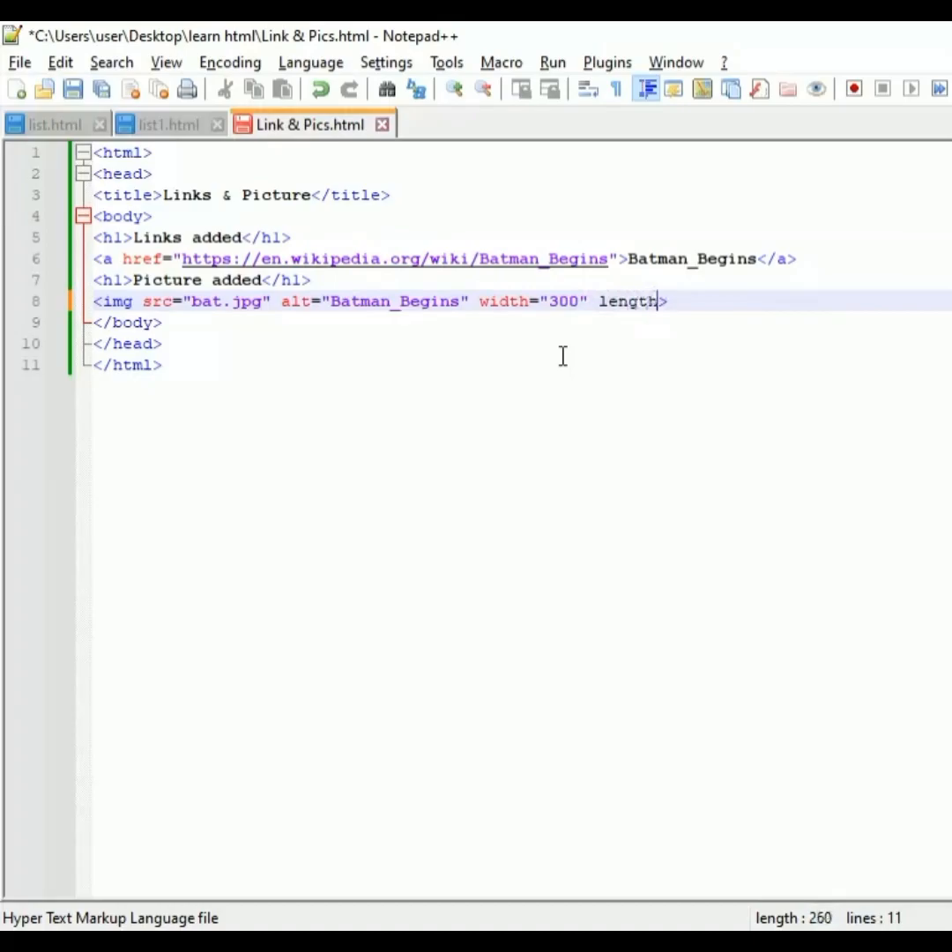
key(BackSpace)
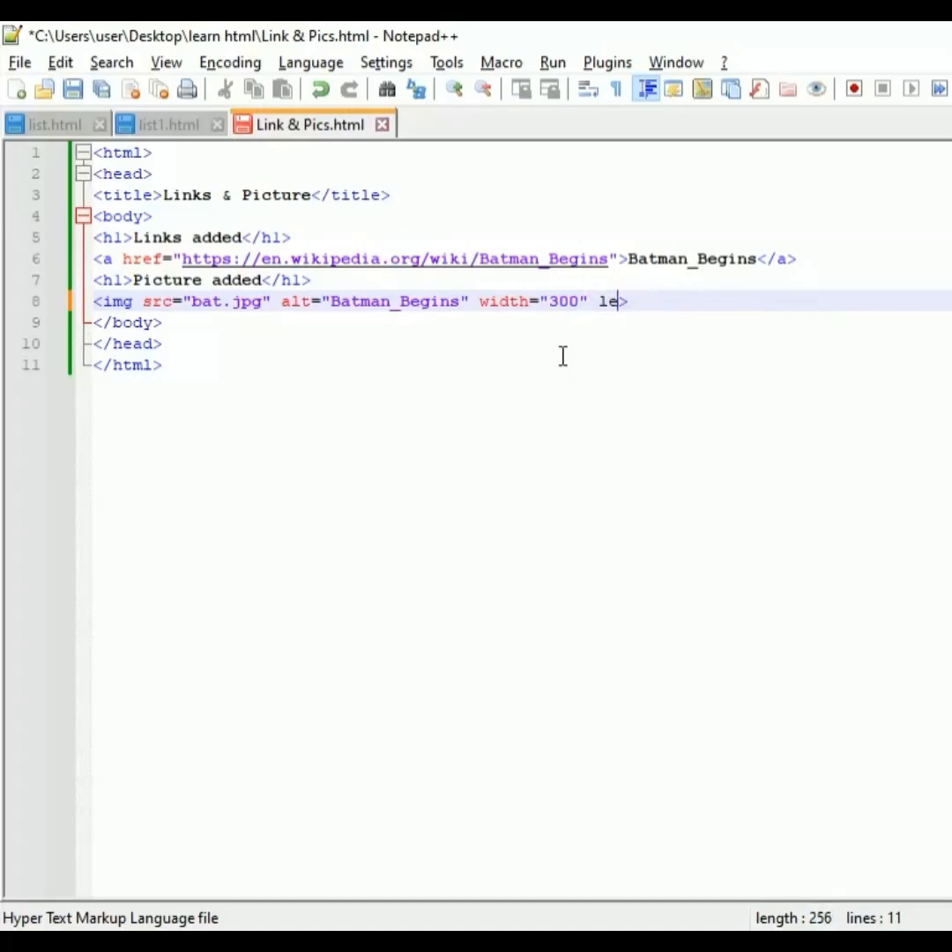
text(height)
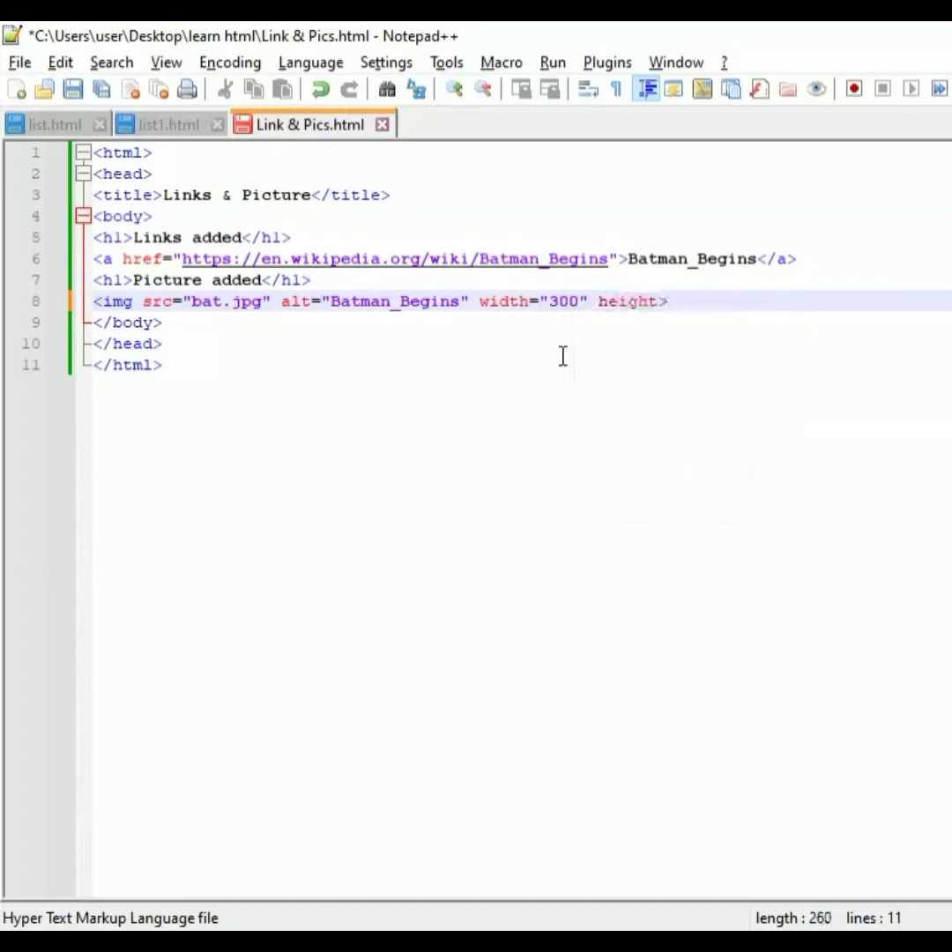
text(=)
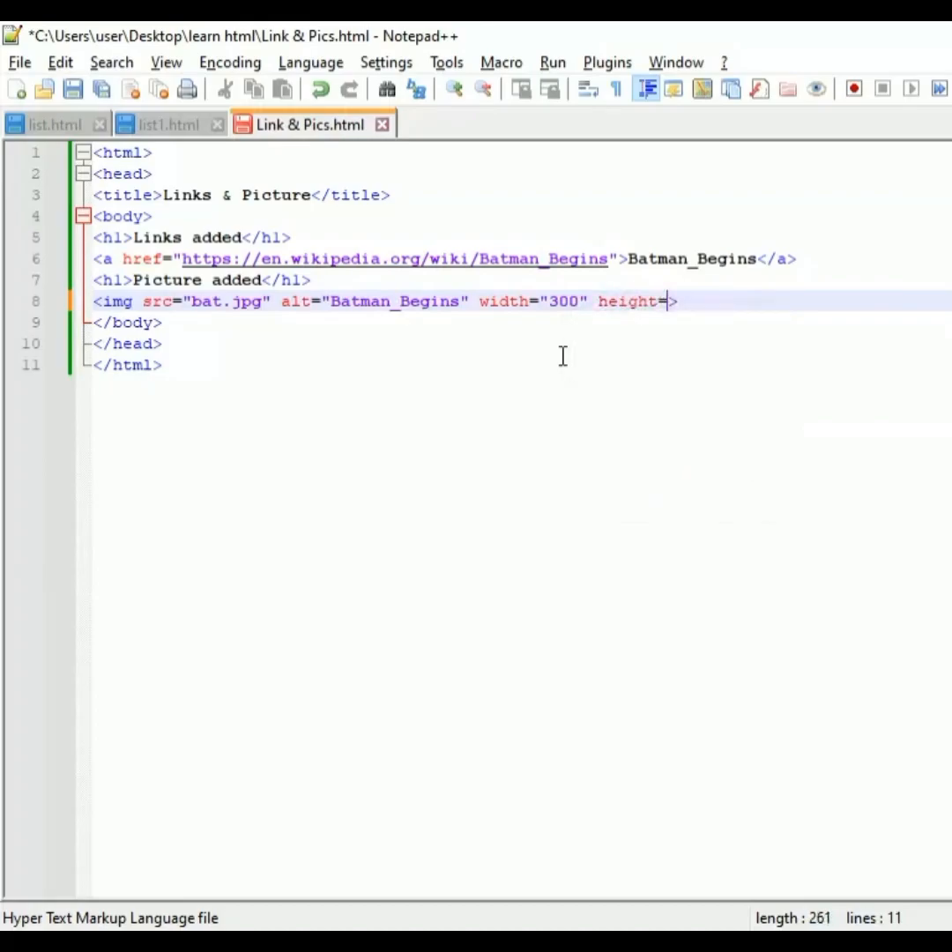
text(>)
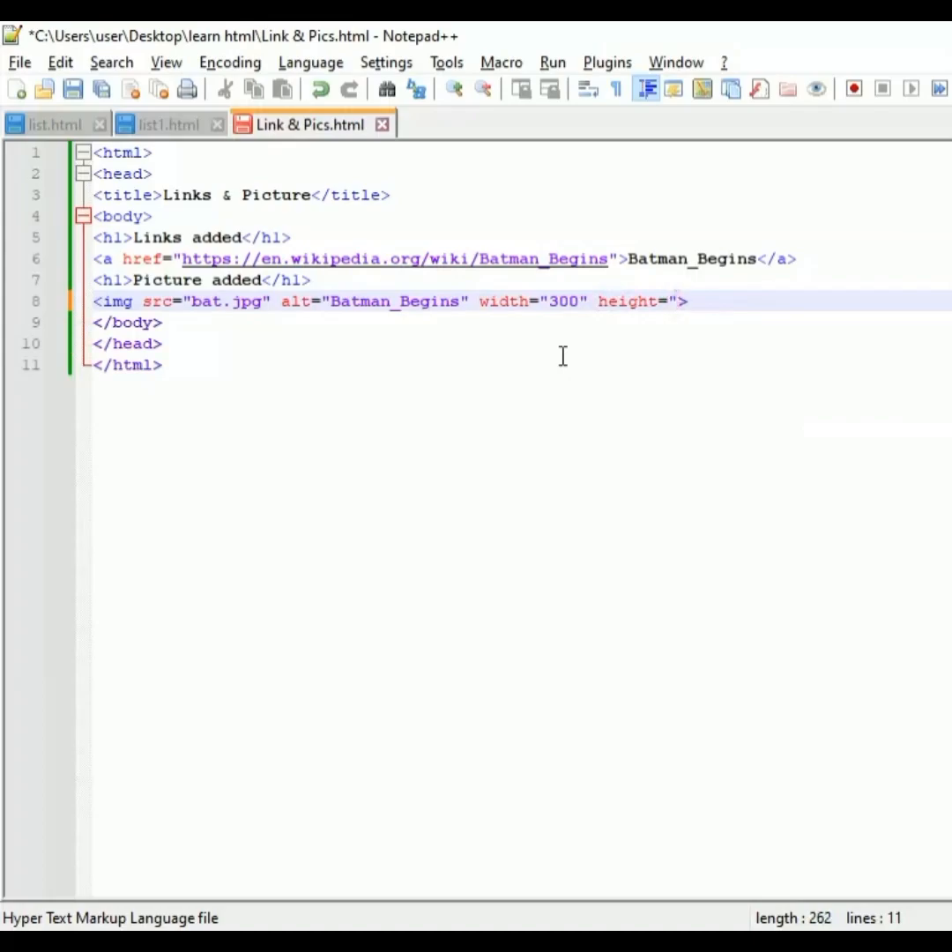
text(450")
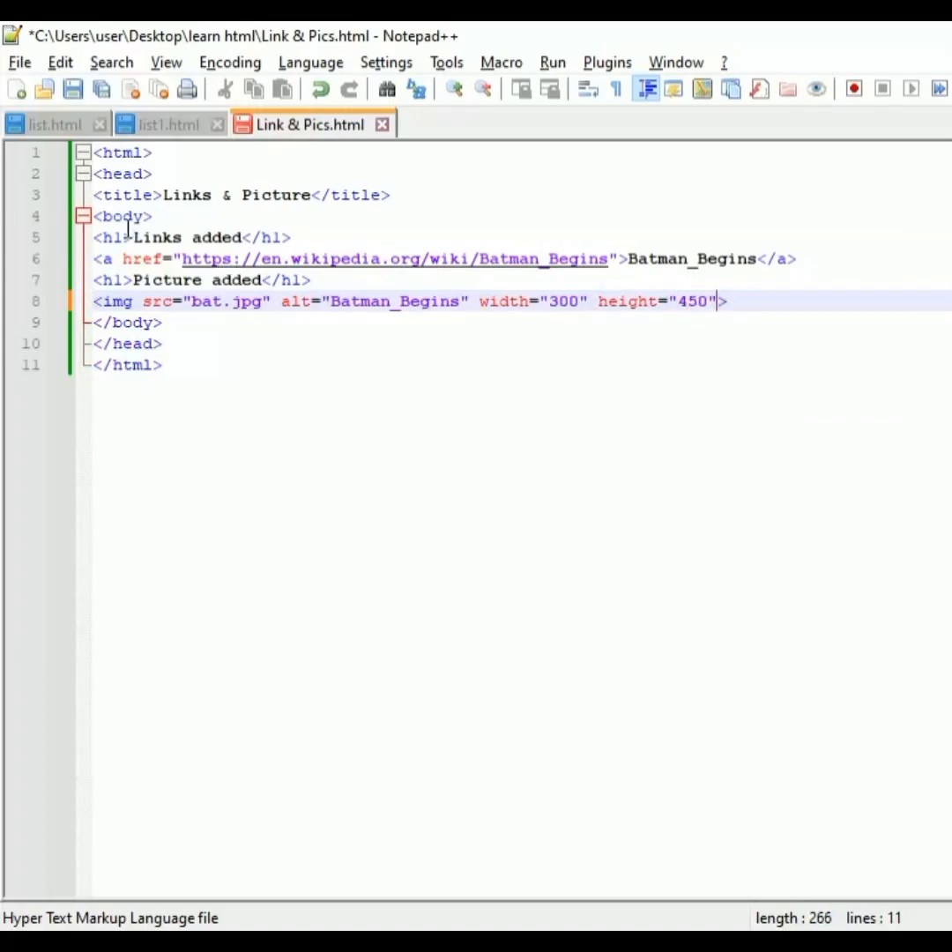
key(ctrl+s)
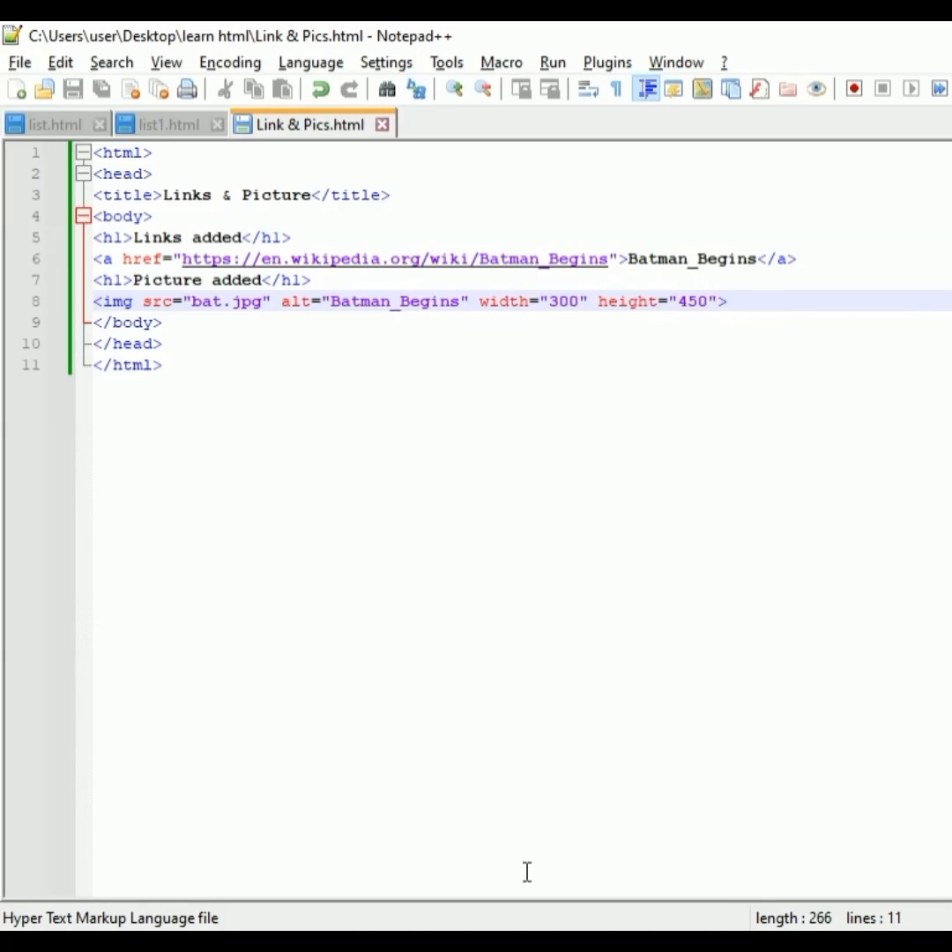
- Return to the editor just after the height value
click(715, 301)
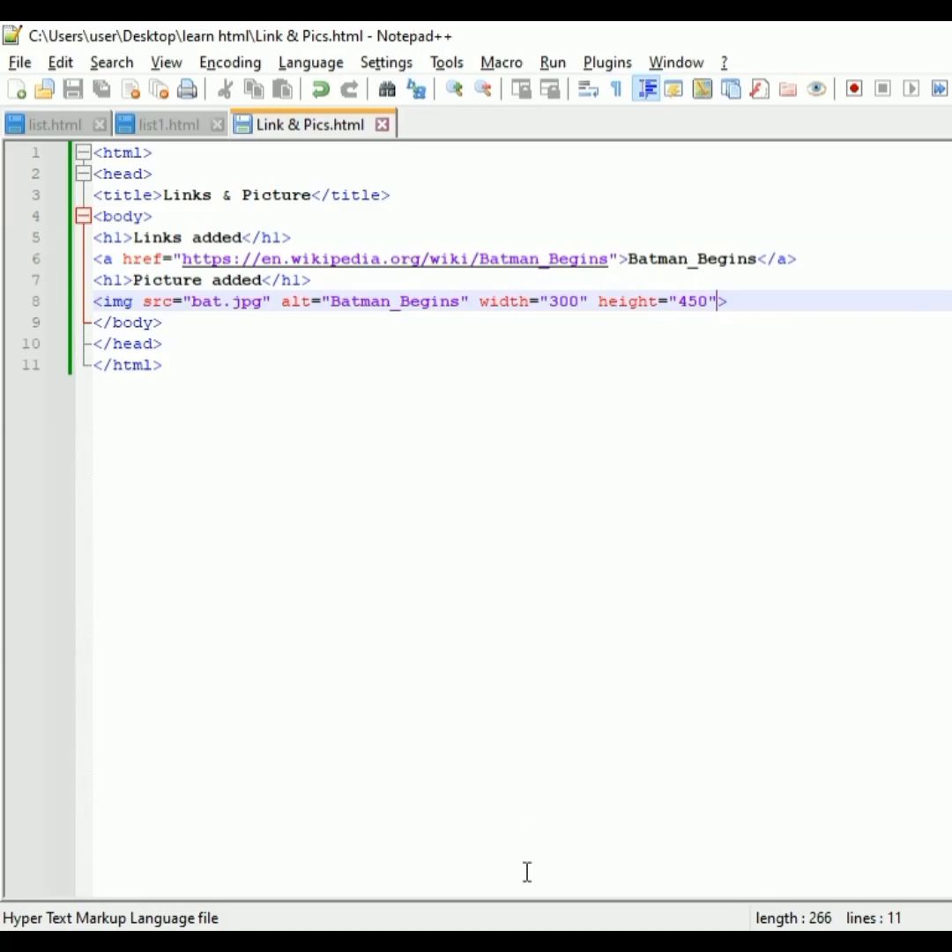